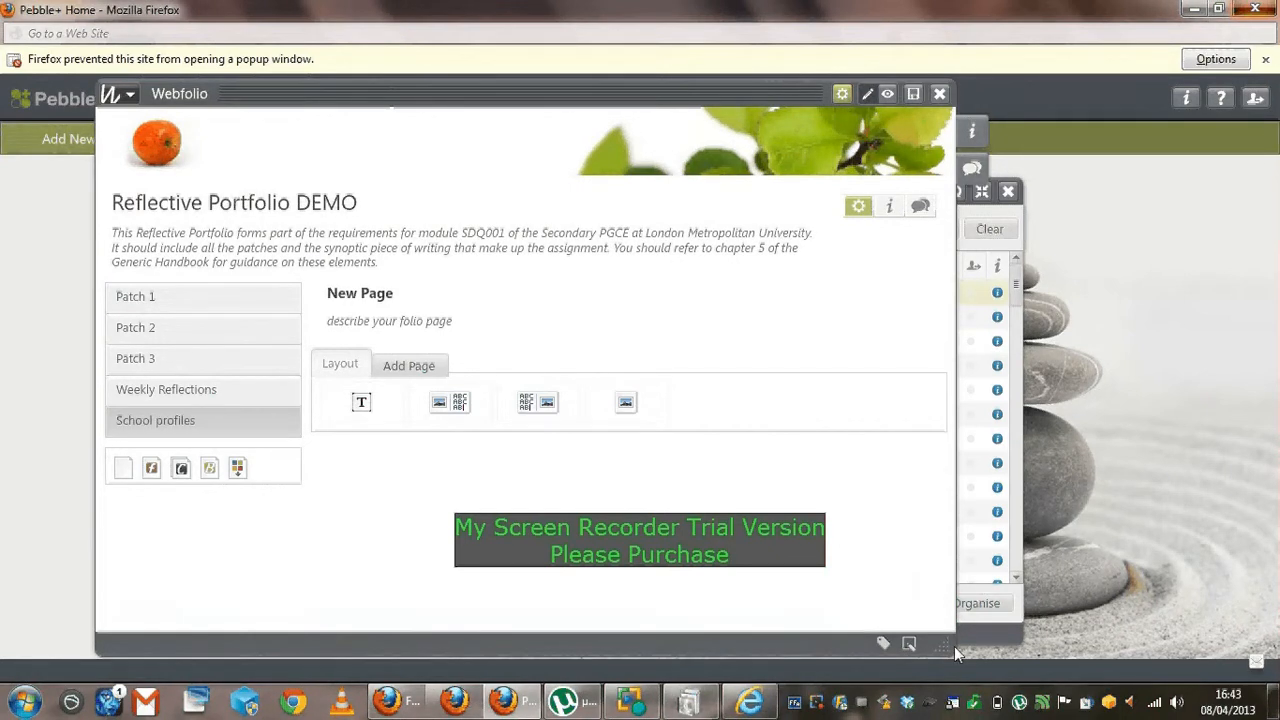
mouse_move(696, 496)
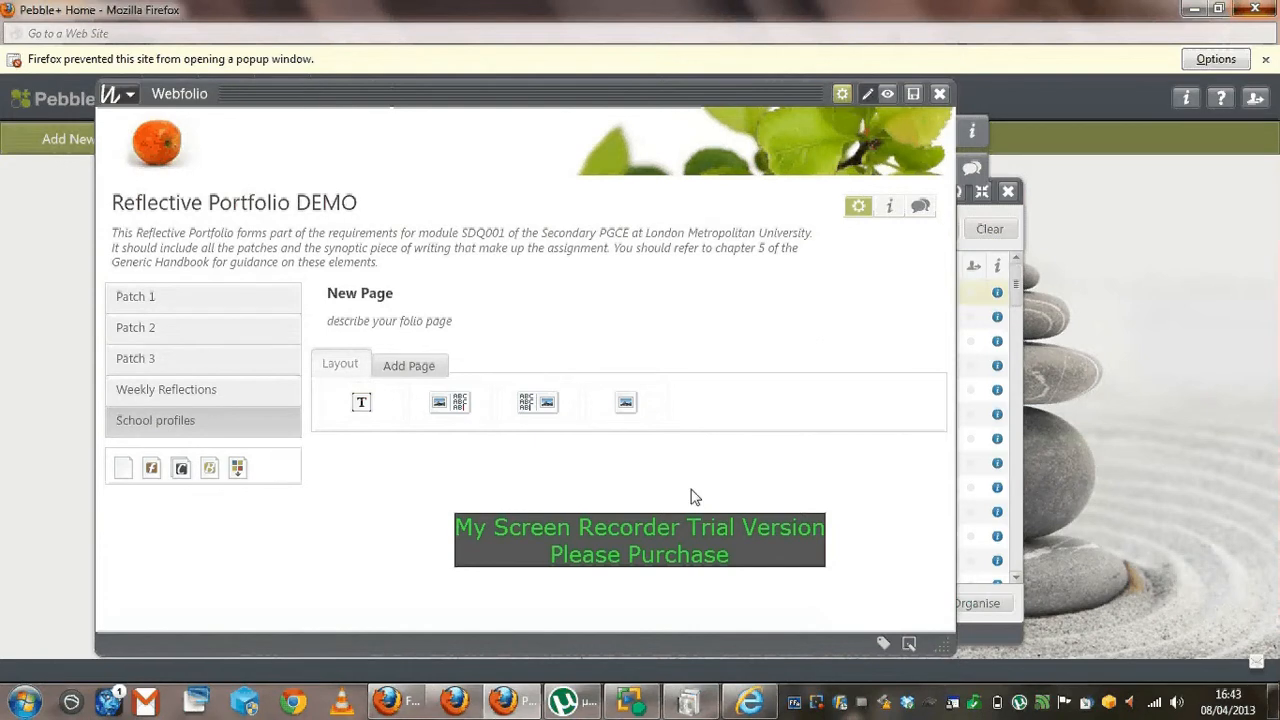
mouse_move(530, 260)
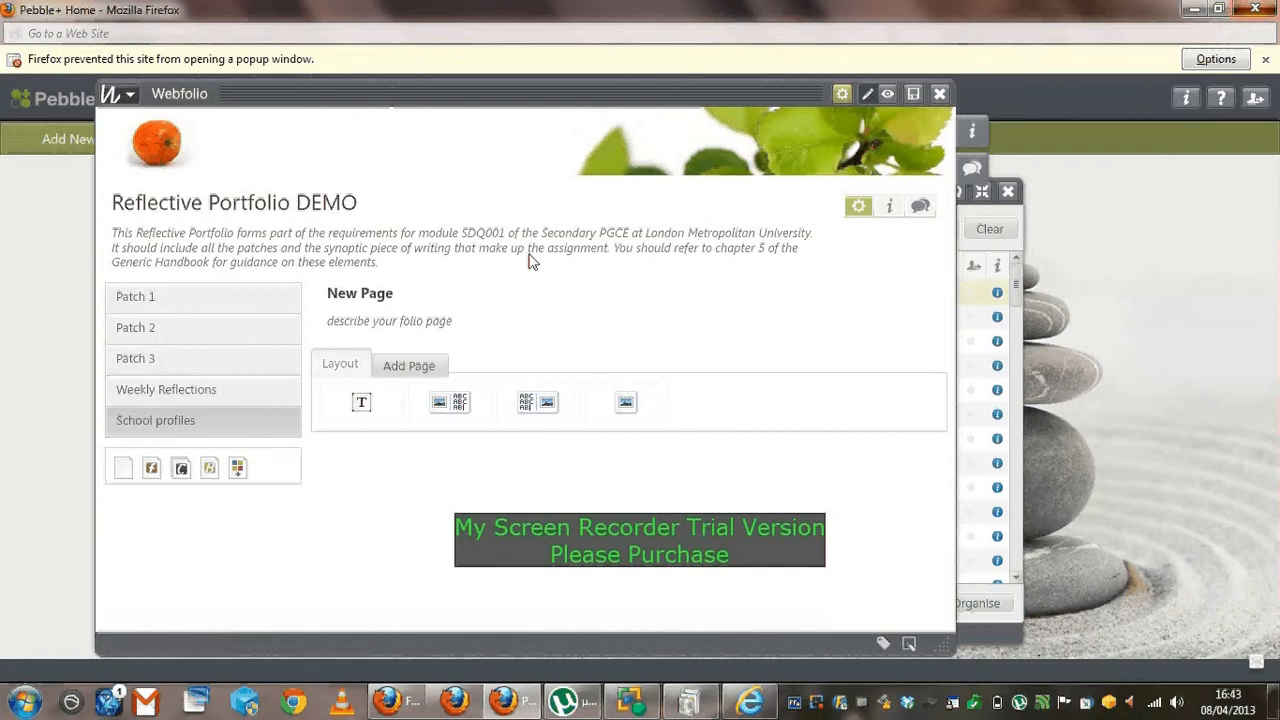
mouse_move(578, 304)
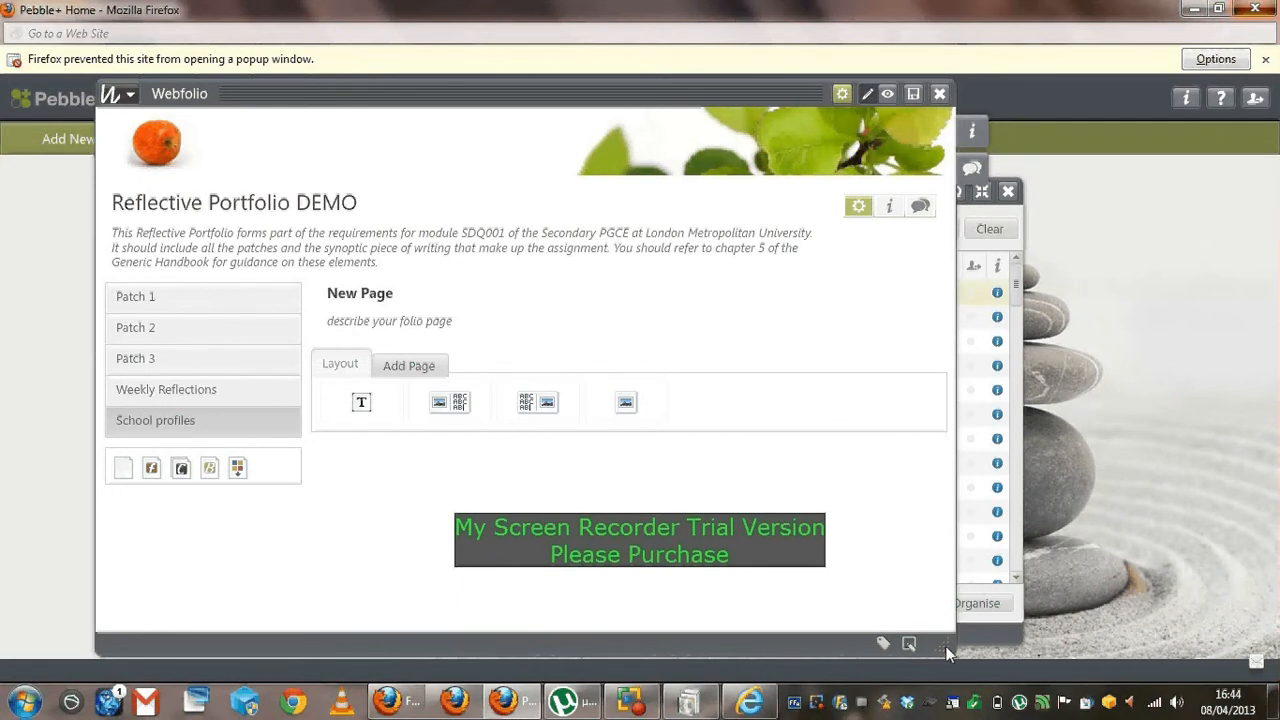
mouse_move(864, 592)
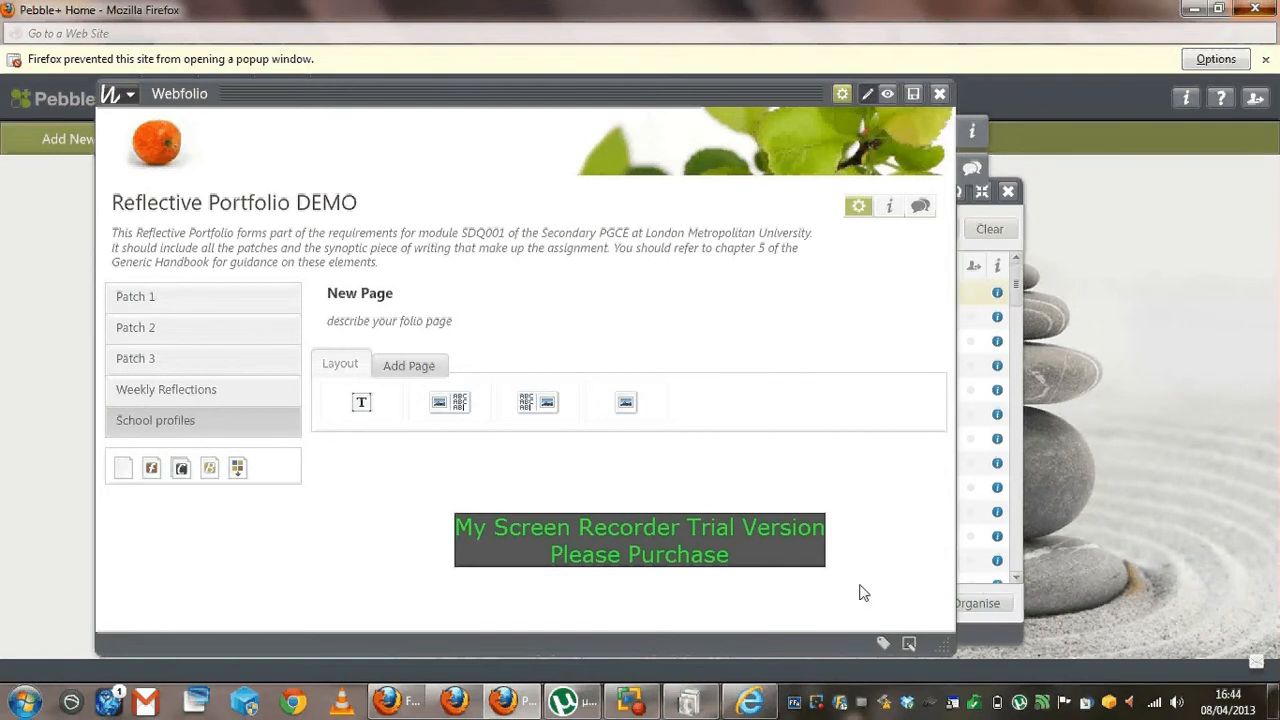
mouse_move(480, 364)
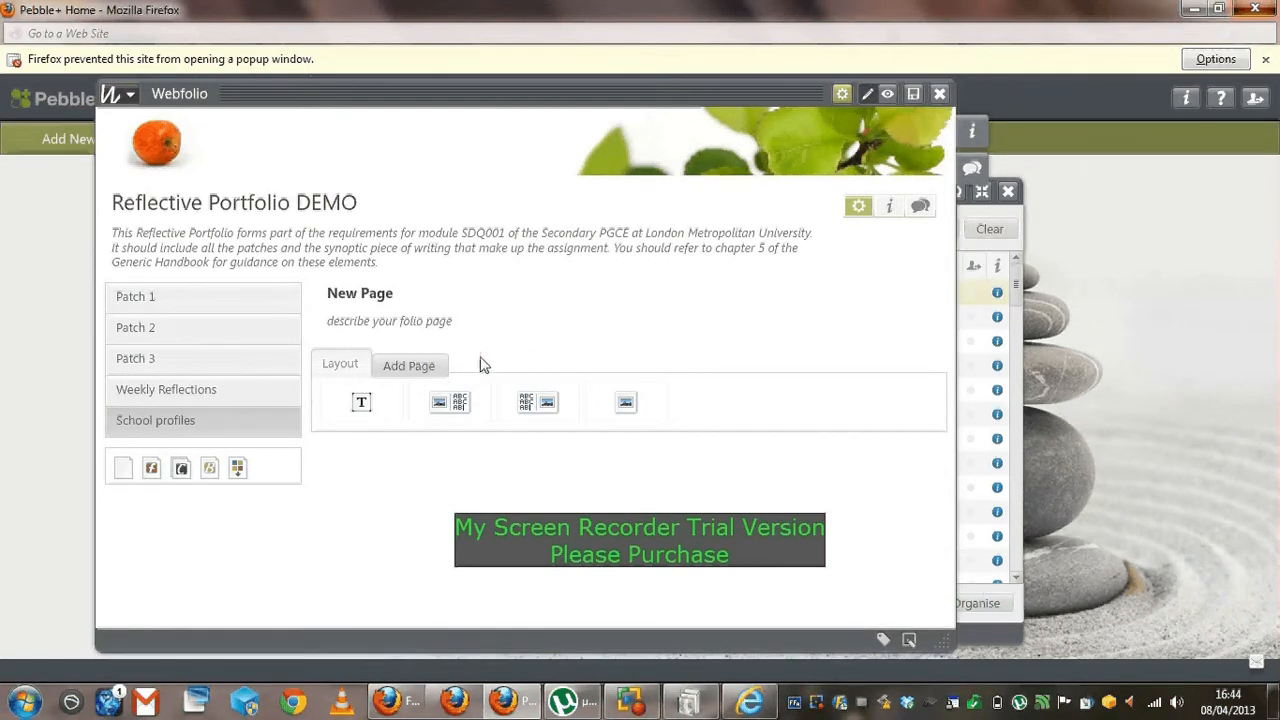
mouse_move(364, 208)
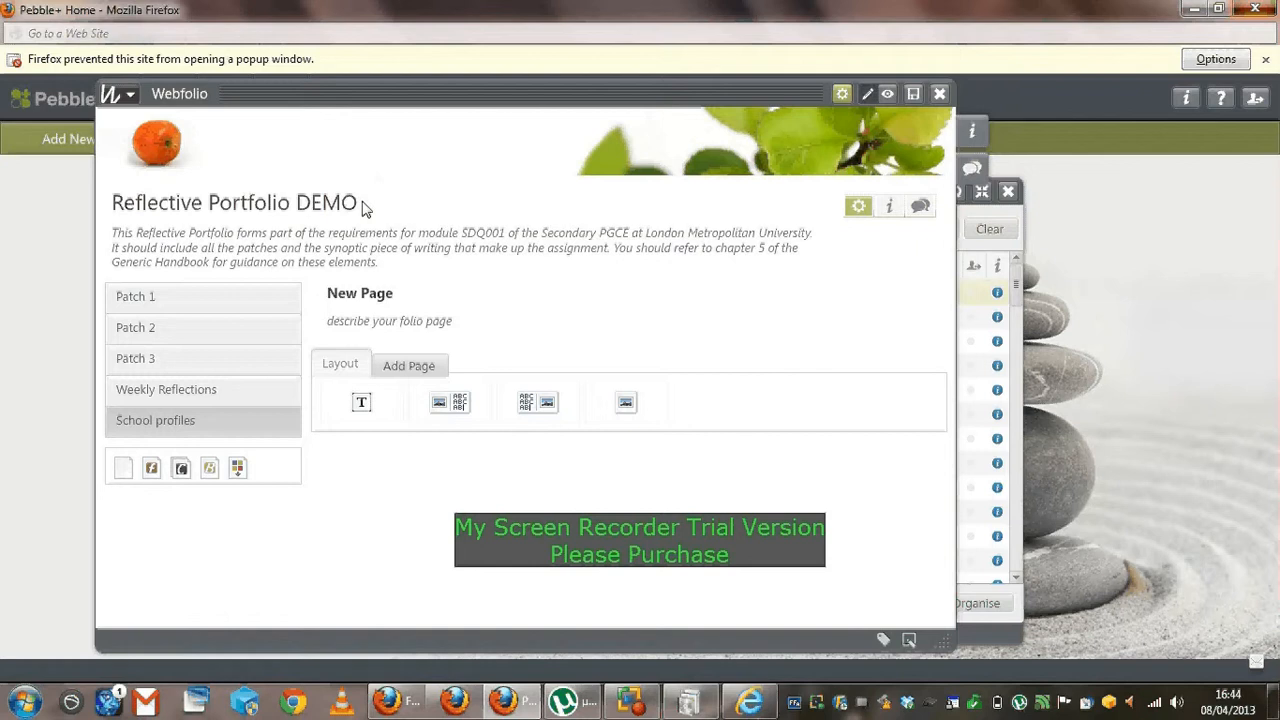
mouse_move(218, 236)
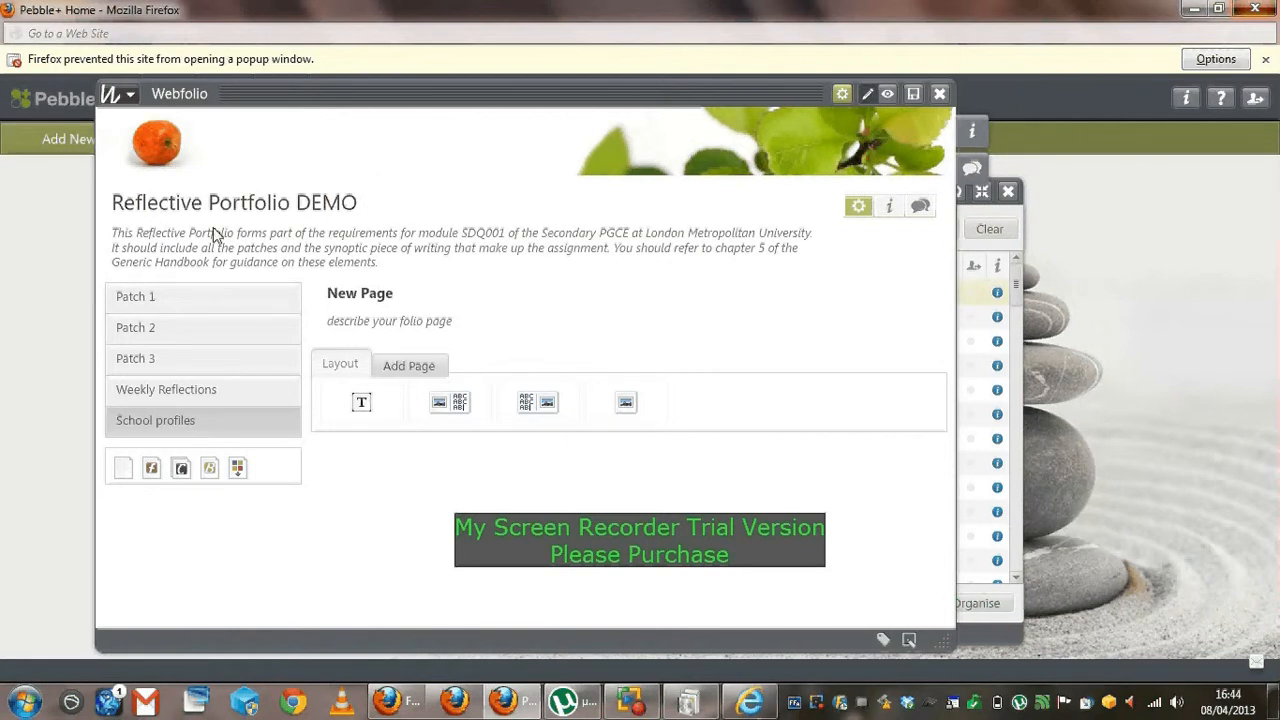
mouse_move(360, 340)
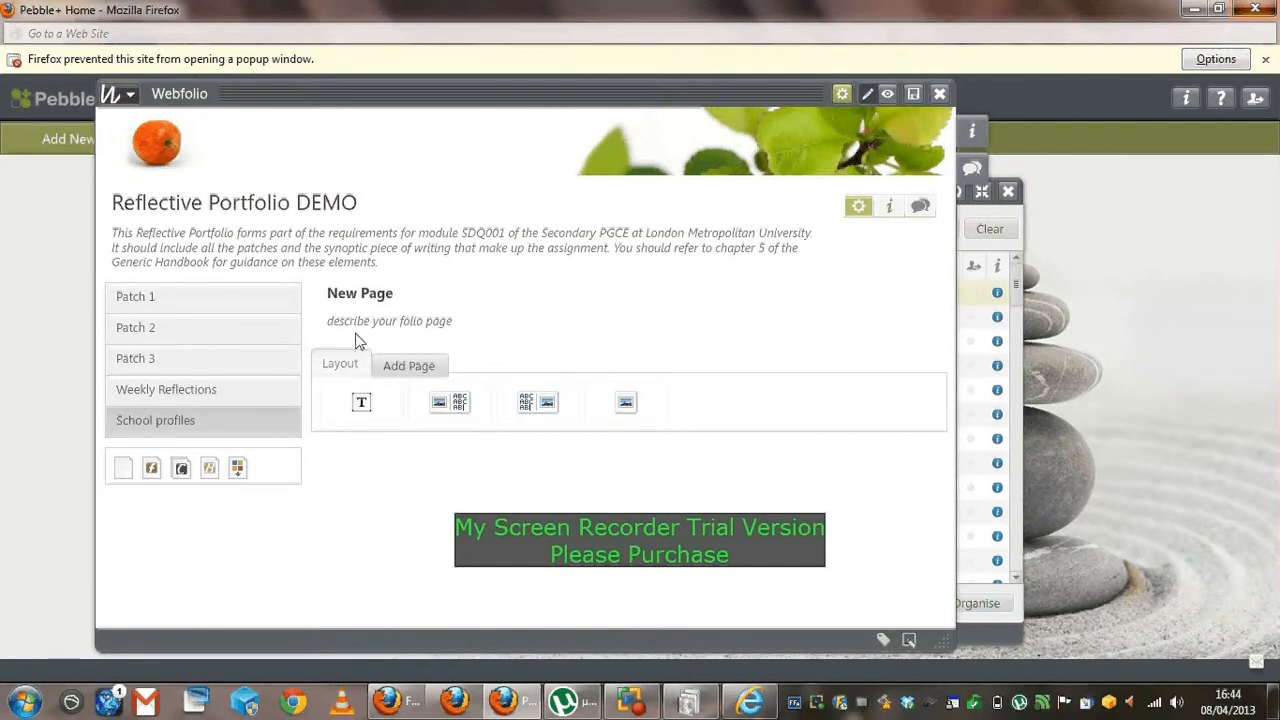
mouse_move(644, 450)
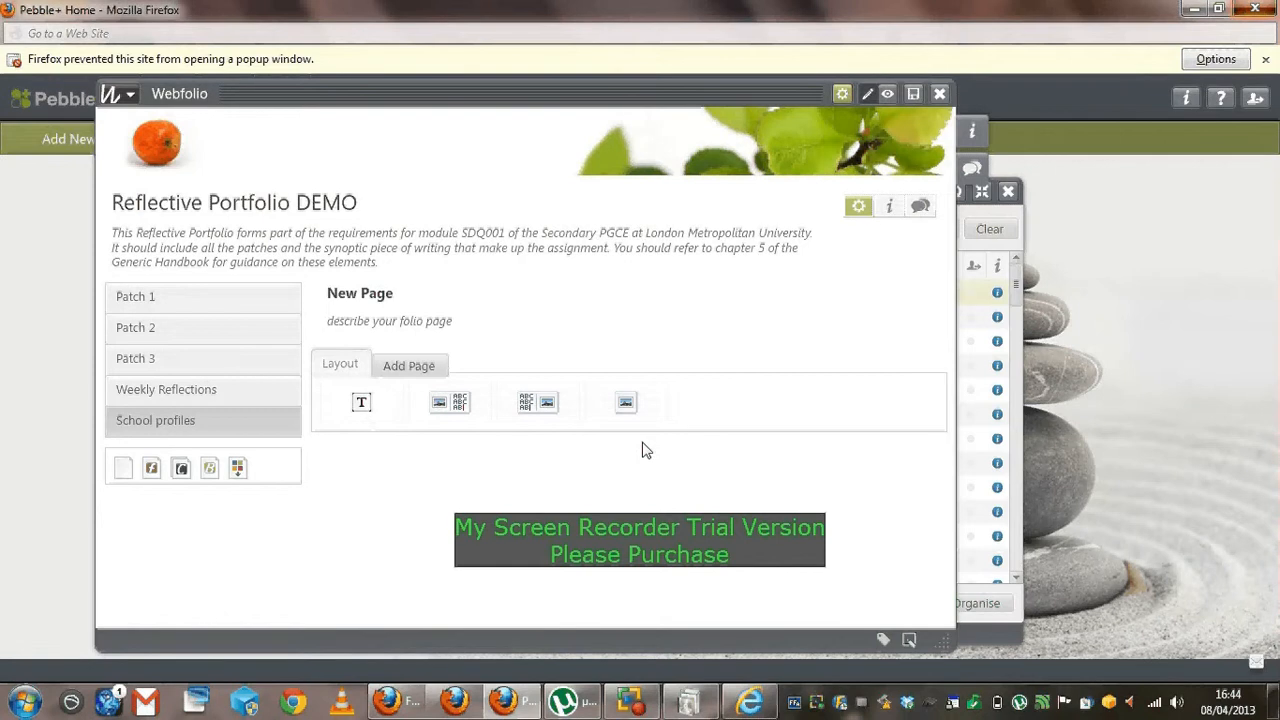
mouse_move(668, 312)
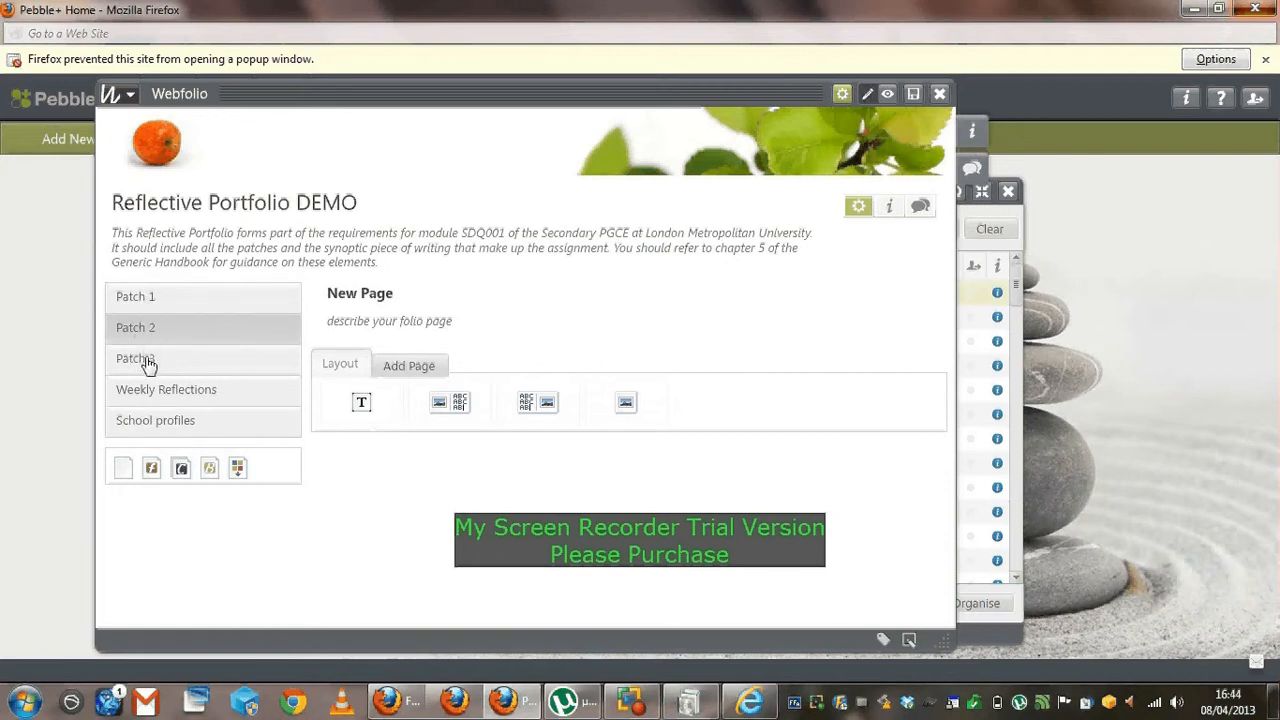
mouse_move(208, 304)
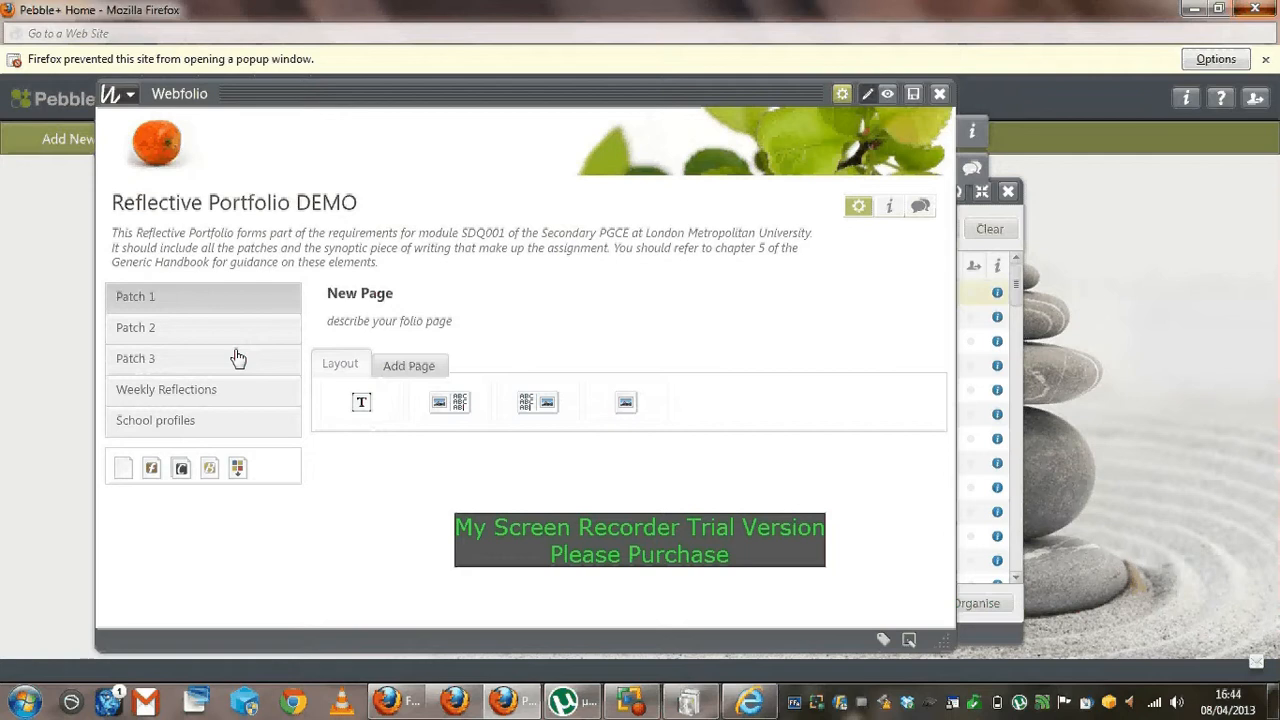
mouse_move(360, 400)
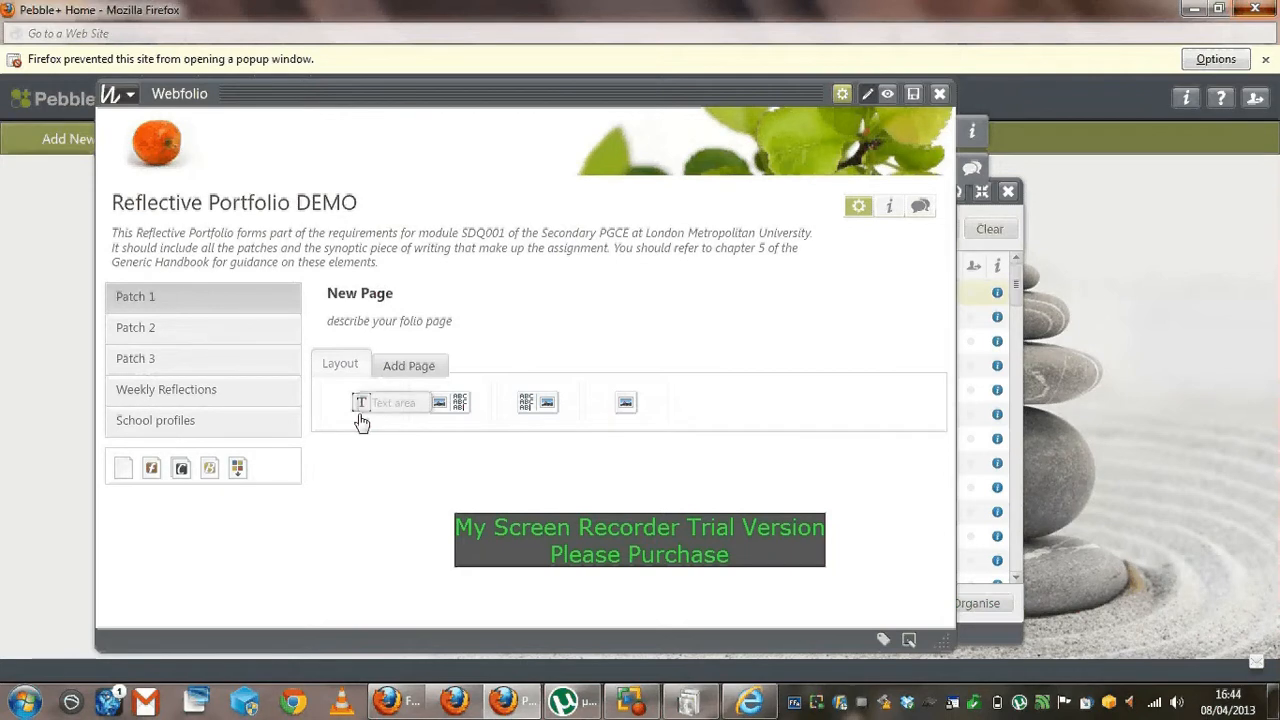
Insert an empty text block onto the Patch 1 page and close the asset list
left_click(390, 402)
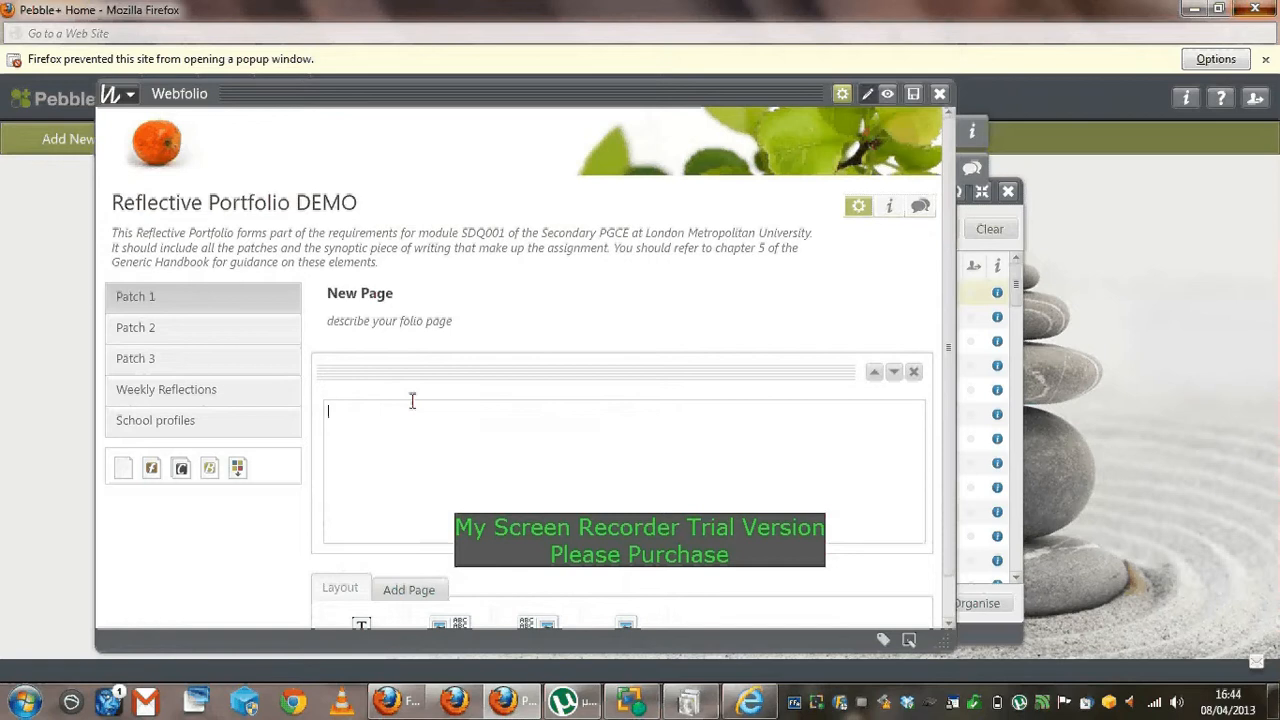
type("Patch 4")
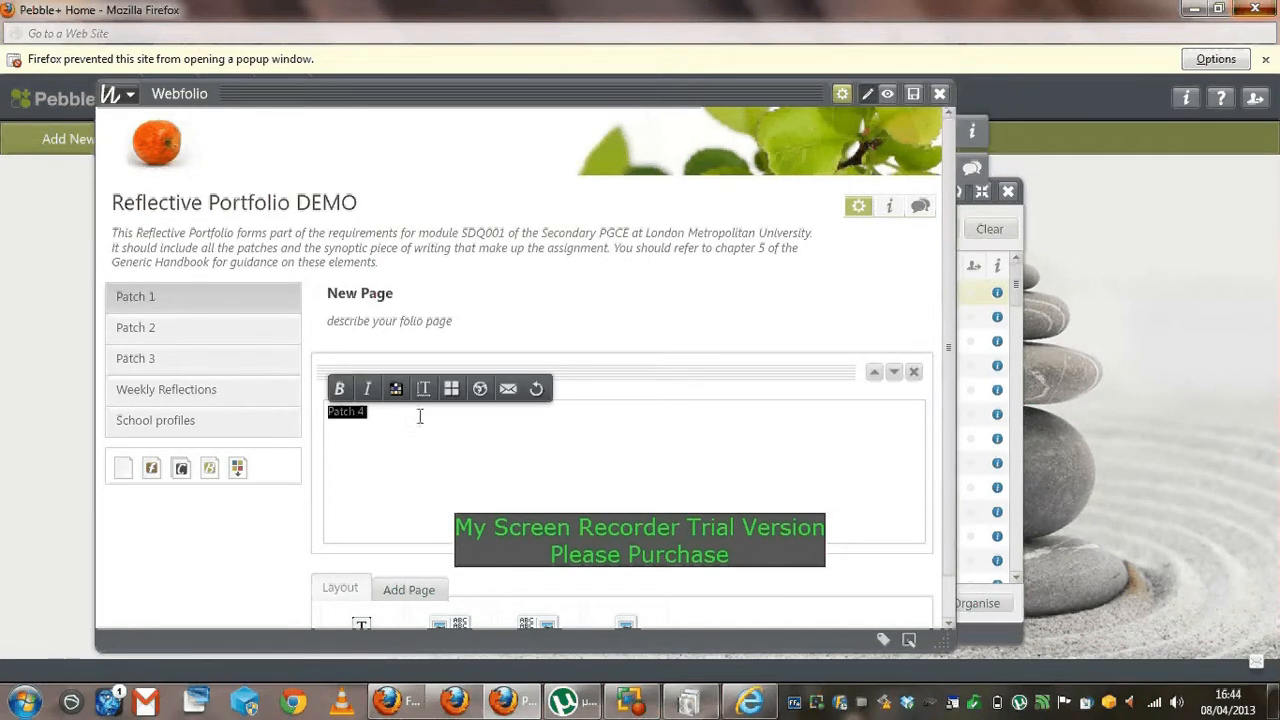
mouse_move(480, 388)
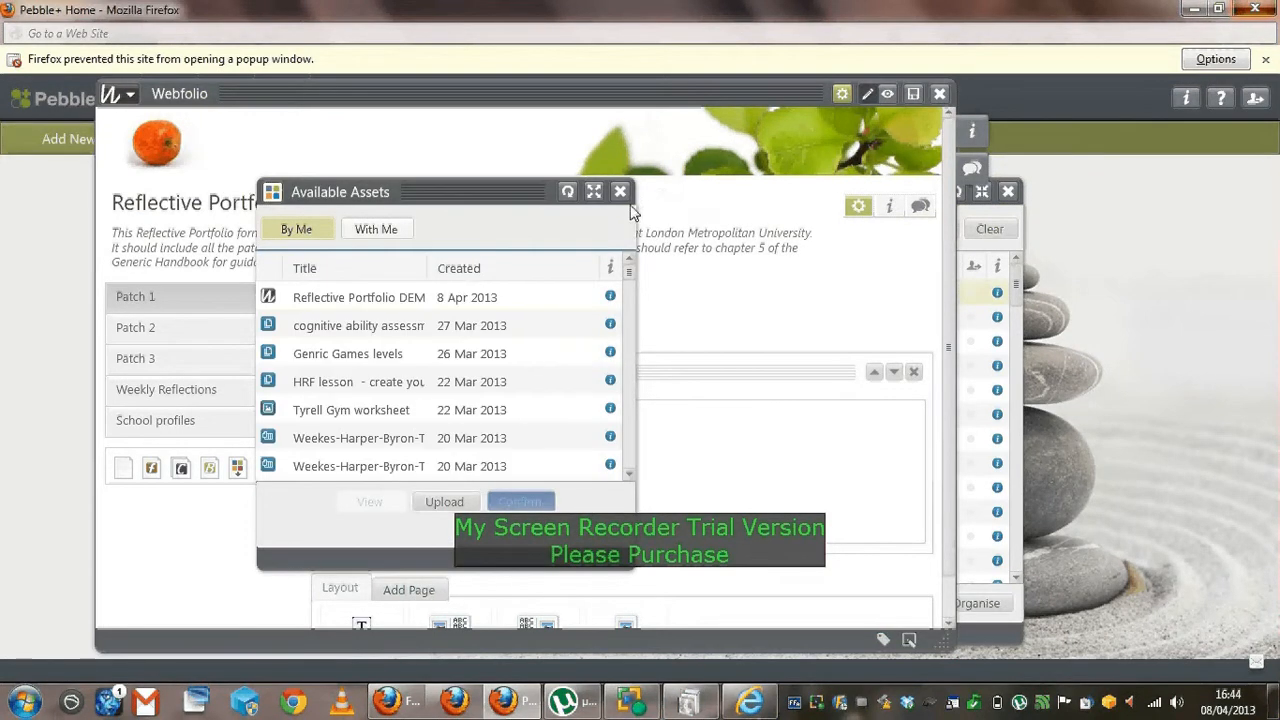
left_click(620, 192)
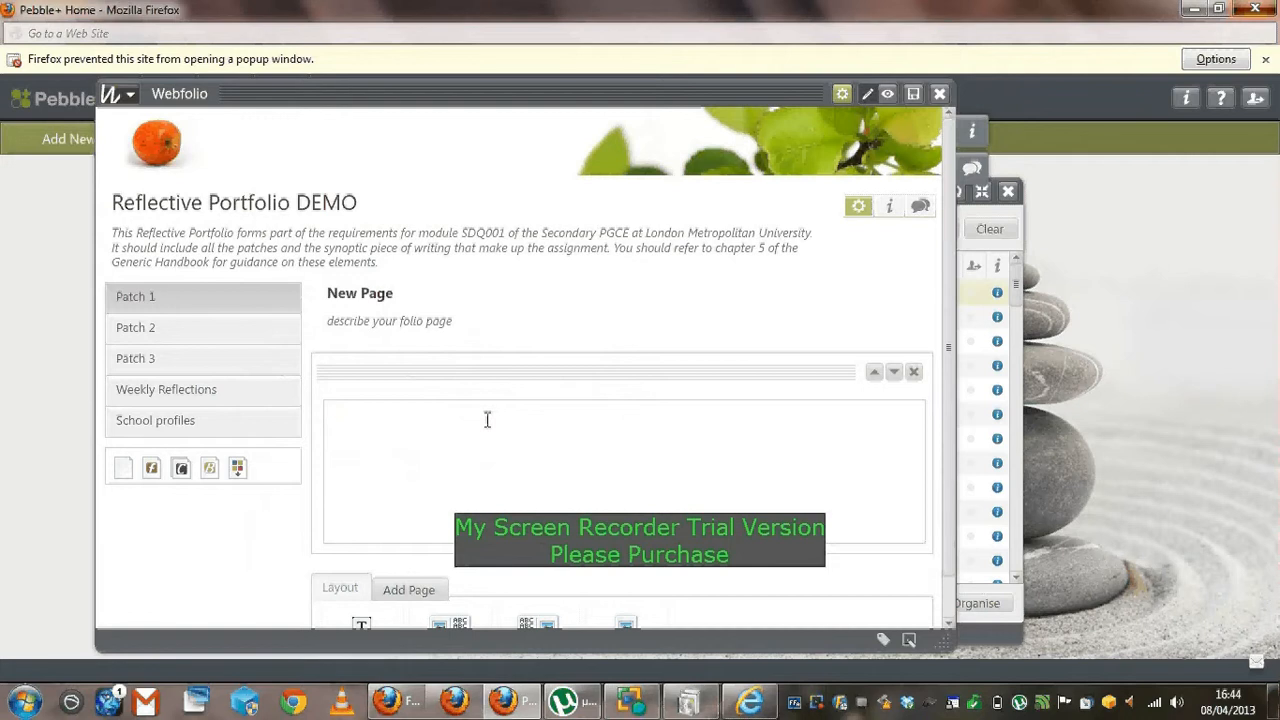
Try the Patch 4 document from Word's recent files and dismiss the Missing Shortcut warning
left_click(22, 700)
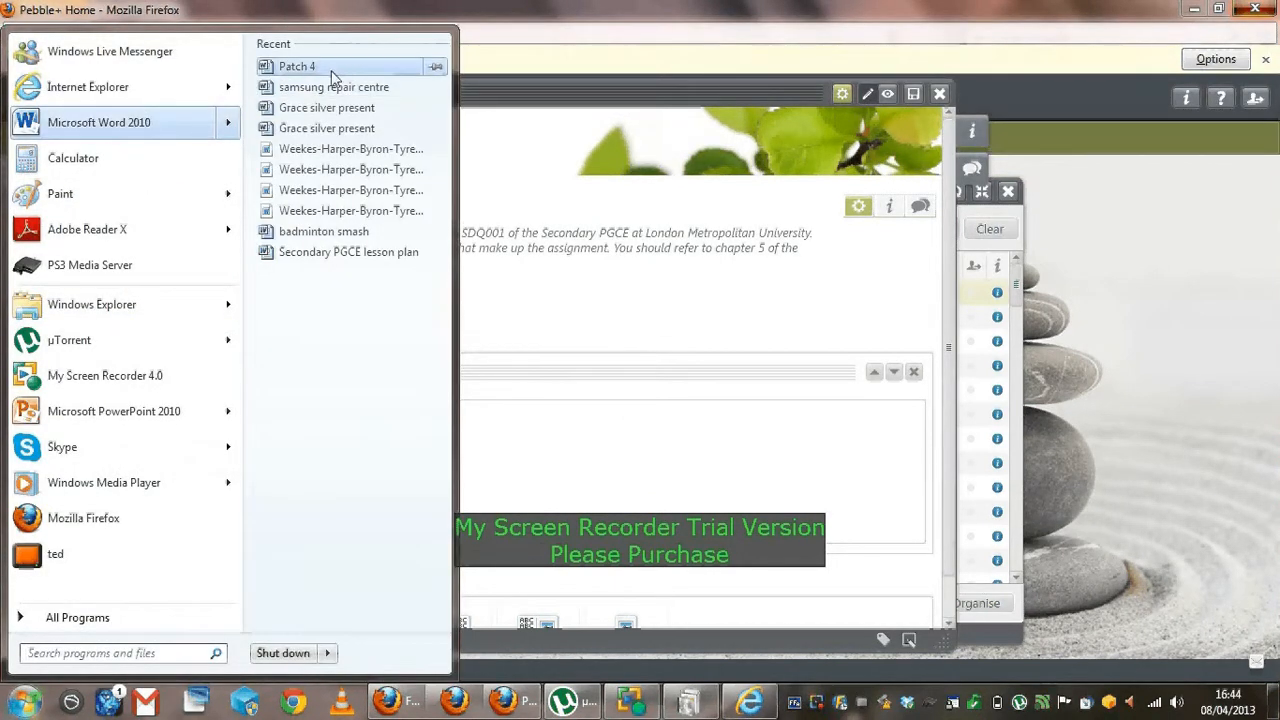
left_click(296, 66)
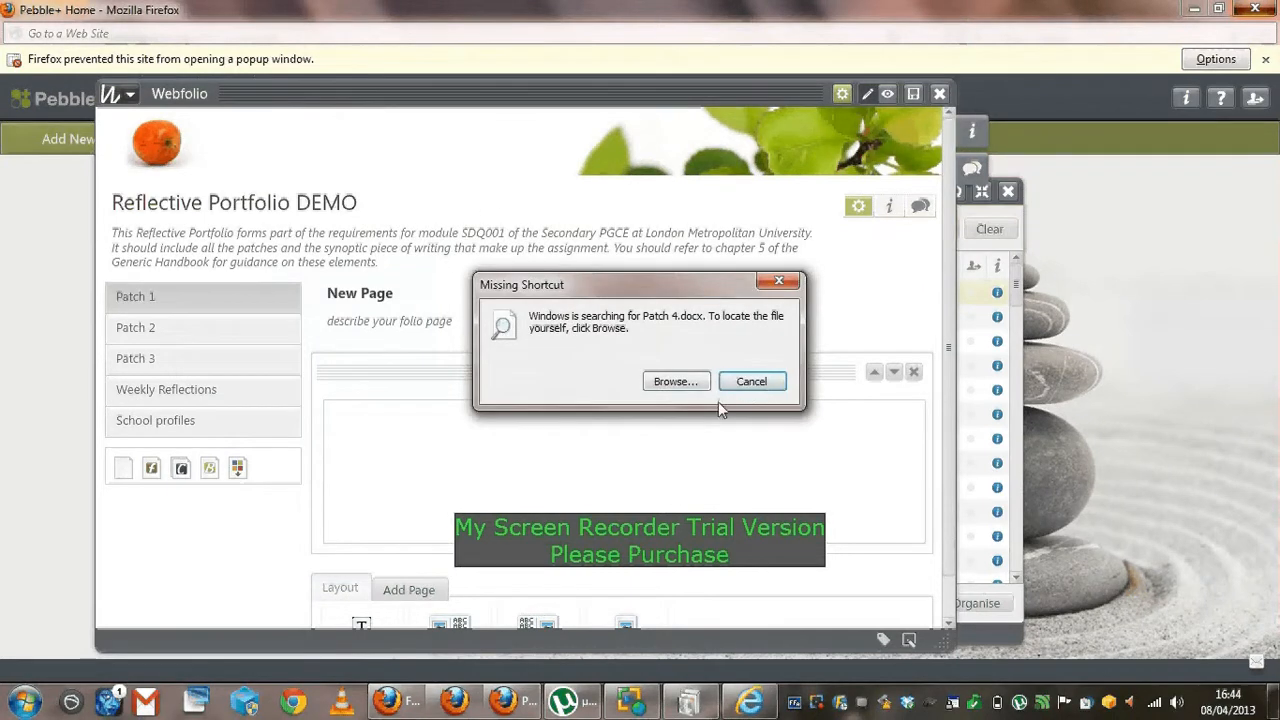
left_click(752, 380)
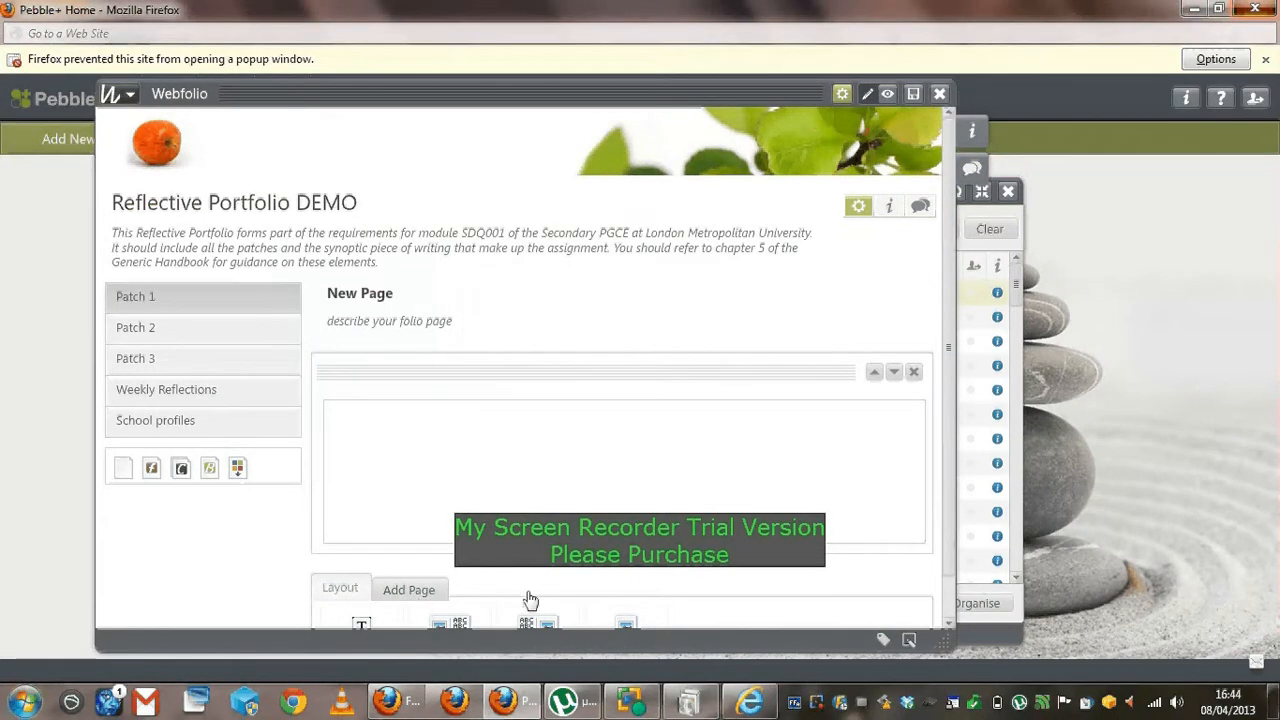
Open the Secondary PGCE lesson plan in Word, select all of it and copy it
left_click(22, 700)
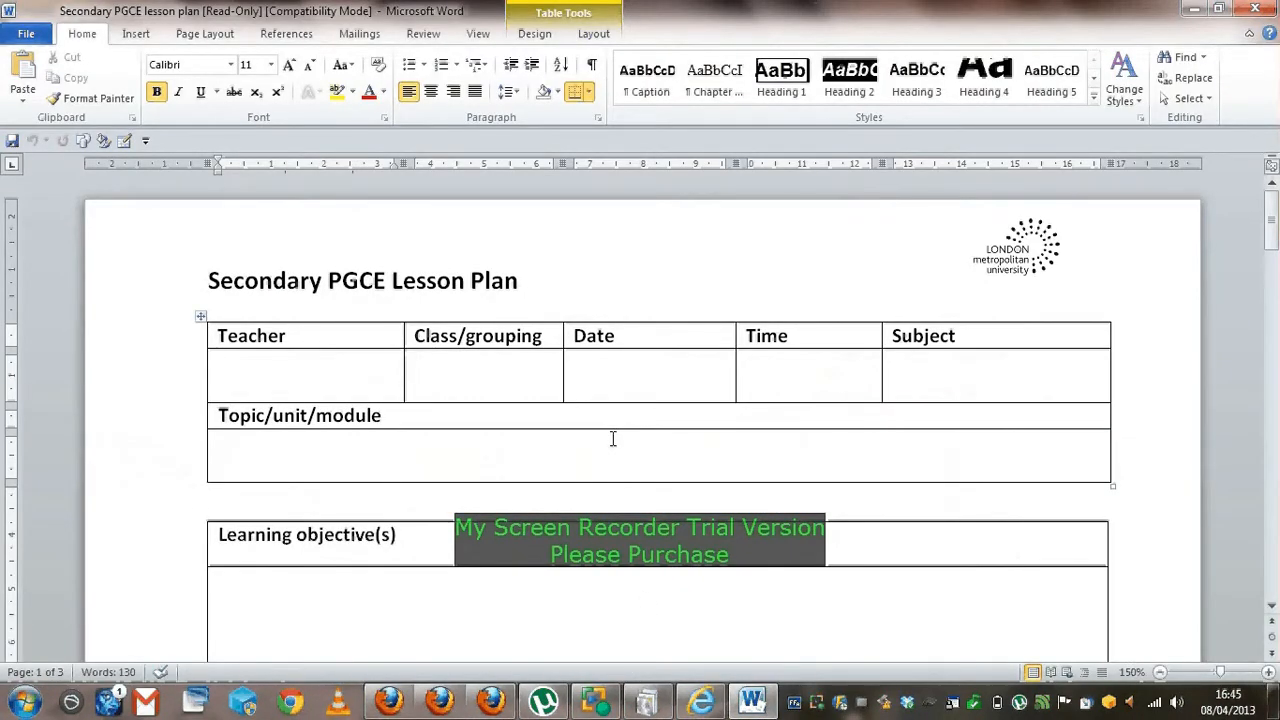
key("ctrl+a")
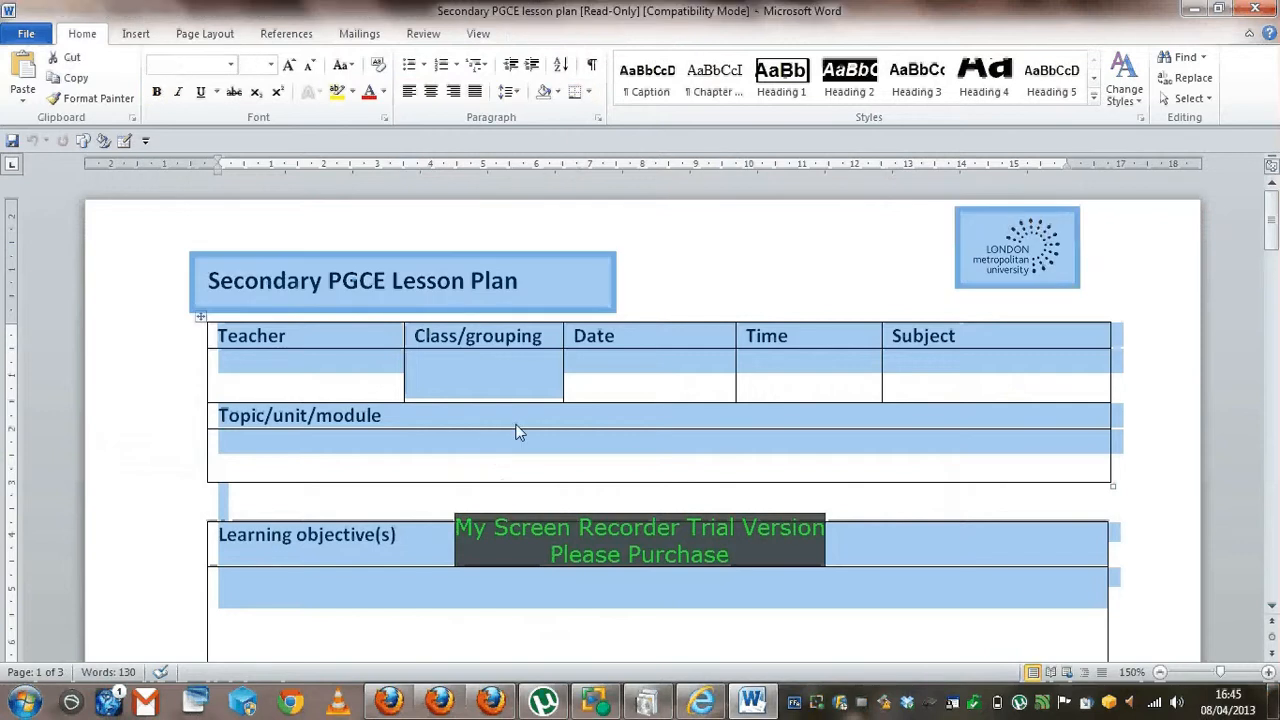
mouse_move(538, 418)
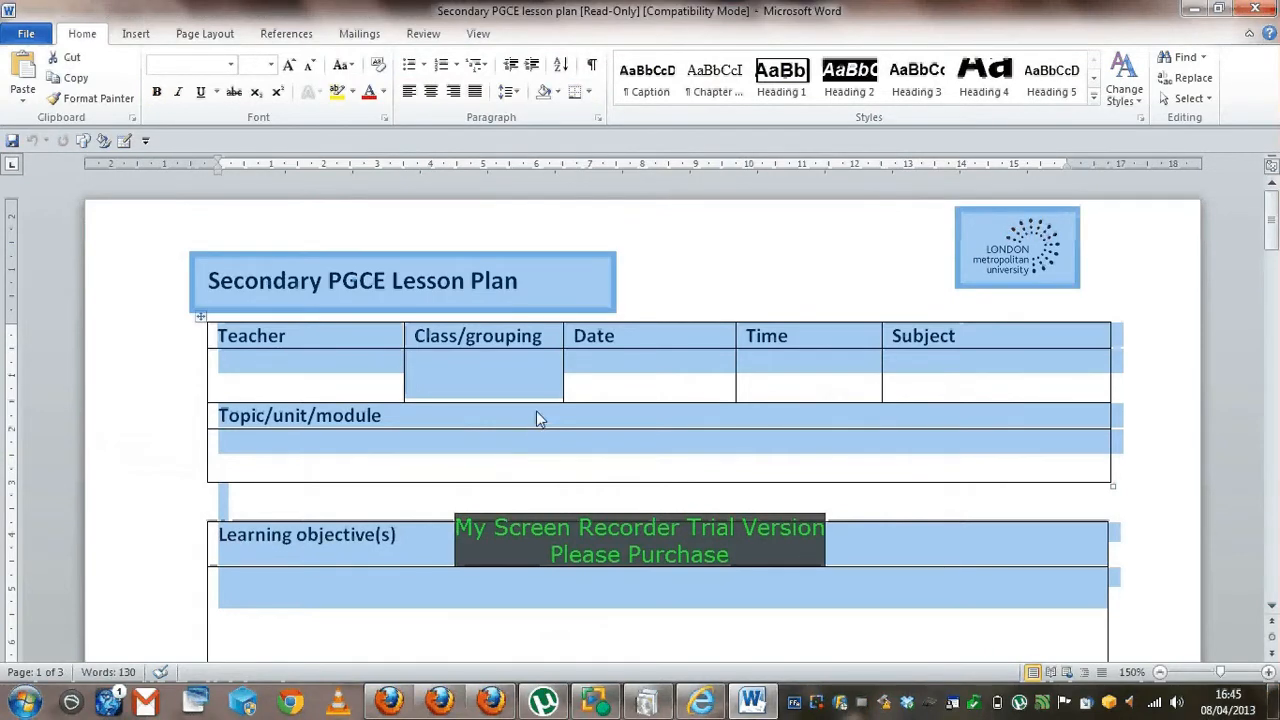
right_click(540, 418)
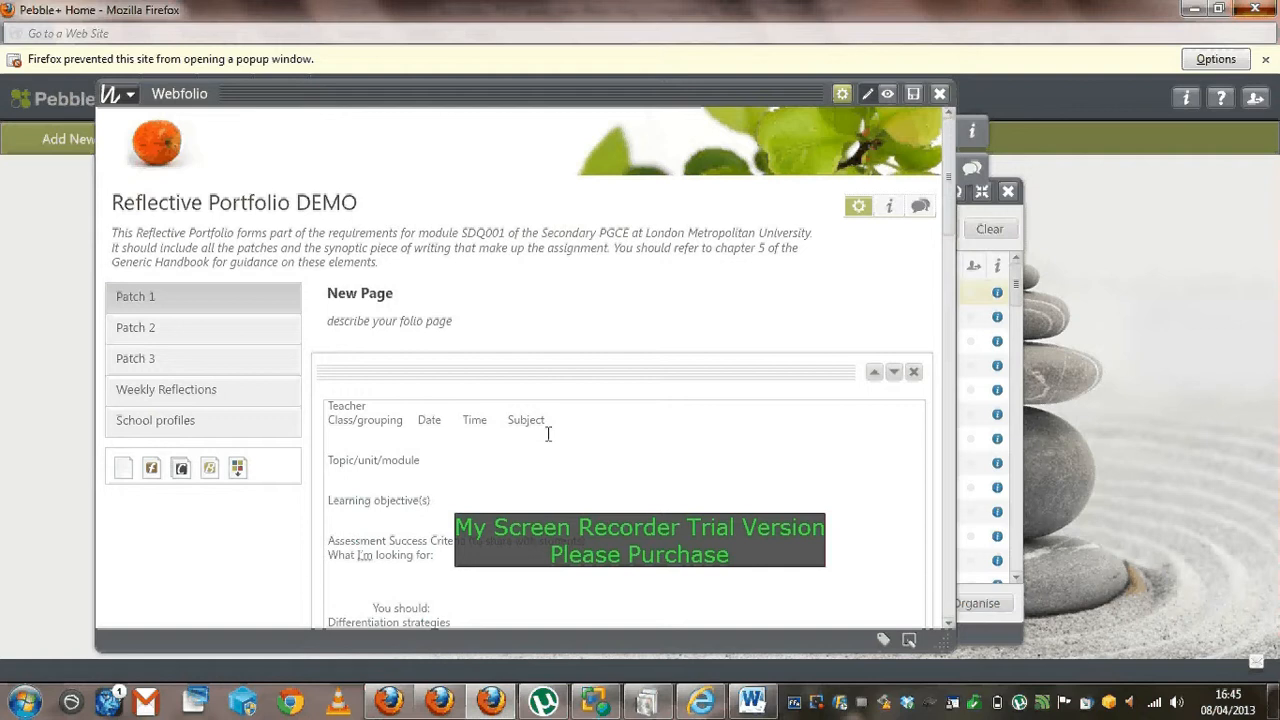
mouse_move(530, 492)
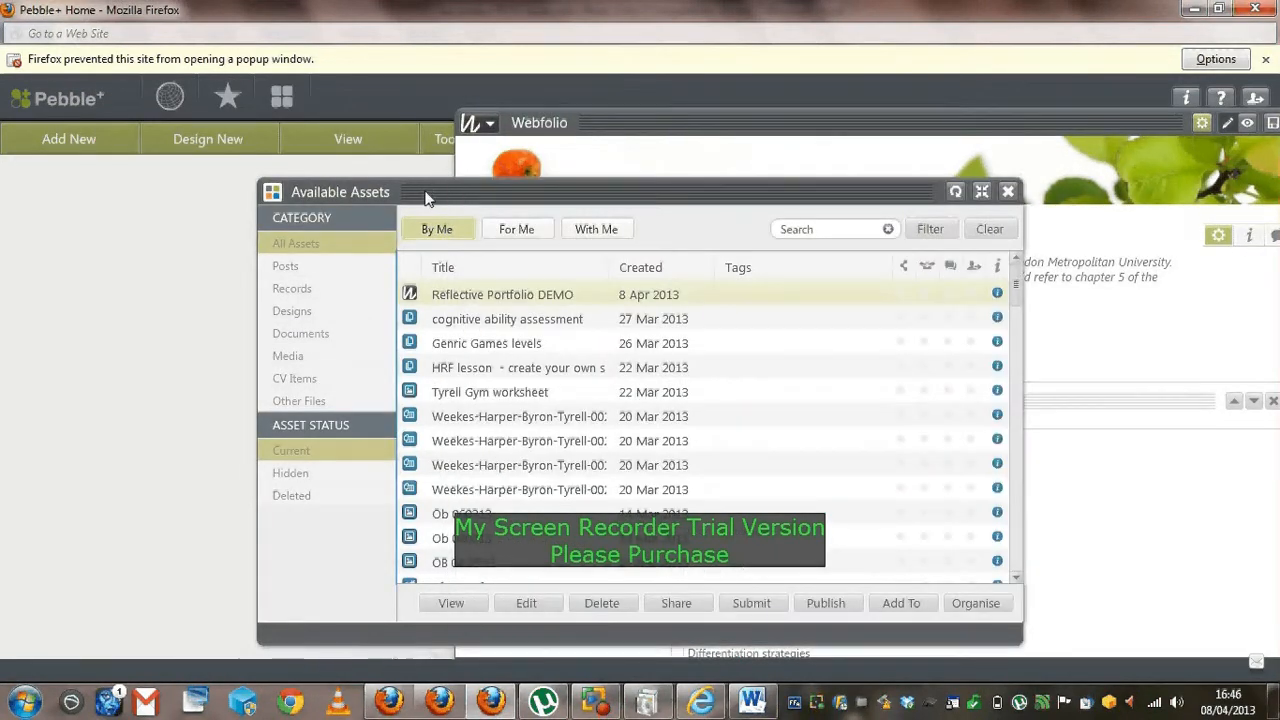
Scroll the available assets and open the existing Reflective Portfolio webfolio
scroll("down", 3)
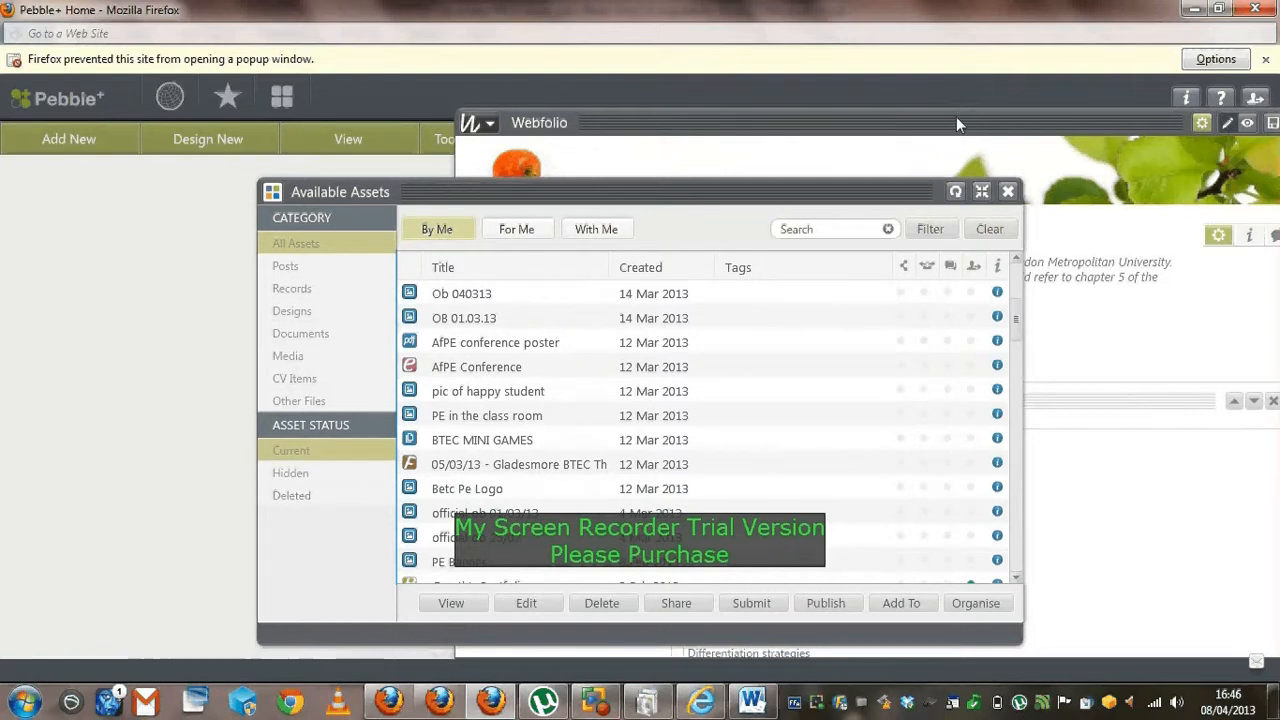
left_click(476, 366)
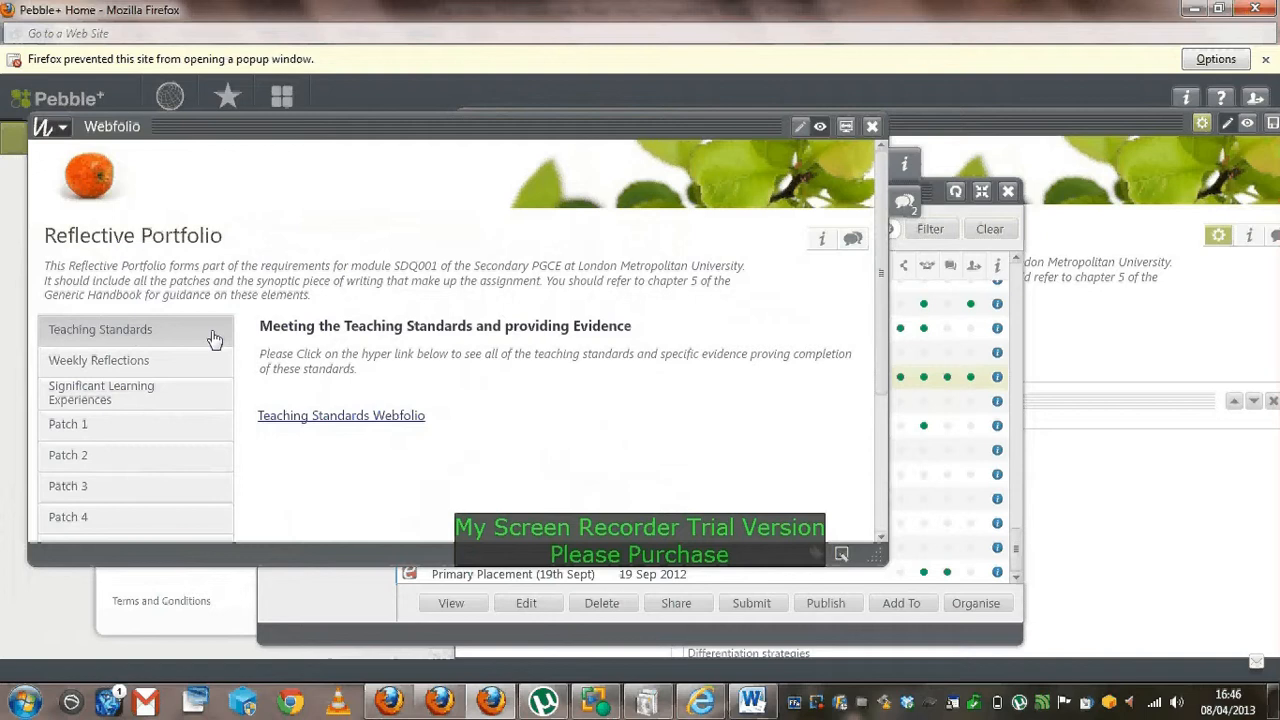
mouse_move(230, 396)
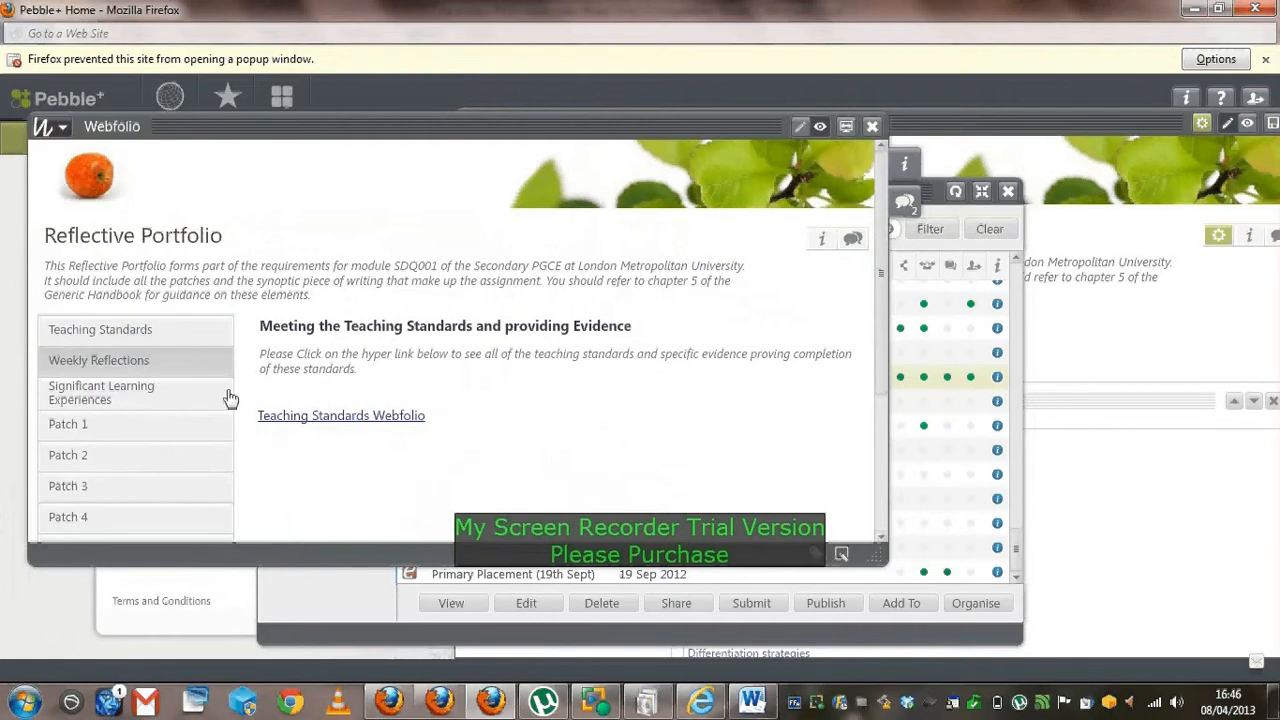
View Official Teaching Weekly Reflection 1 from the example's Weekly Reflections page, then close it
left_click(100, 360)
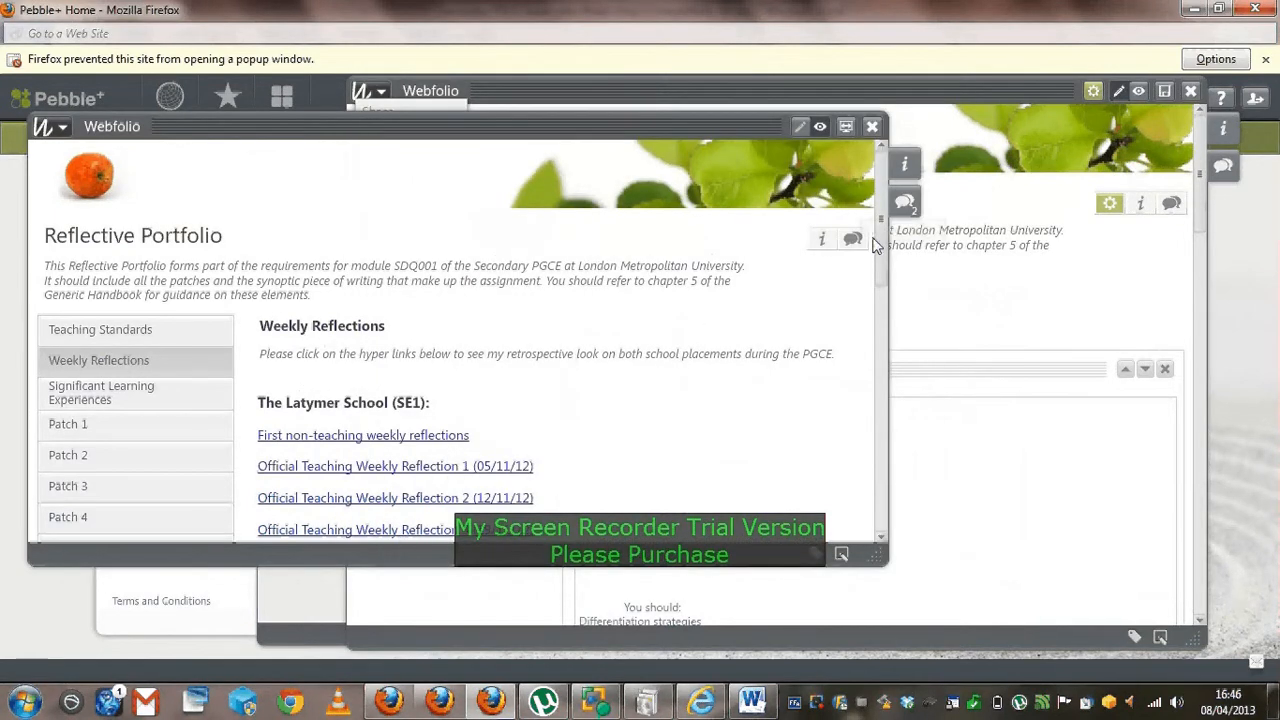
scroll("down", 3)
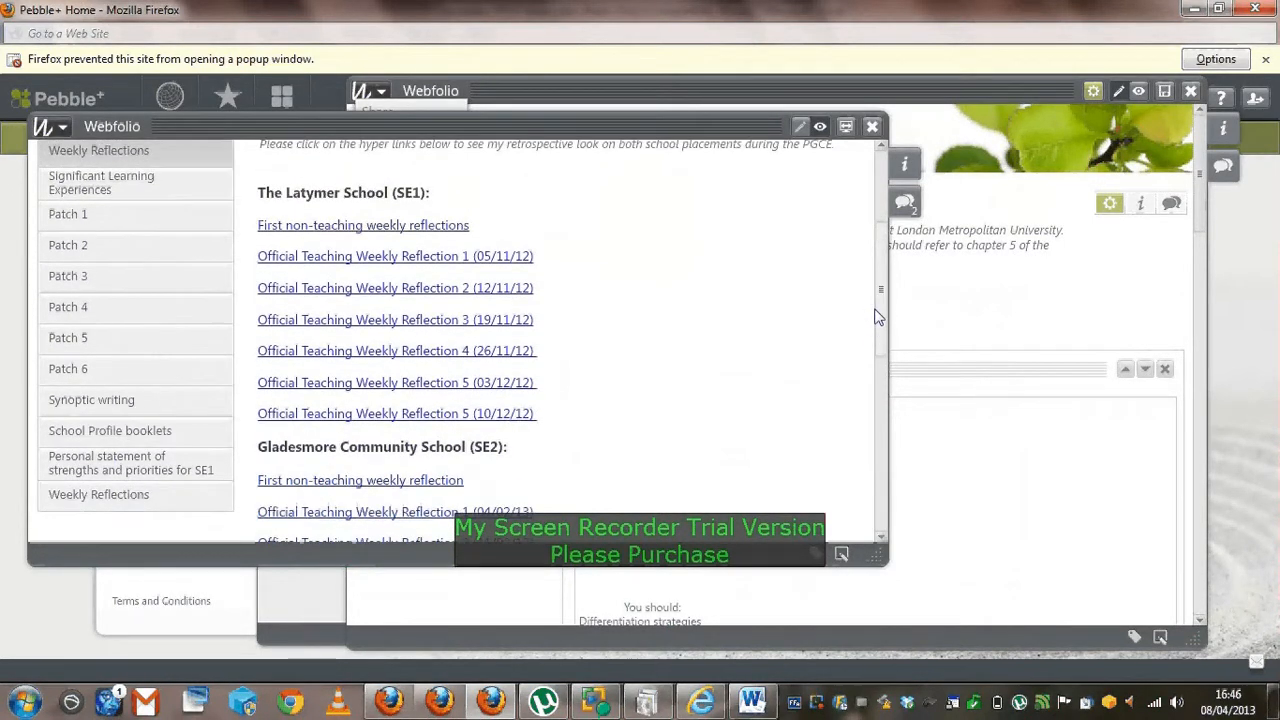
scroll("down", 3)
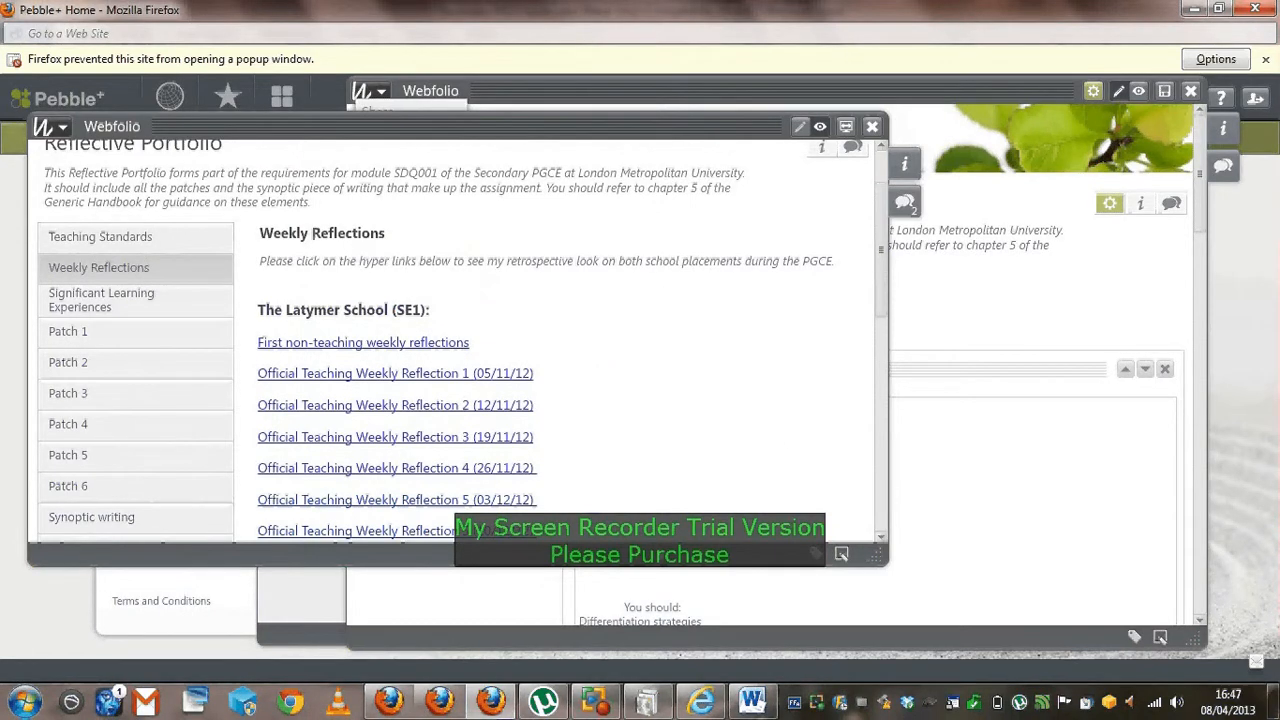
mouse_move(724, 418)
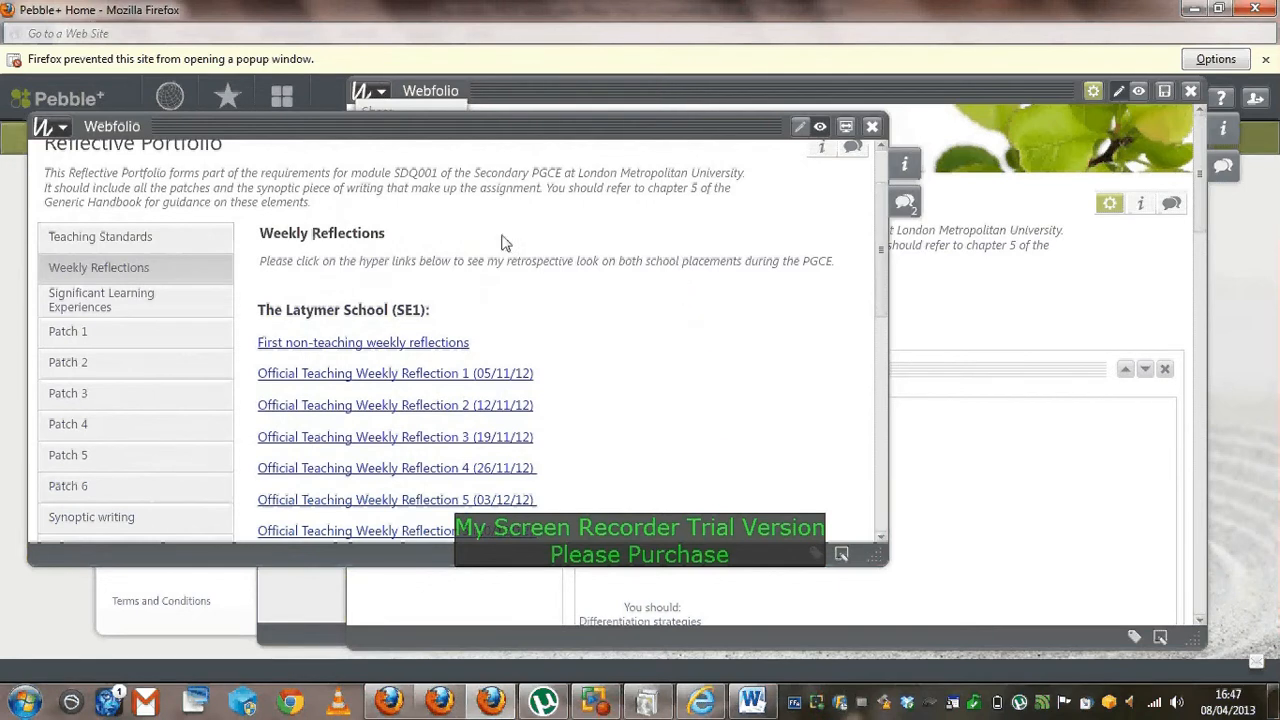
mouse_move(242, 276)
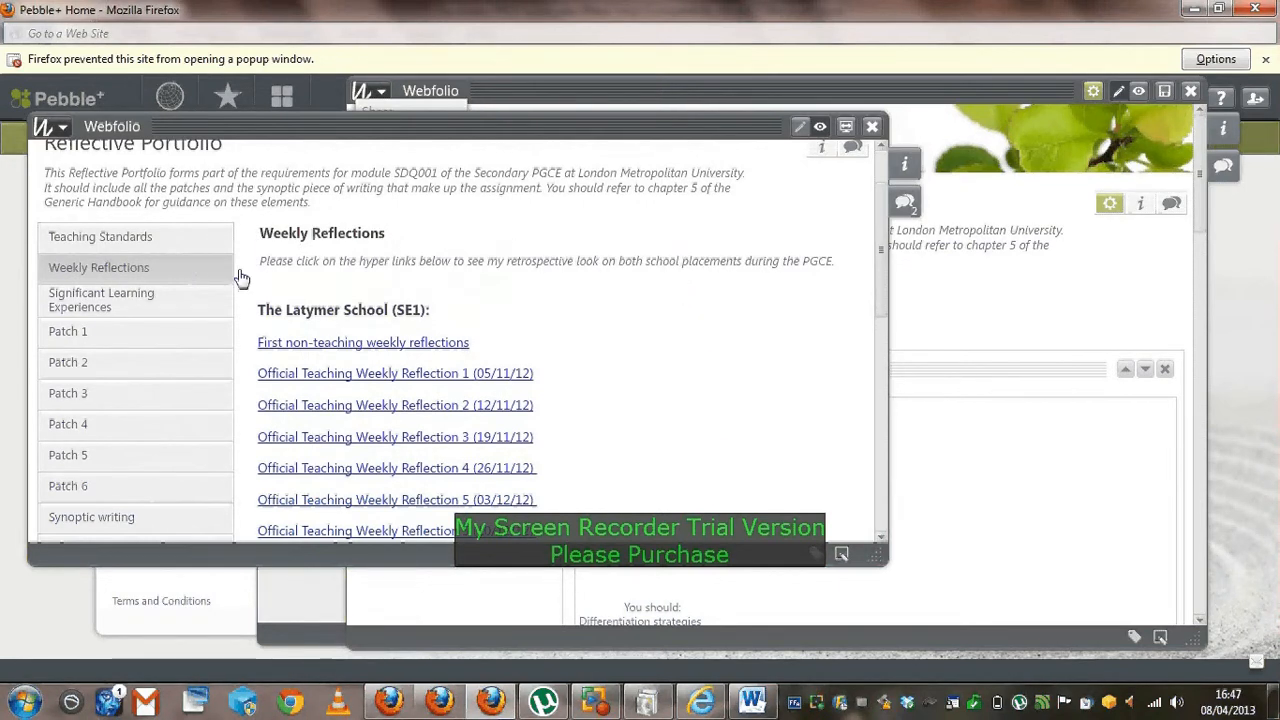
mouse_move(448, 298)
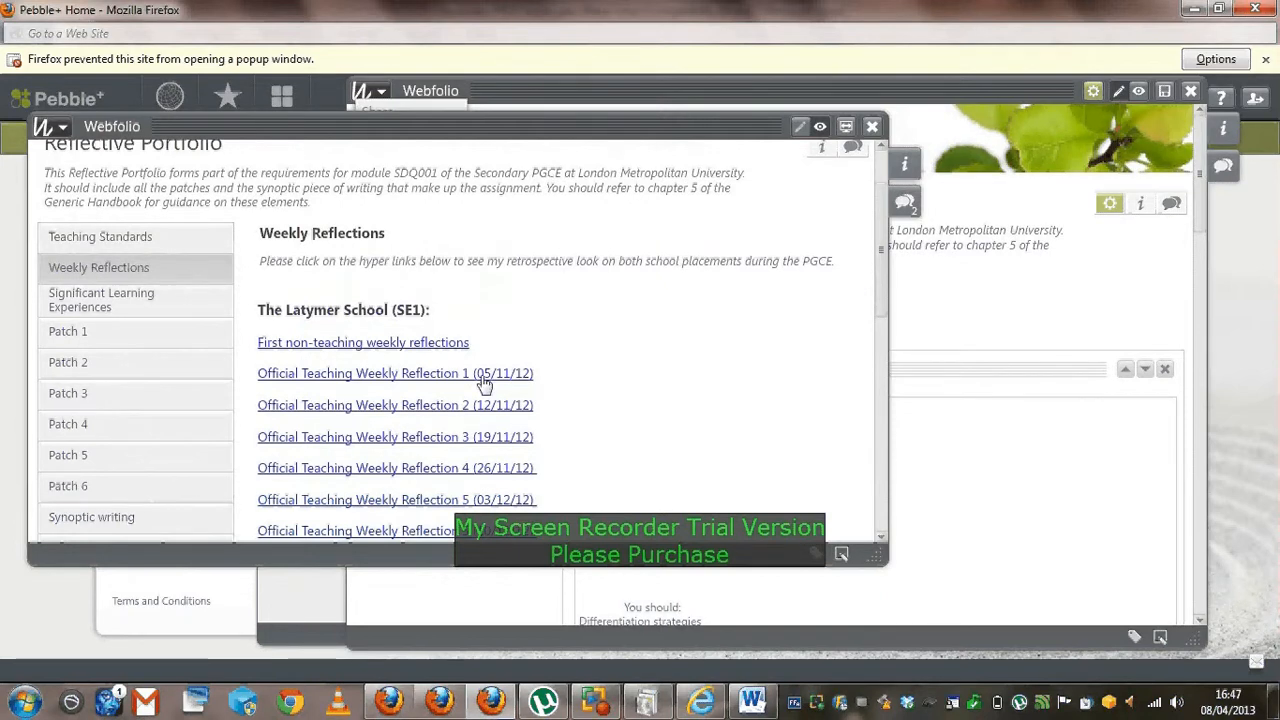
left_click(396, 374)
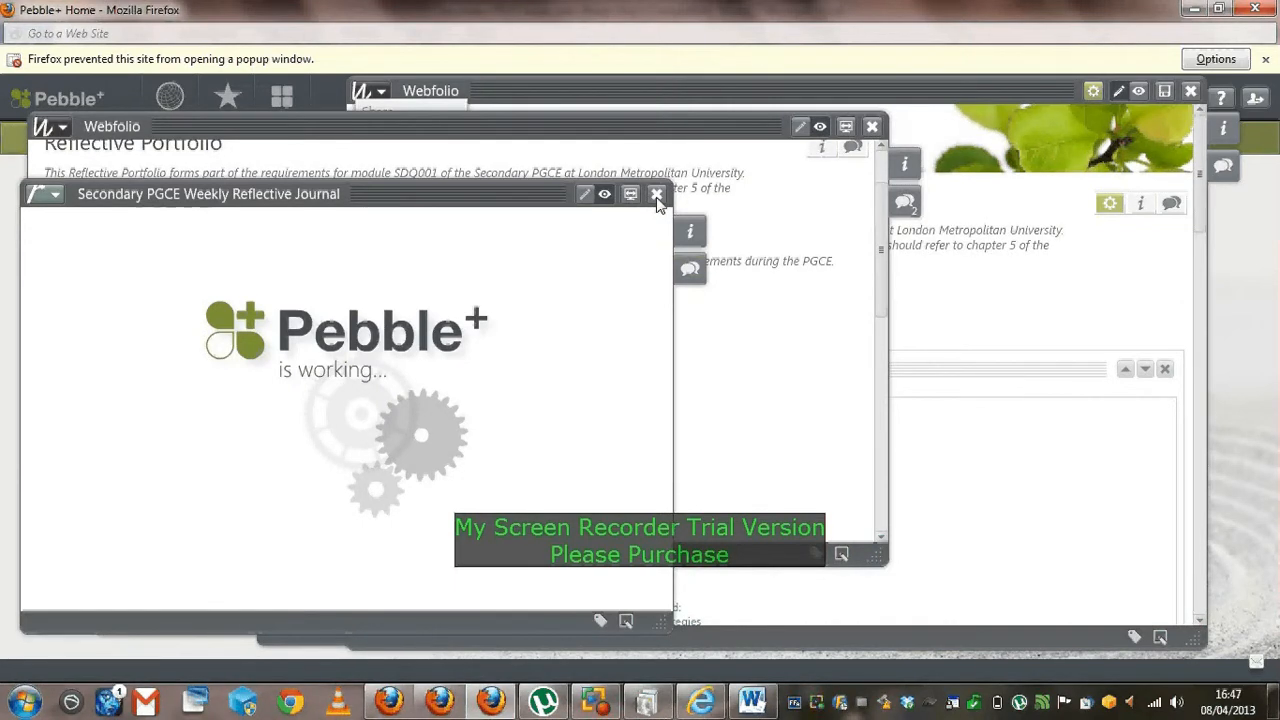
left_click(656, 194)
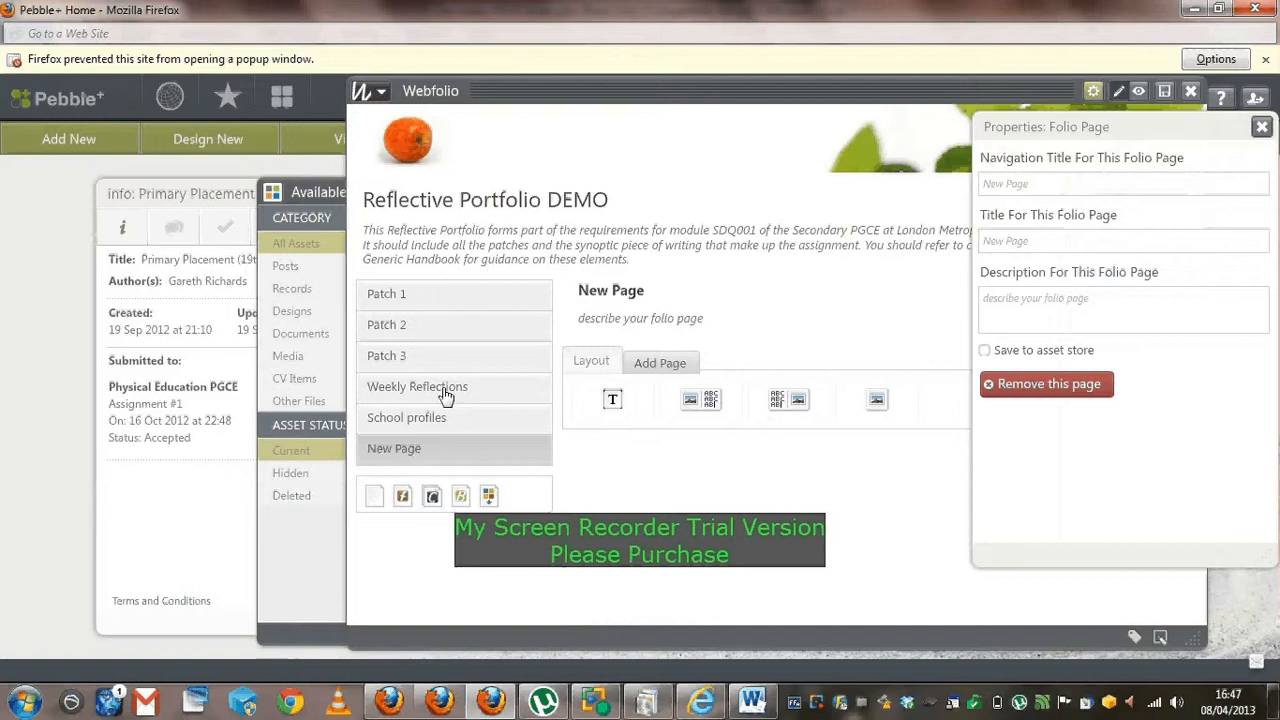
Add a text block to the DEMO Weekly Reflections page reading 'SE1 --- Latymer:' with 'Week 1' beneath
left_click(416, 386)
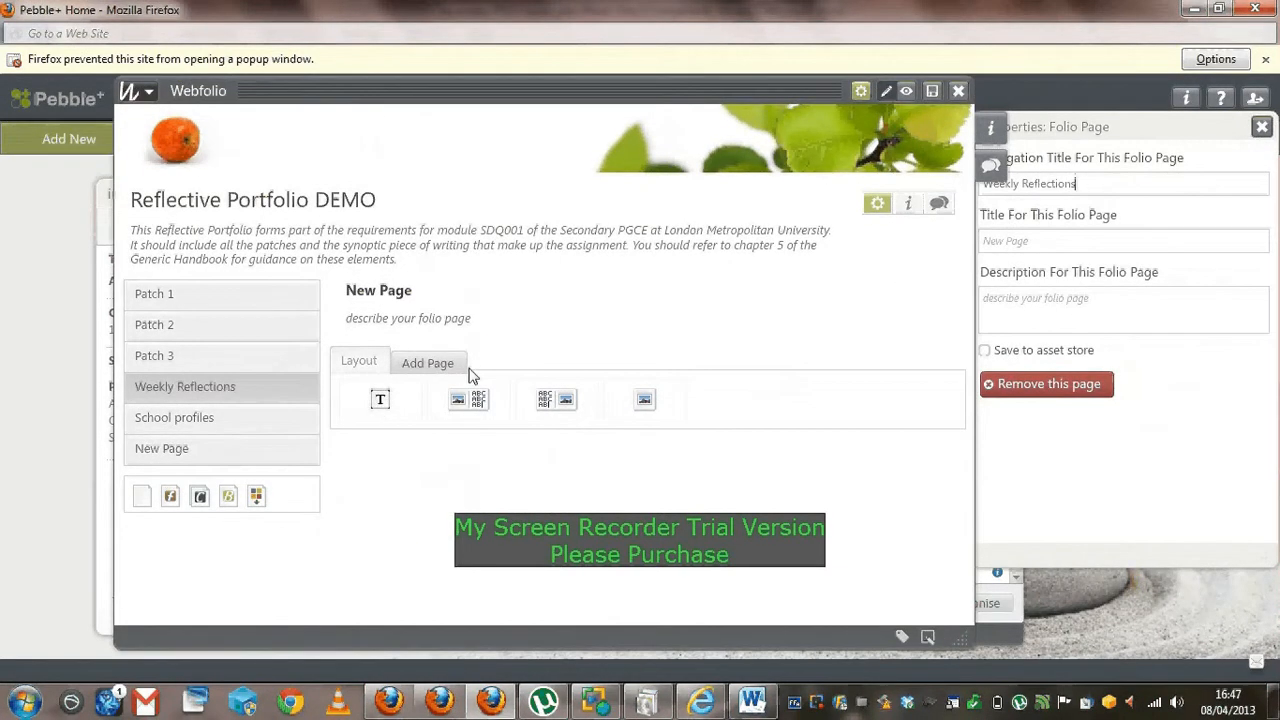
mouse_move(380, 400)
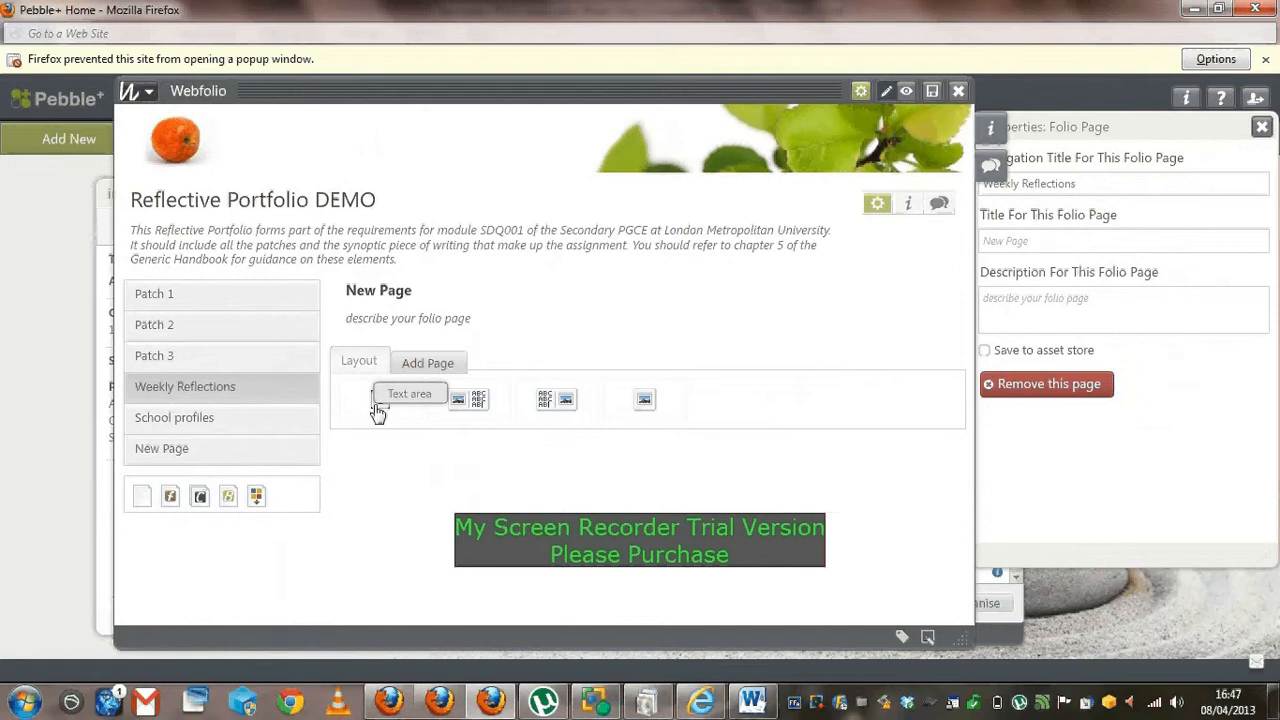
left_click(408, 392)
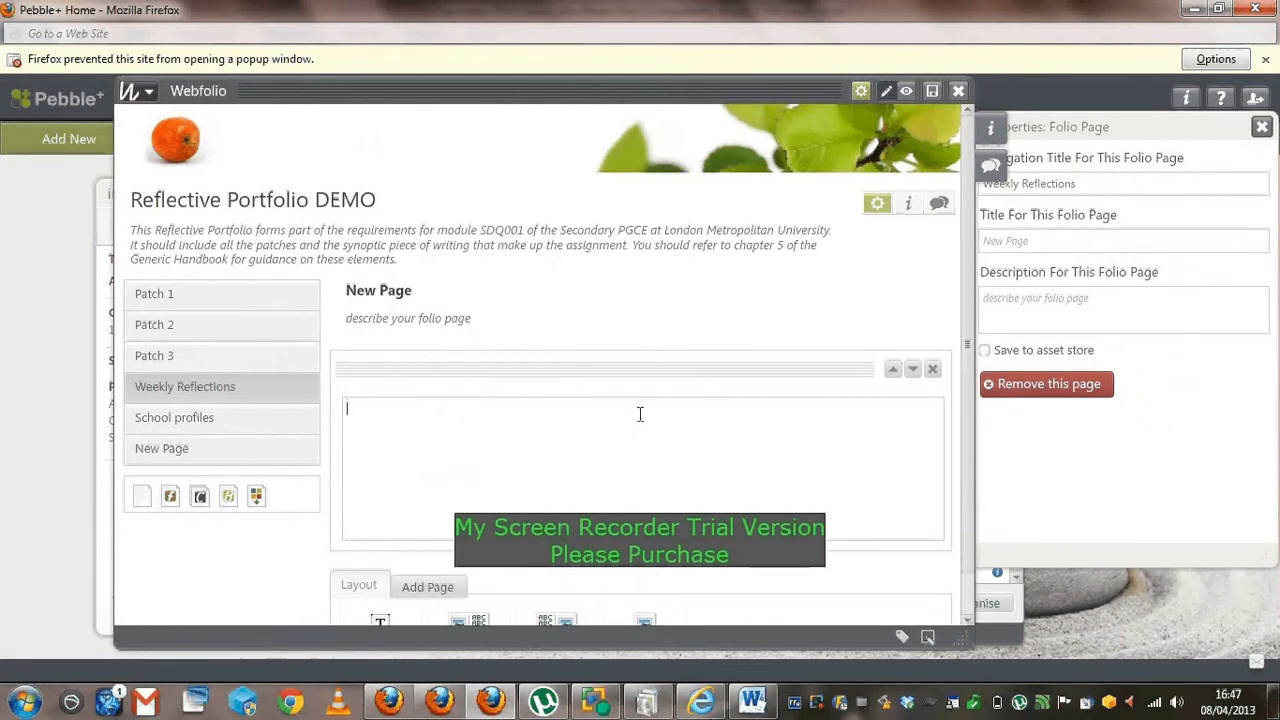
type("SE1")
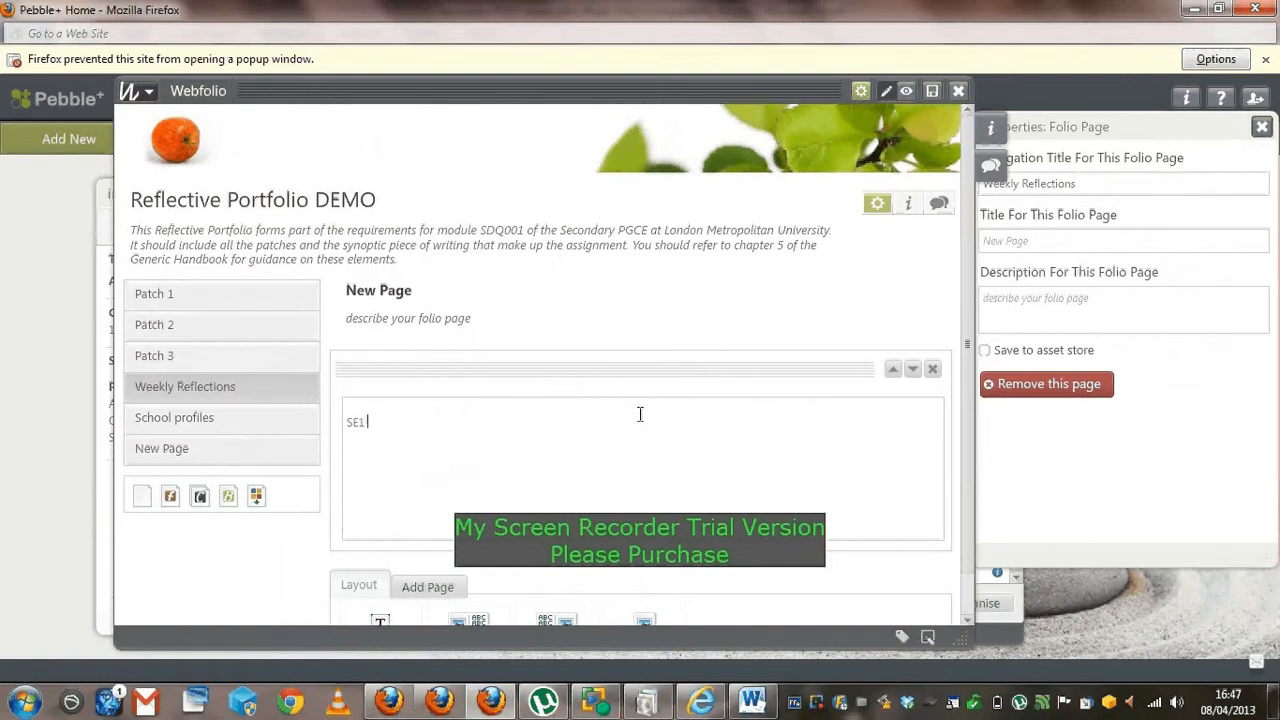
type("--- Lay")
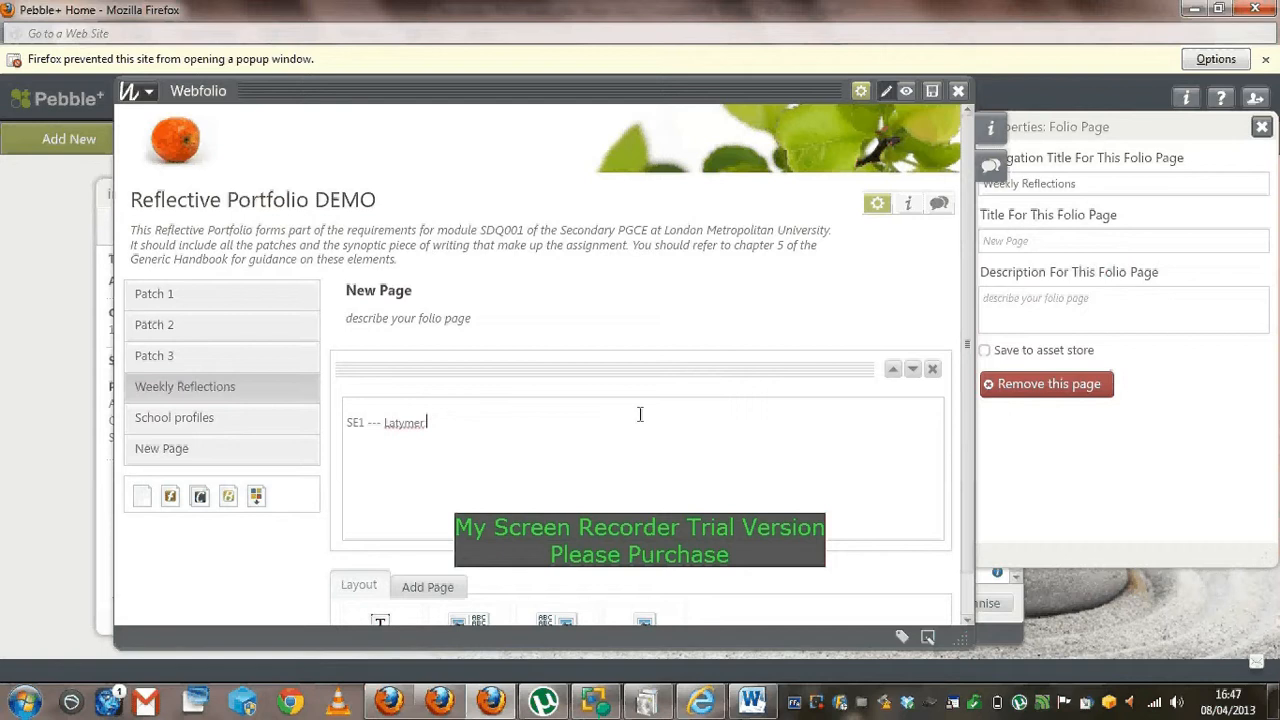
type("Week")
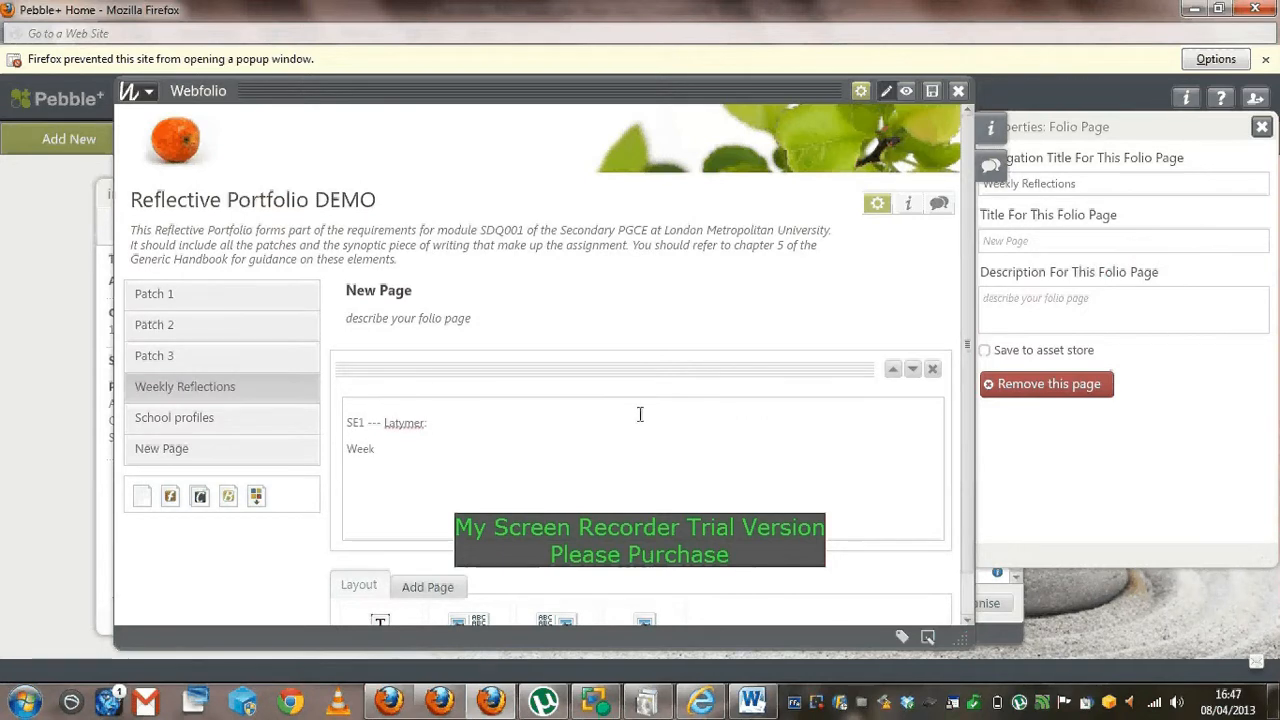
type("1:")
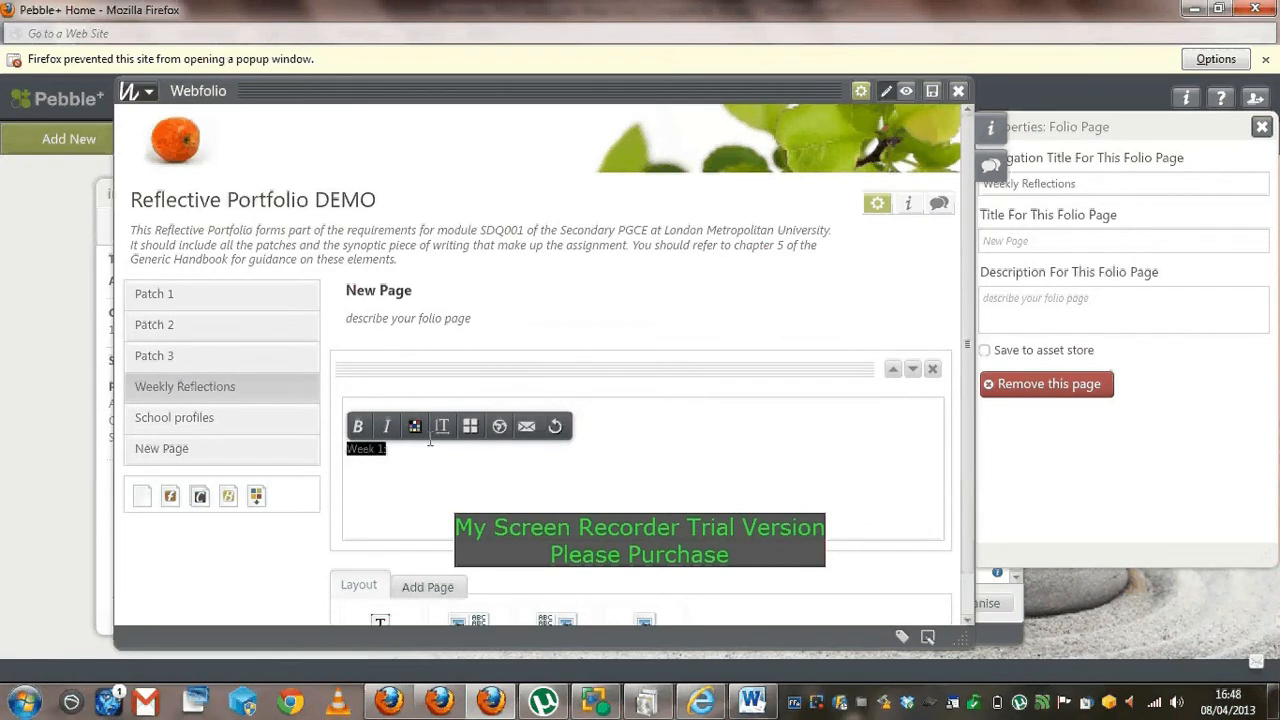
mouse_move(470, 428)
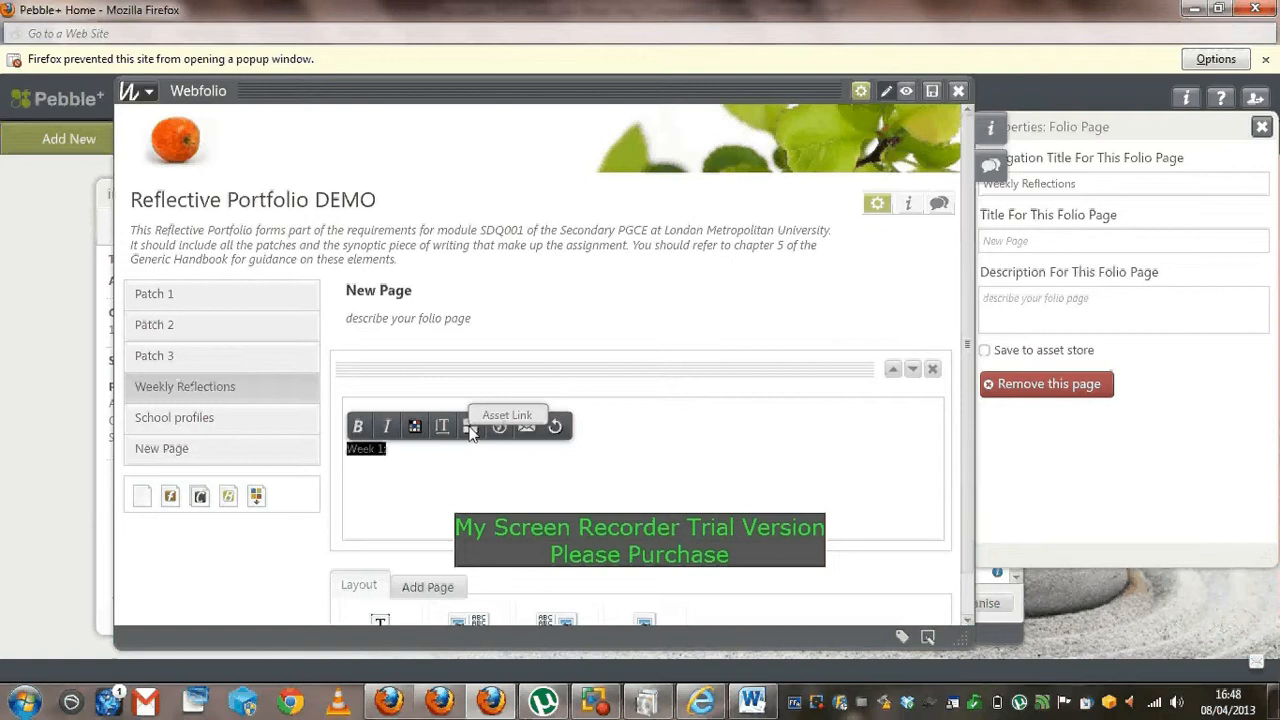
Link 'Week 1' to the Weekly Reflections asset from 16 Oct 2012 and confirm
left_click(470, 426)
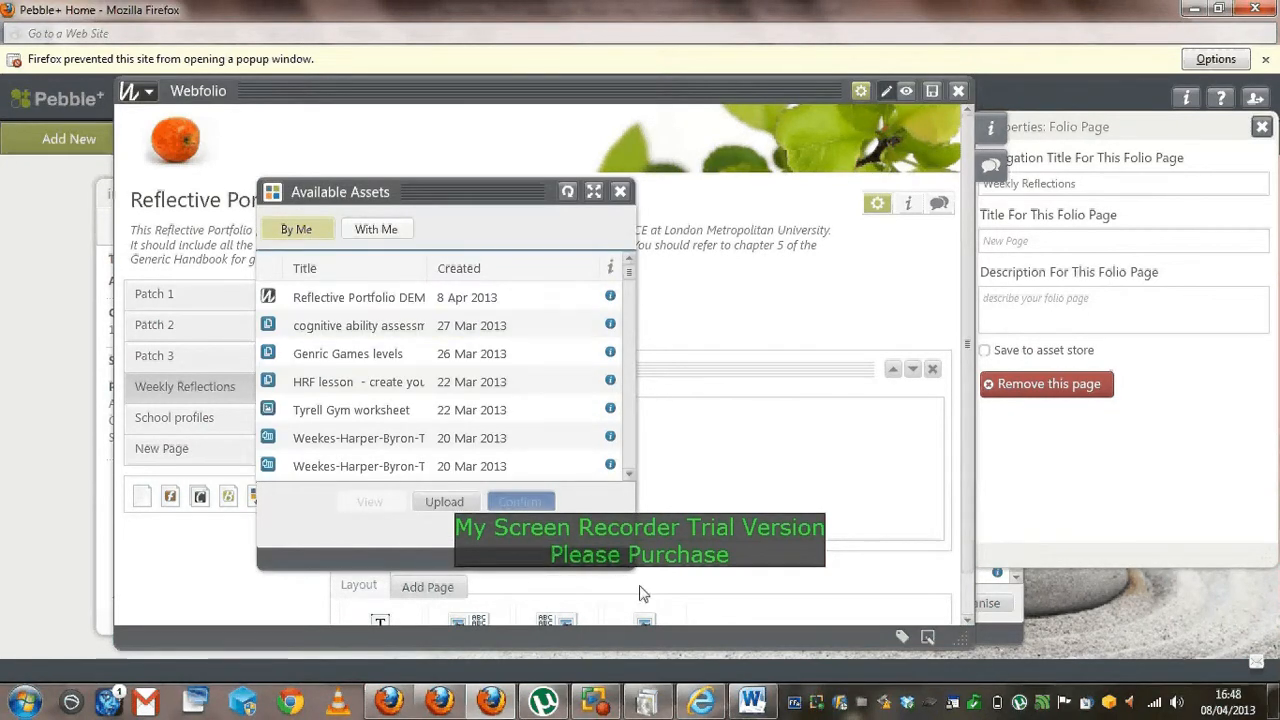
left_click(348, 352)
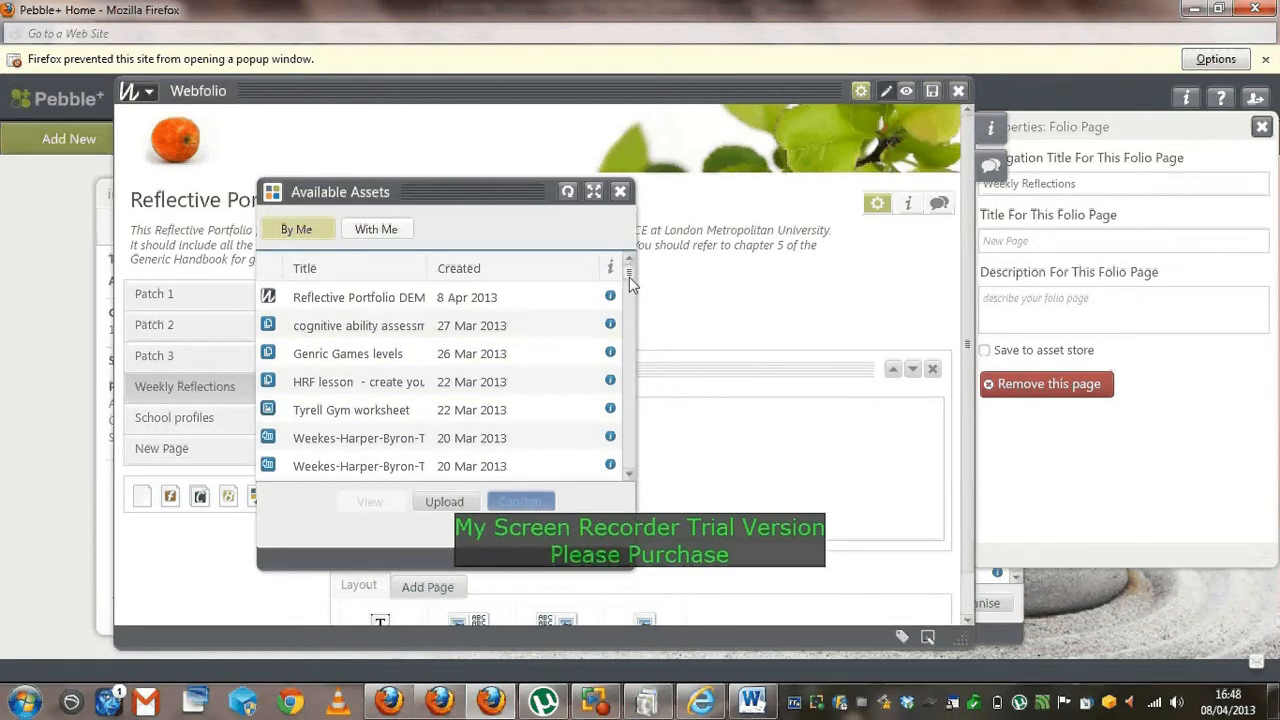
scroll("down", 3)
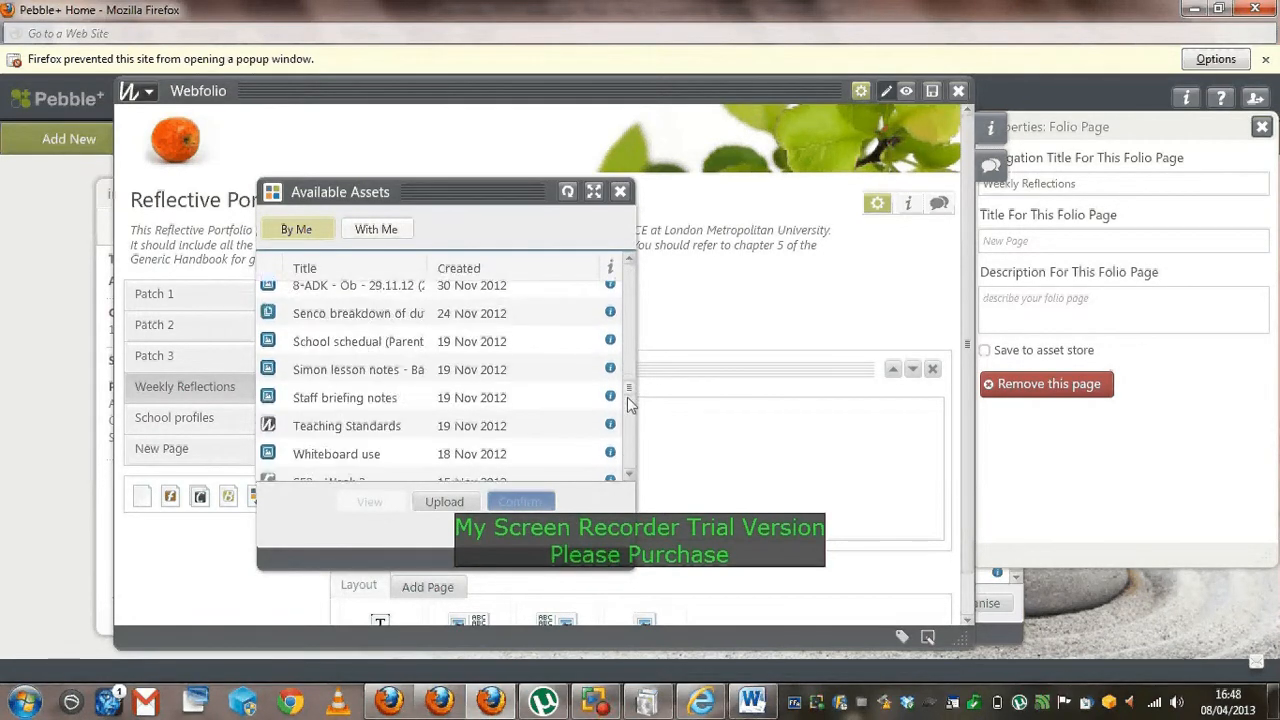
scroll("down", 3)
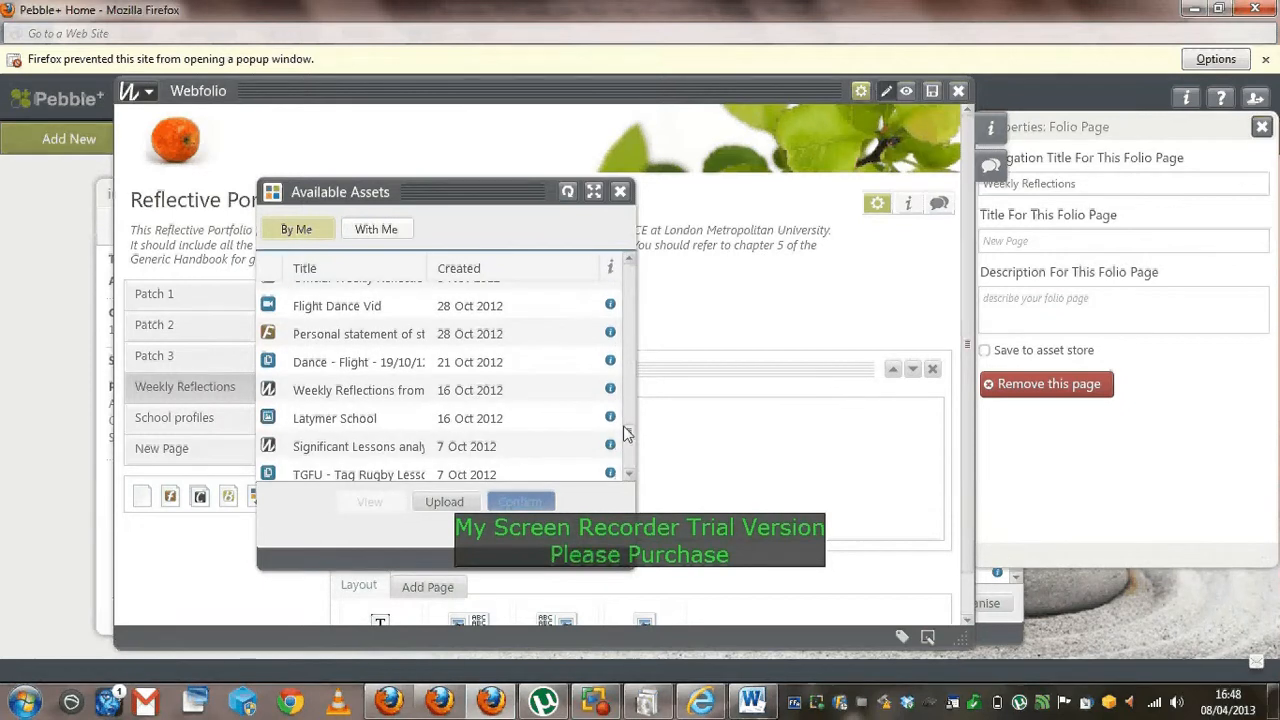
scroll("down", 3)
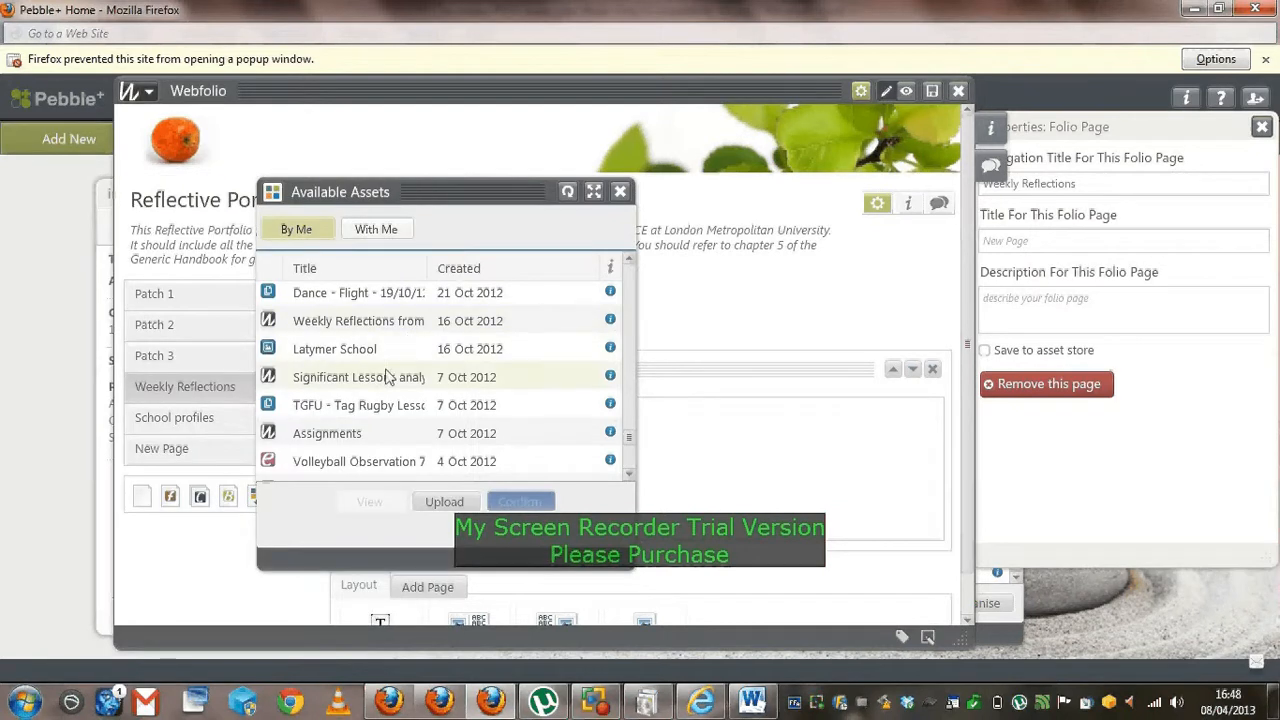
left_click(358, 320)
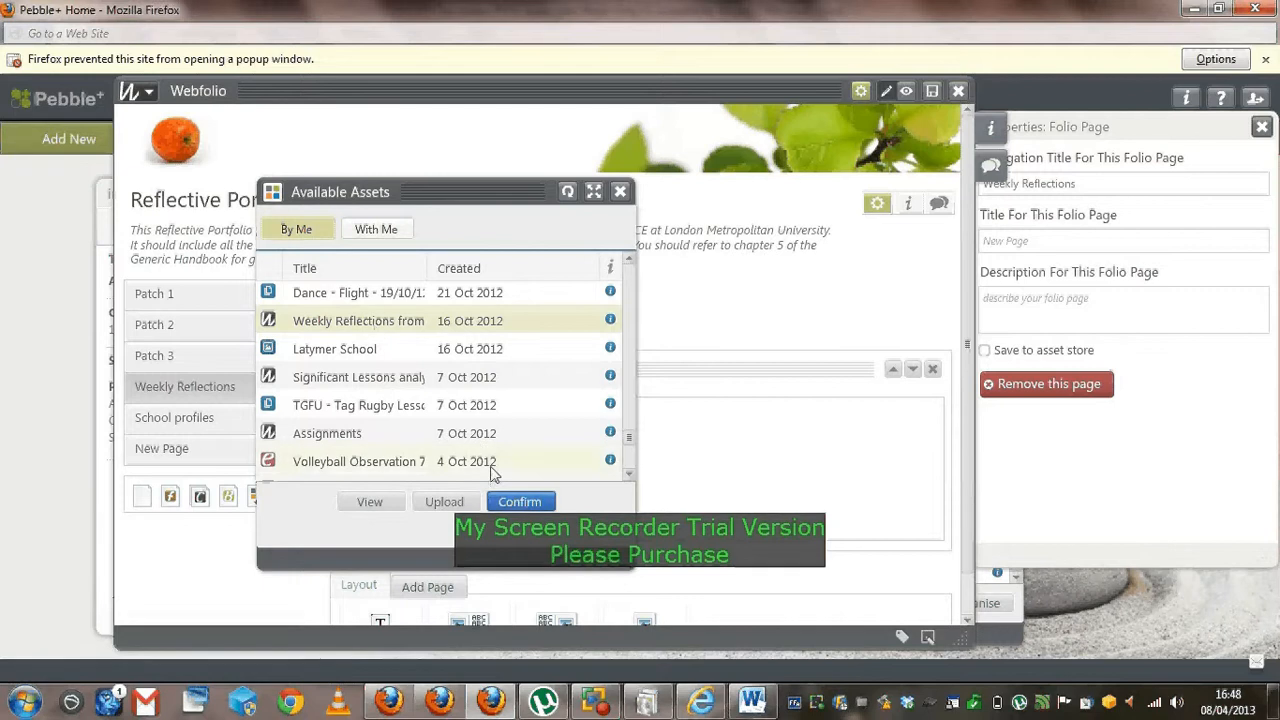
left_click(520, 500)
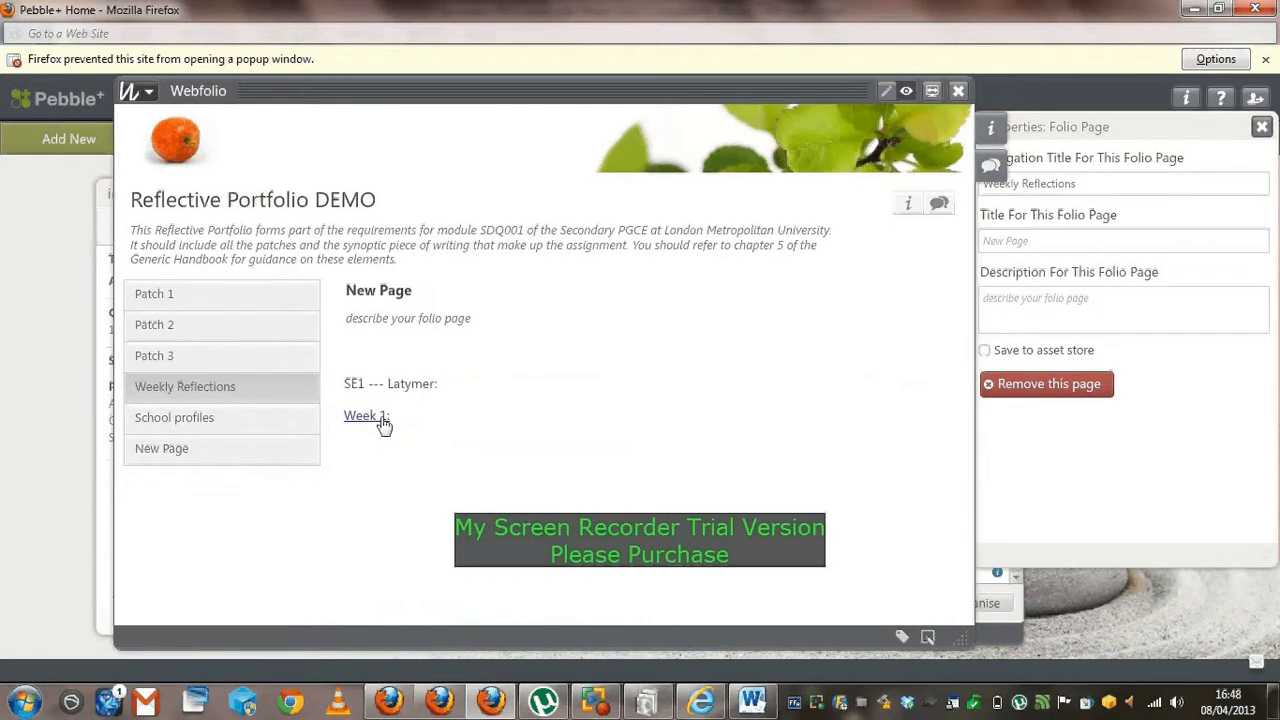
Add a 'week 2' line to the text block, start an asset link for it, then abandon it
left_click(366, 414)
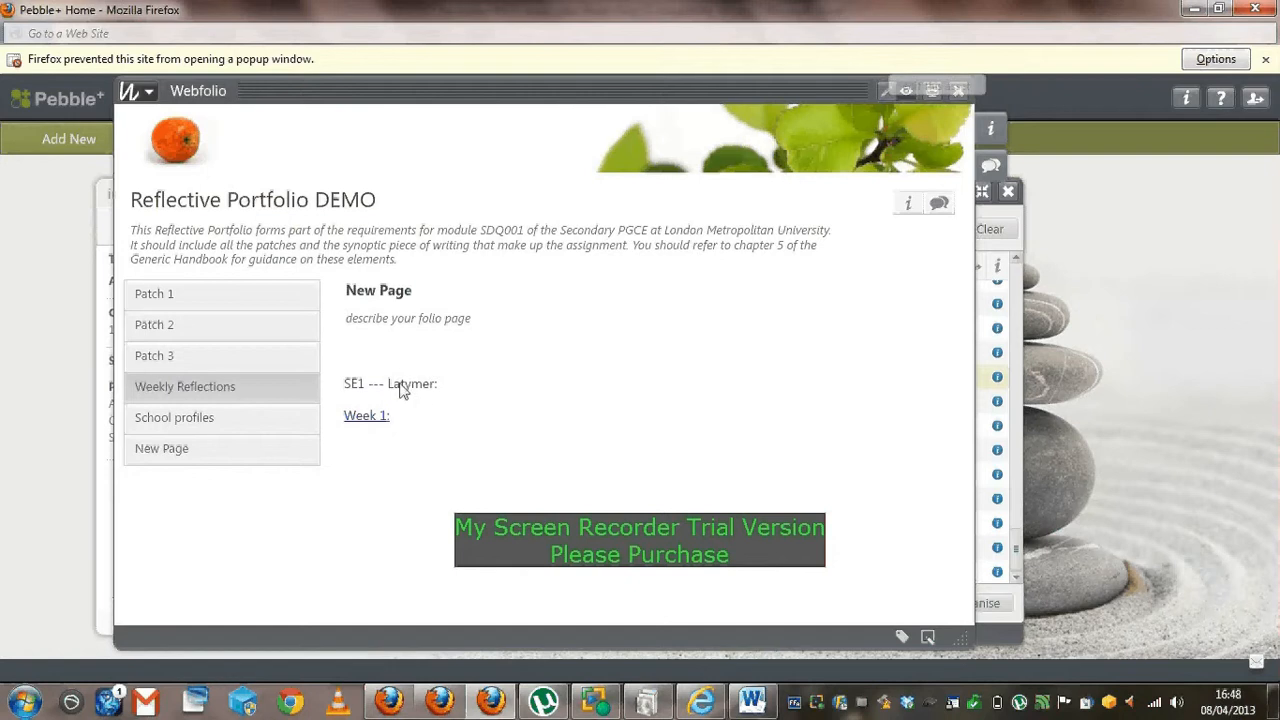
left_click(886, 92)
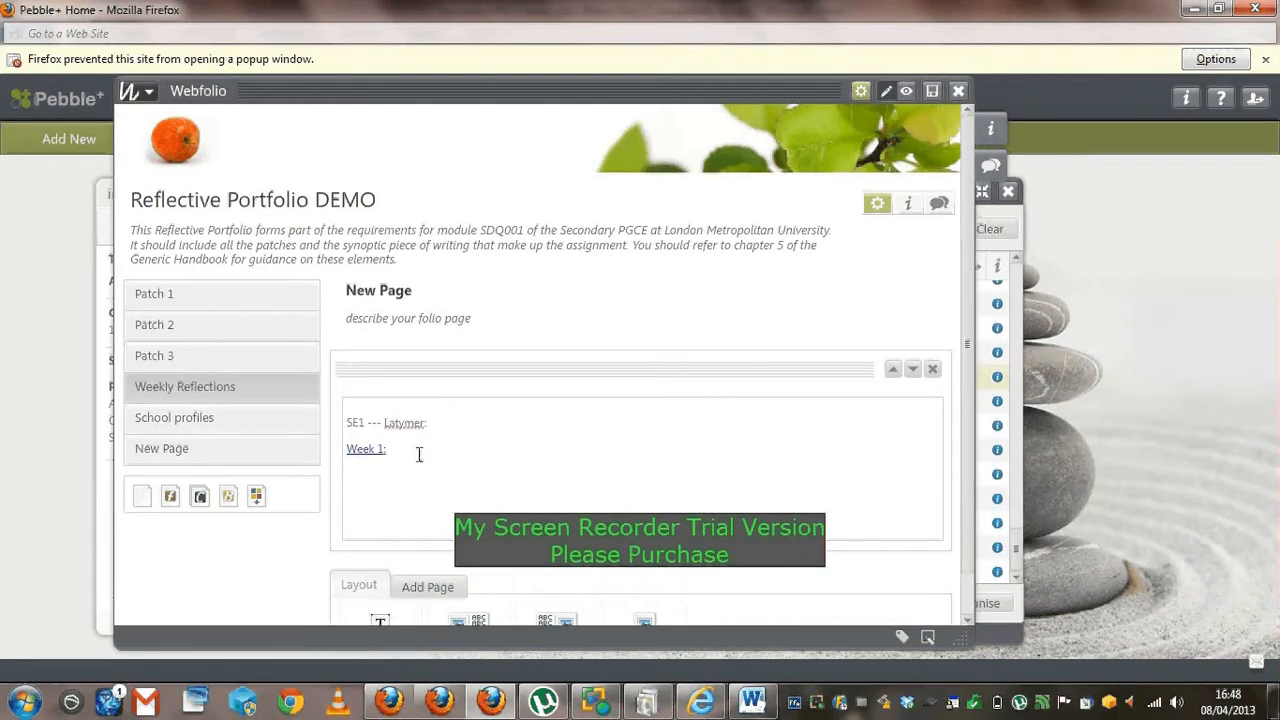
type("week 2")
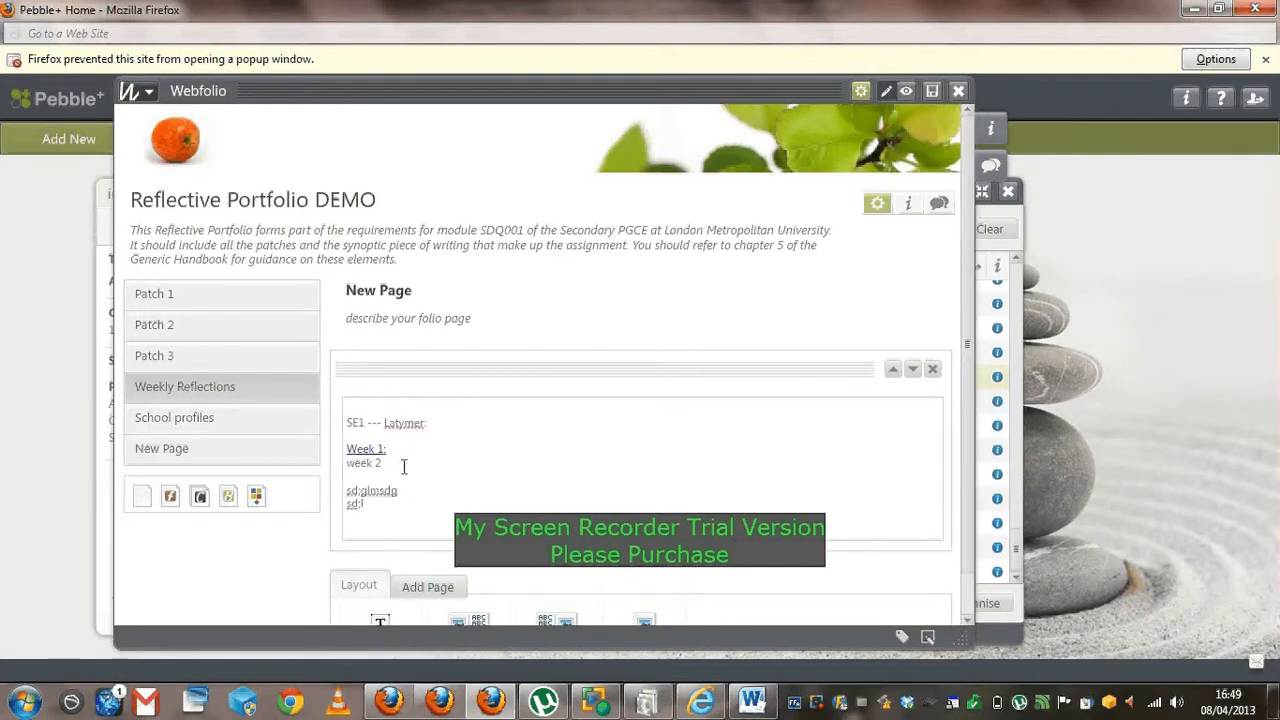
double_click(364, 464)
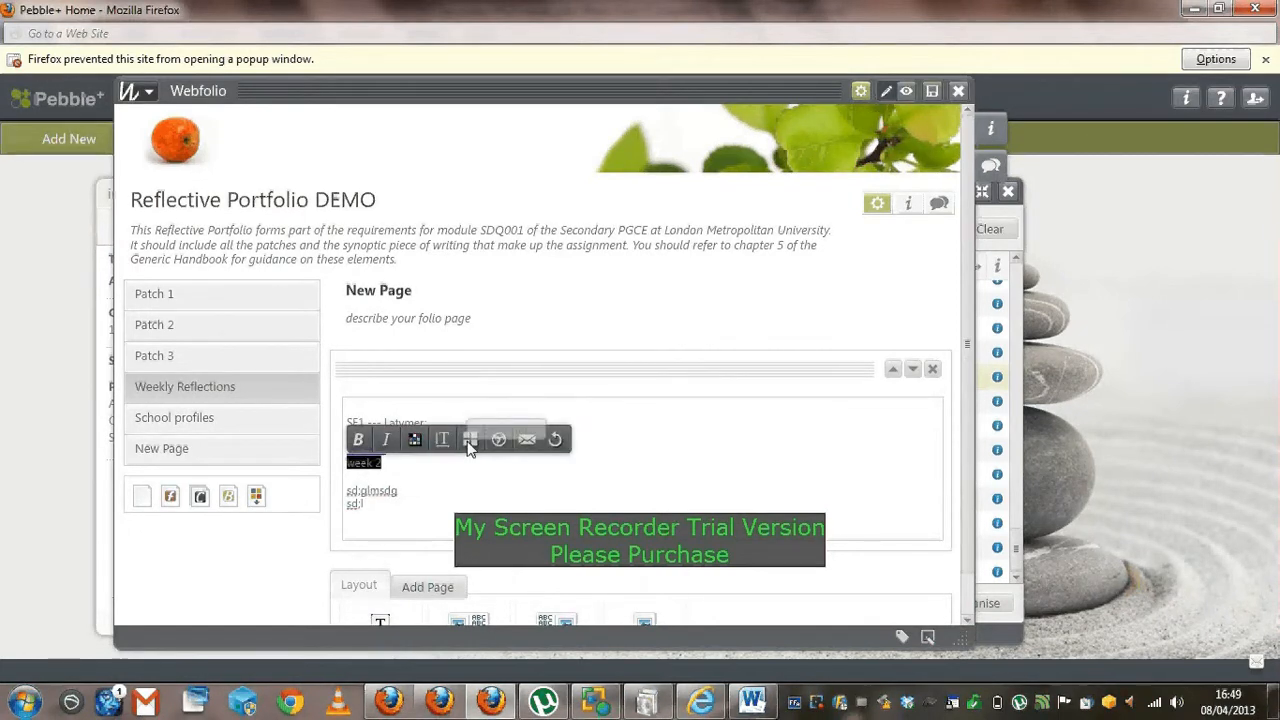
left_click(470, 440)
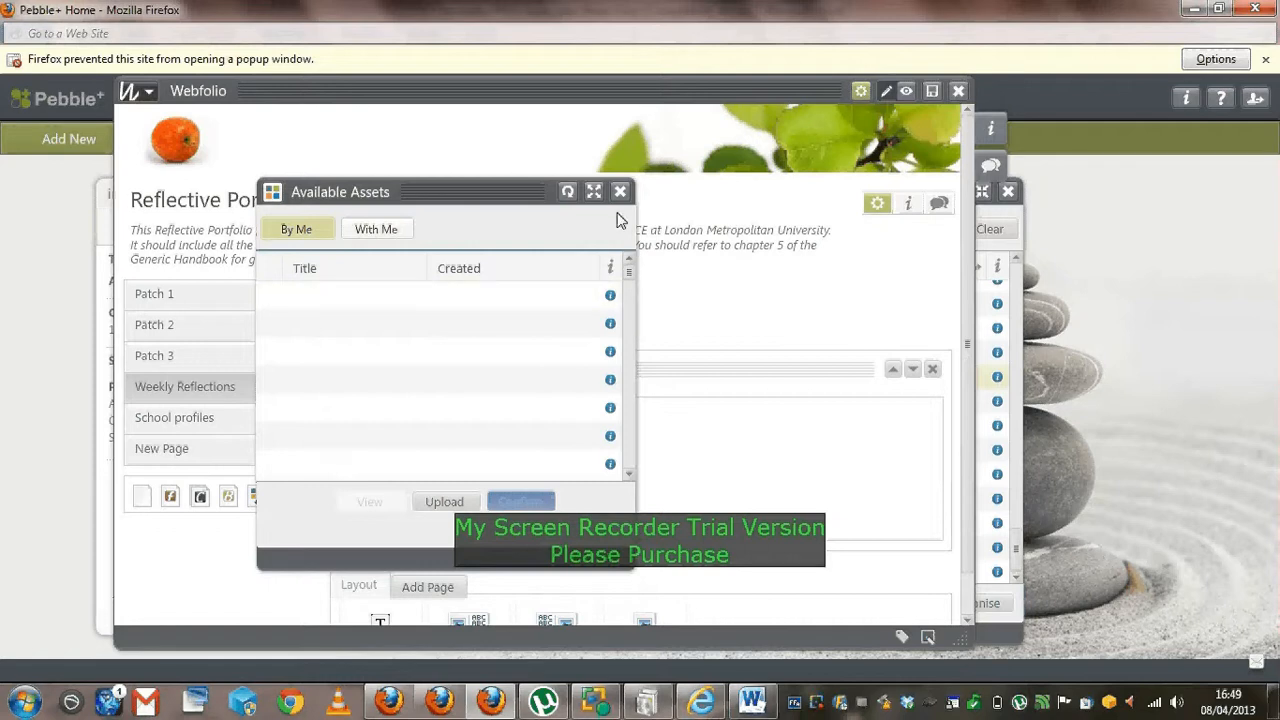
left_click(620, 192)
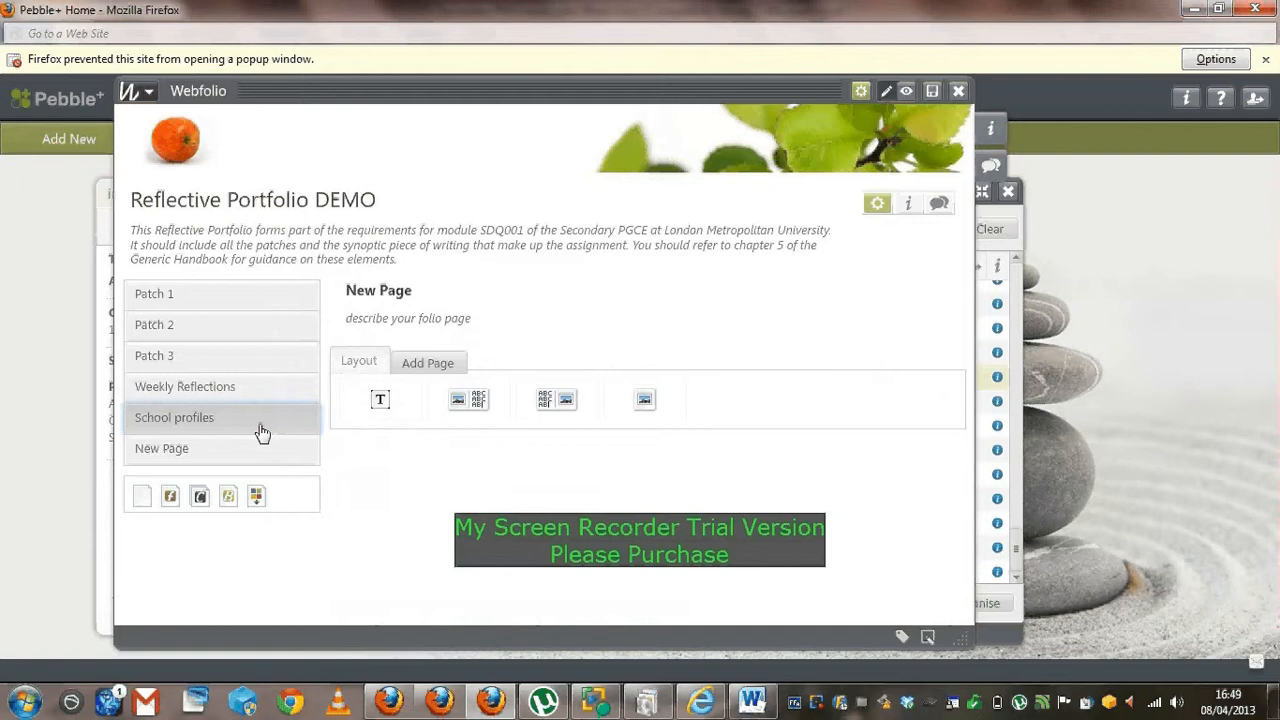
mouse_move(380, 400)
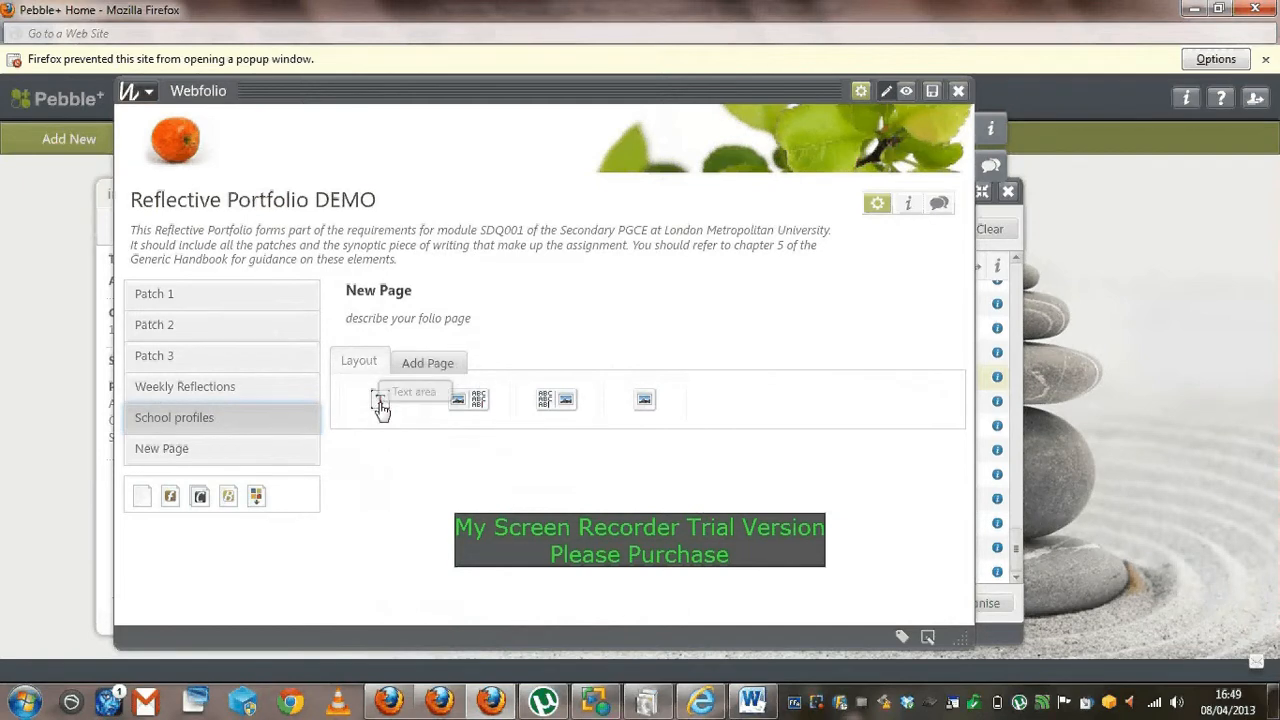
Add a text block to the School profiles page and begin typing 'School profile 1 -'
left_click(380, 400)
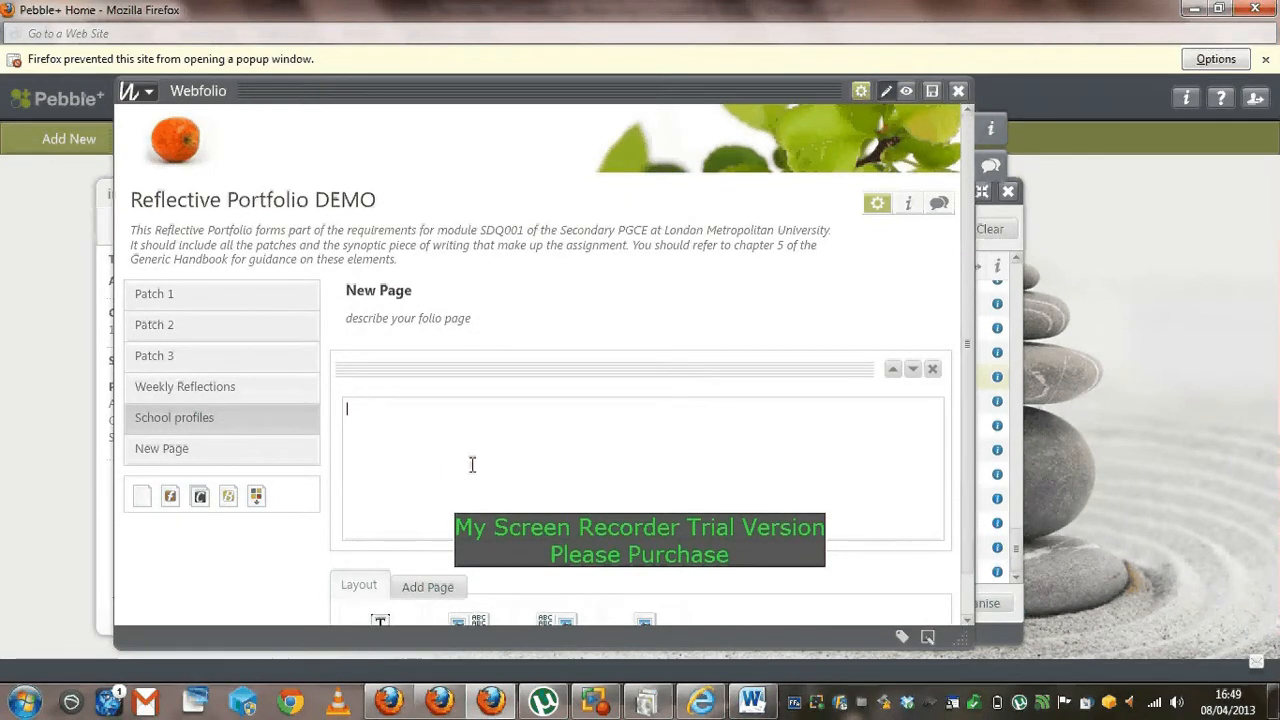
mouse_move(810, 104)
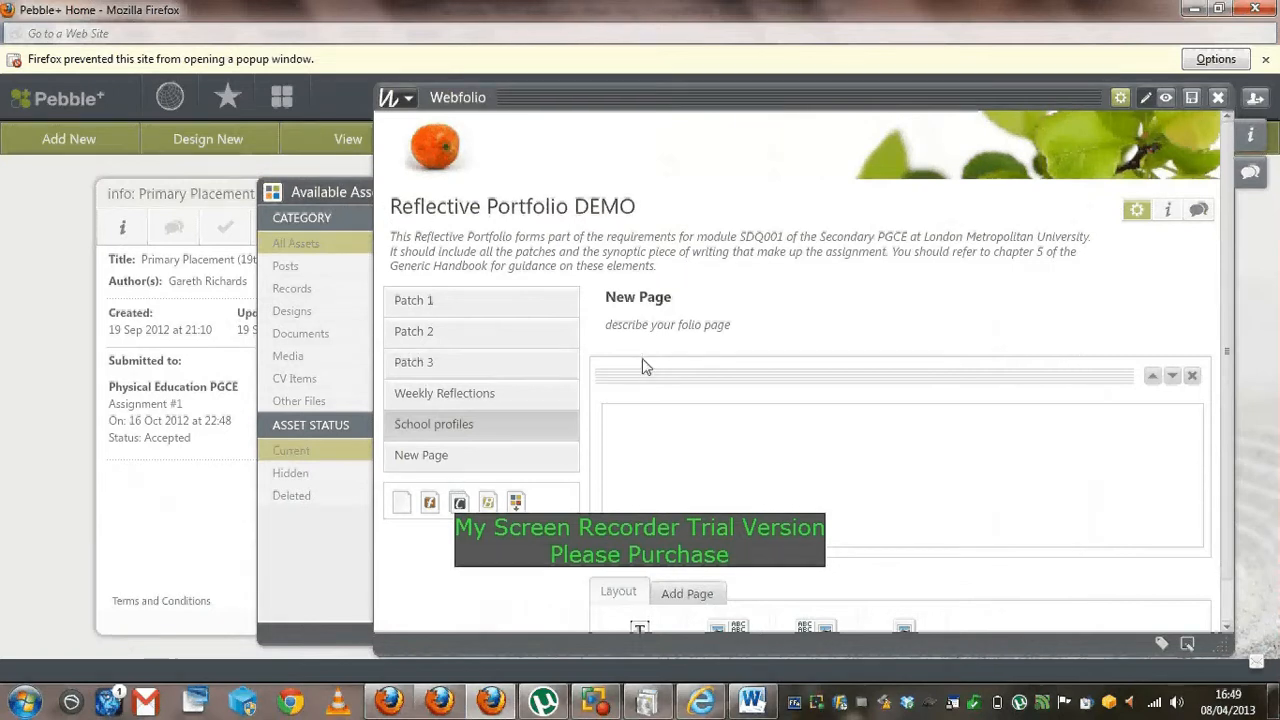
left_click(680, 432)
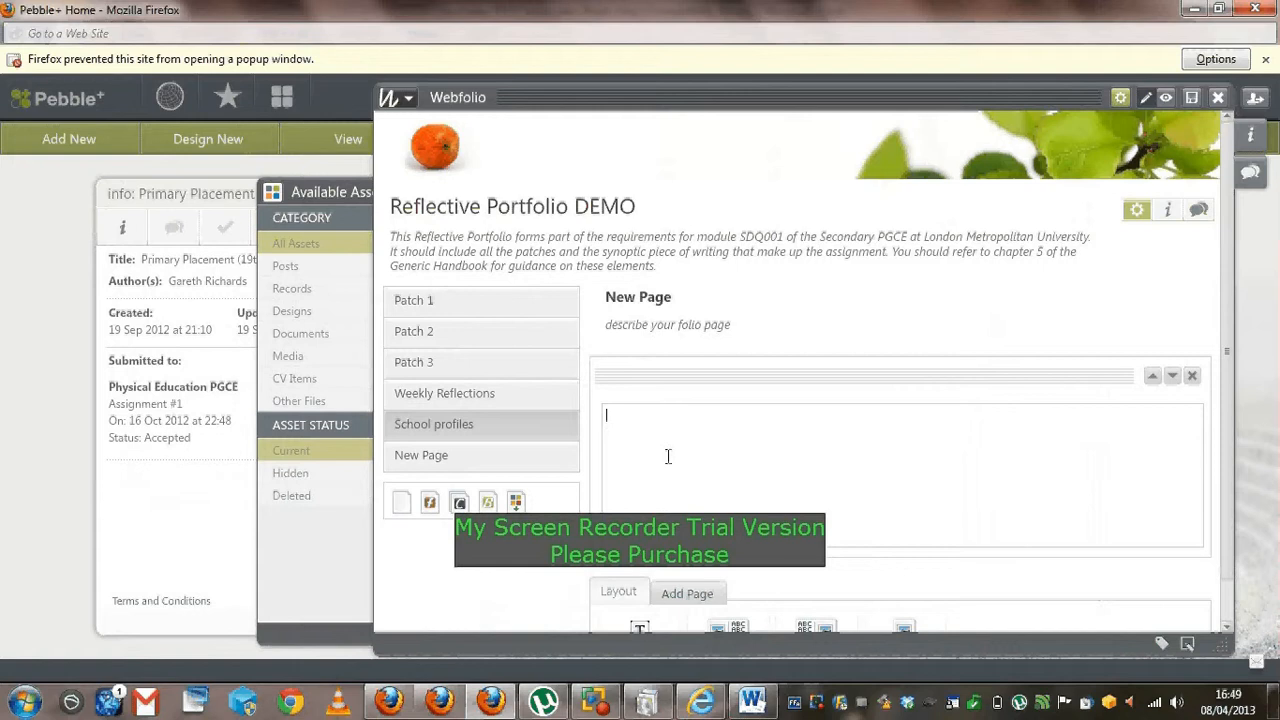
type("Sch")
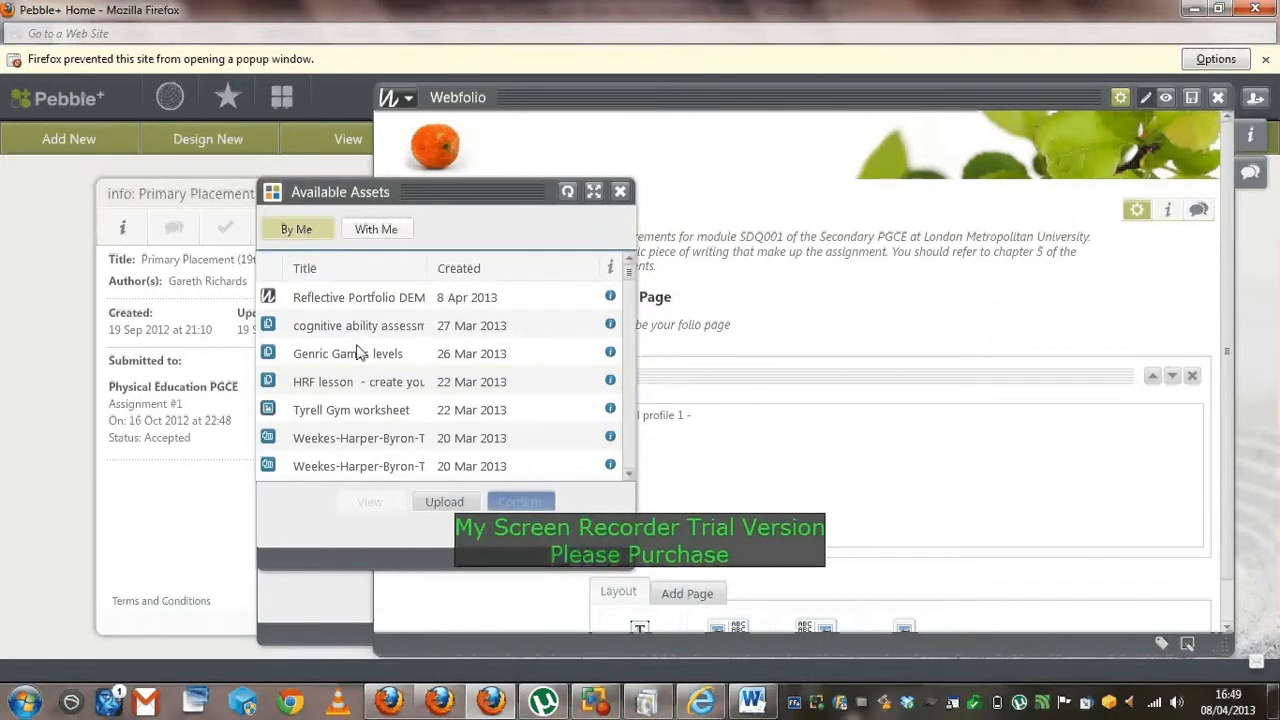
From Available Assets, start uploading a new file and bring up the file chooser
left_click(348, 352)
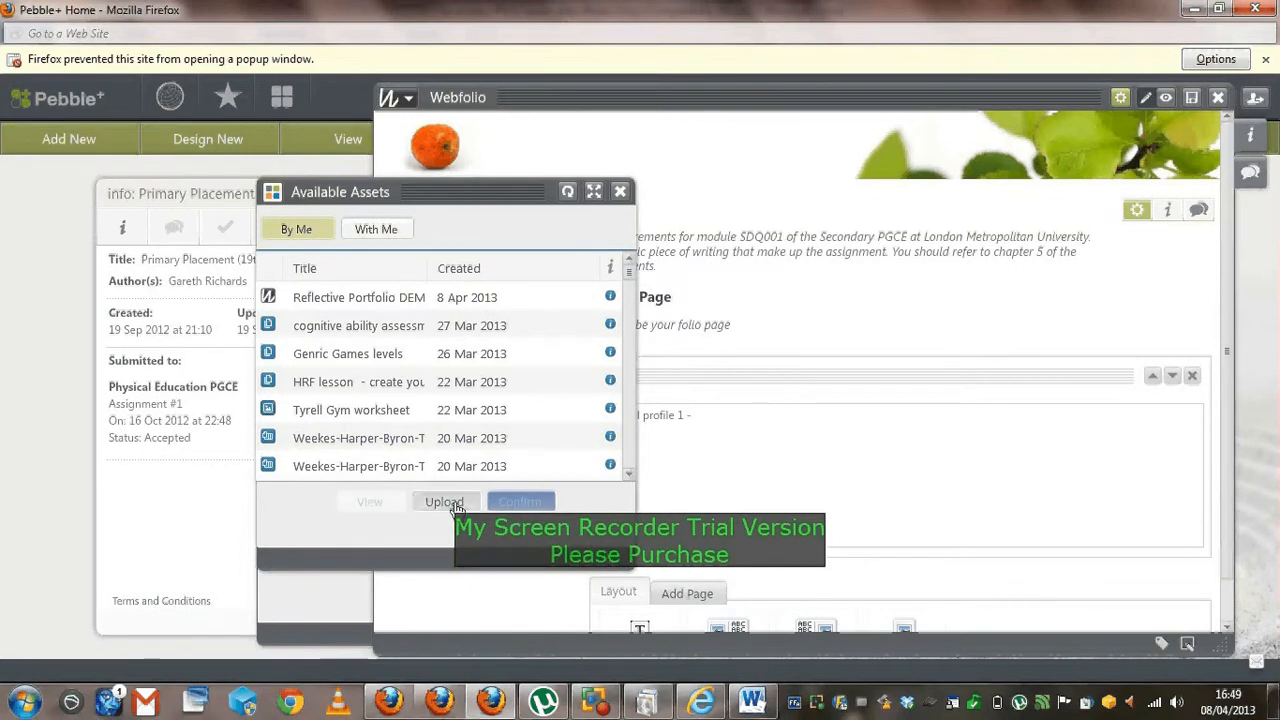
left_click(444, 500)
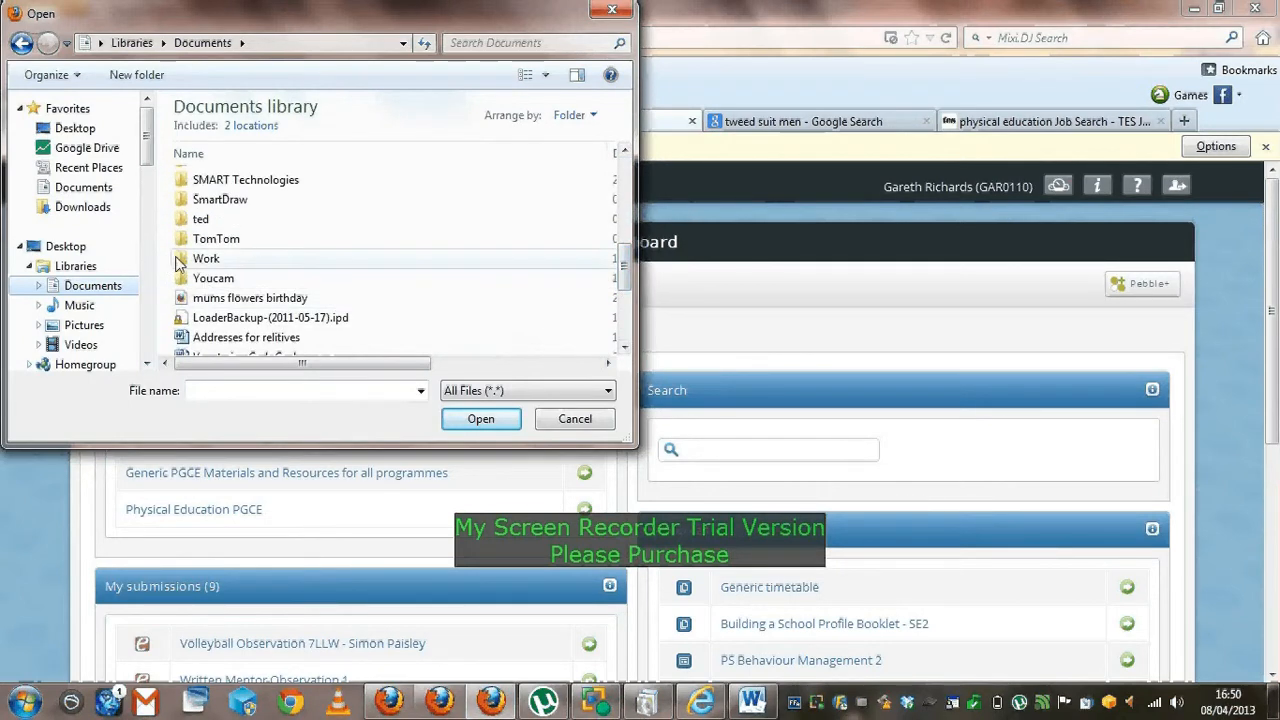
Browse Work > London met > Latymer and choose Professional Development Journal 2012-13(updated) for upload
double_click(206, 258)
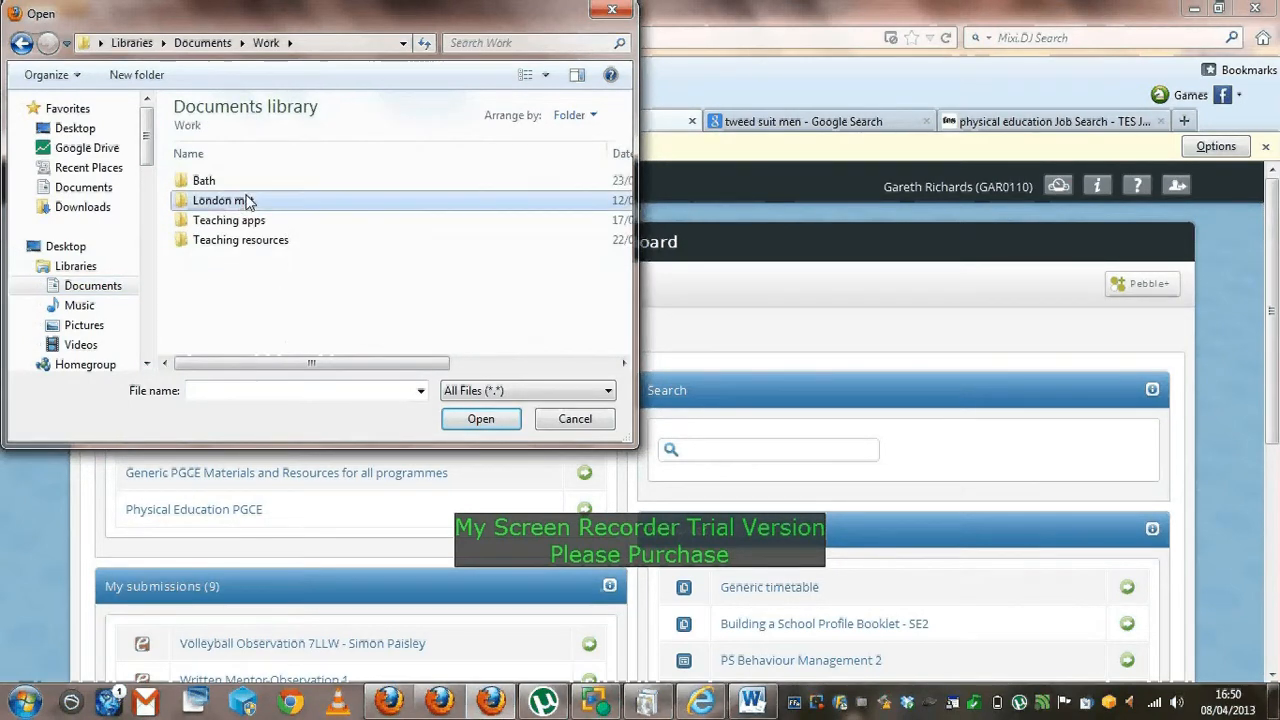
double_click(218, 200)
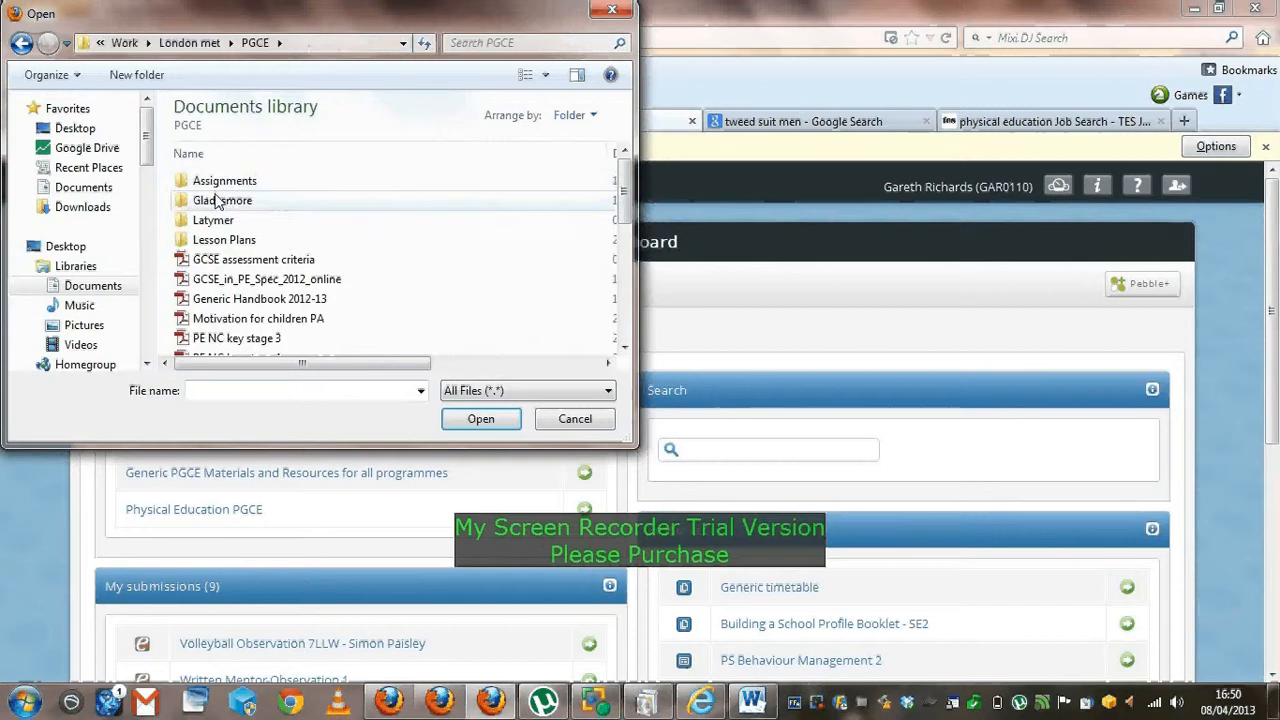
left_click(212, 220)
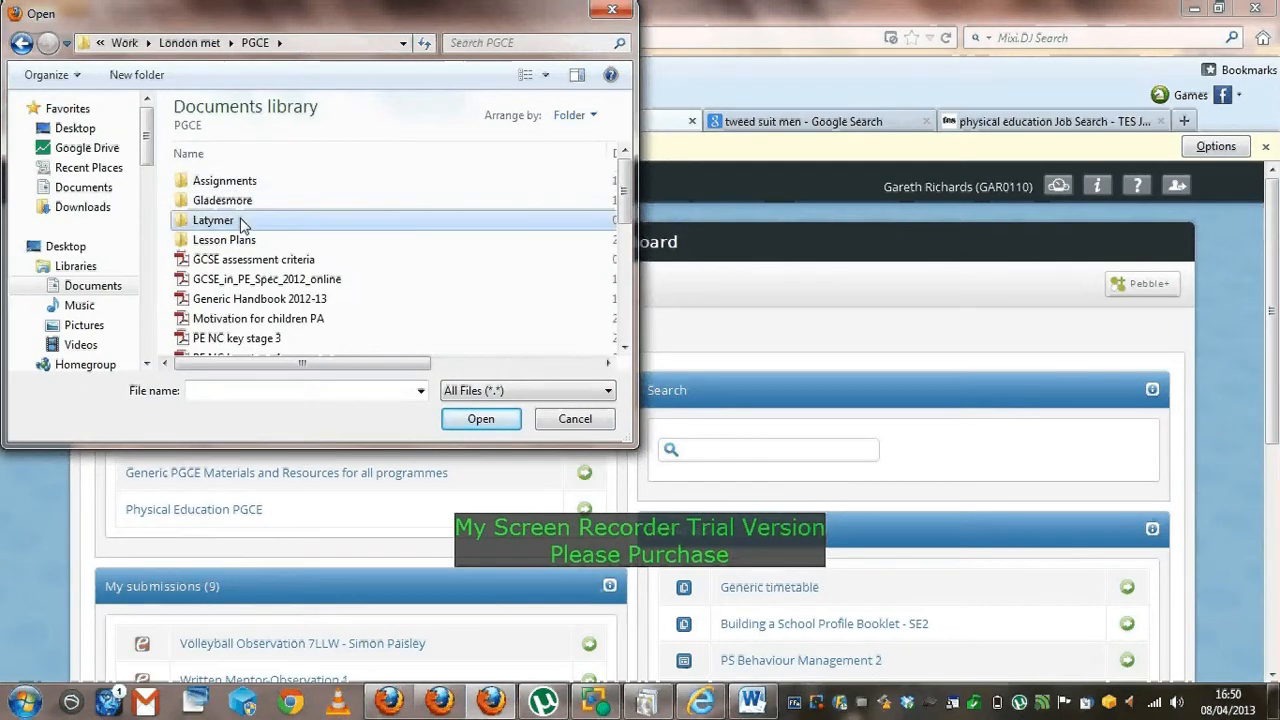
double_click(212, 220)
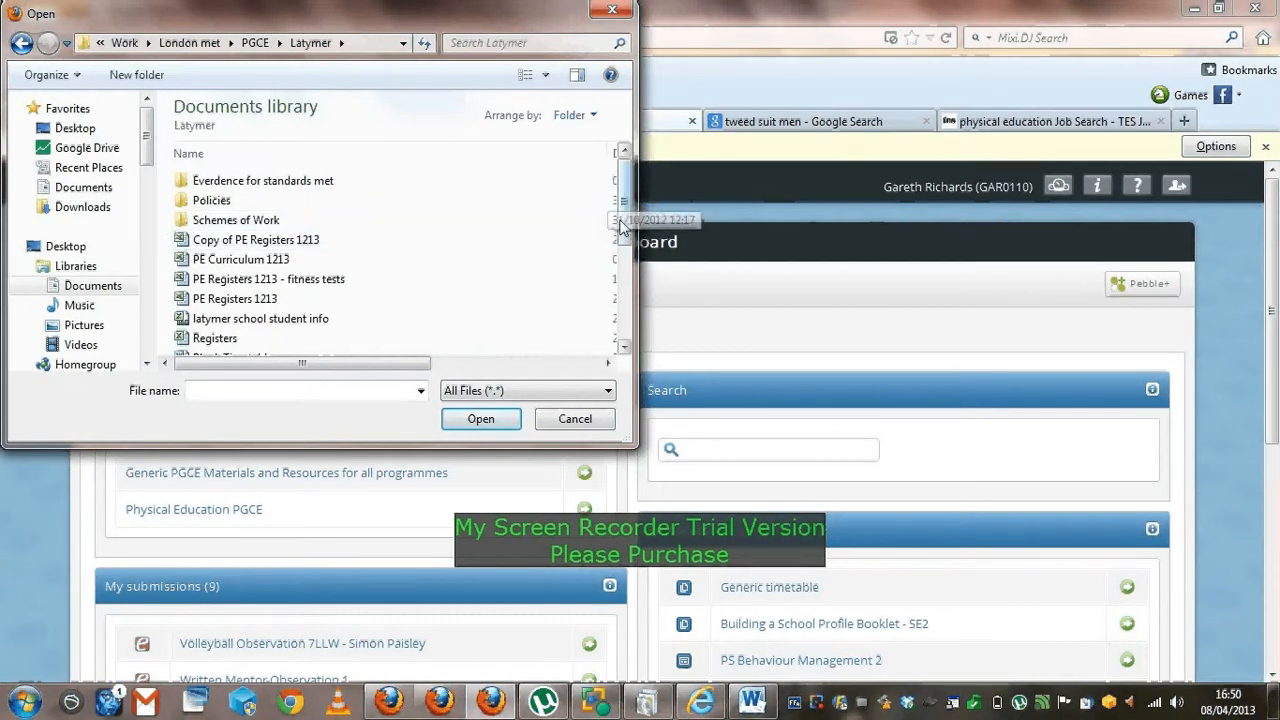
scroll("down", 3)
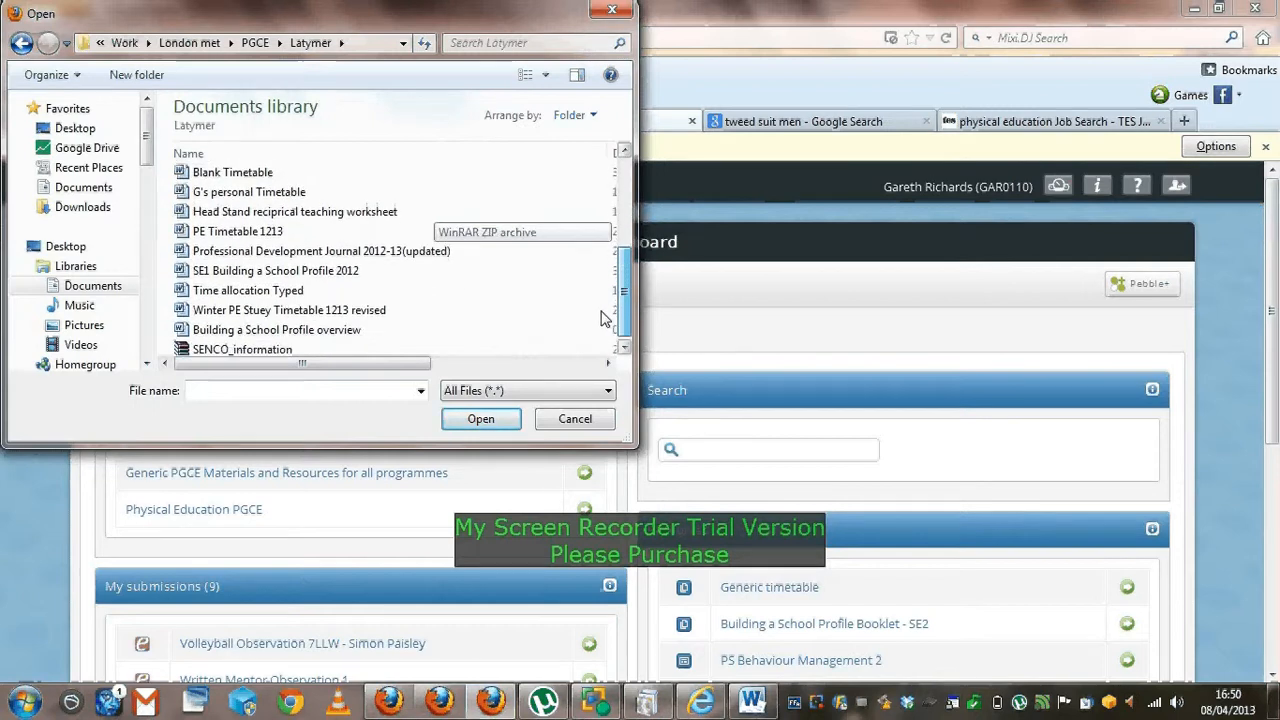
left_click(576, 418)
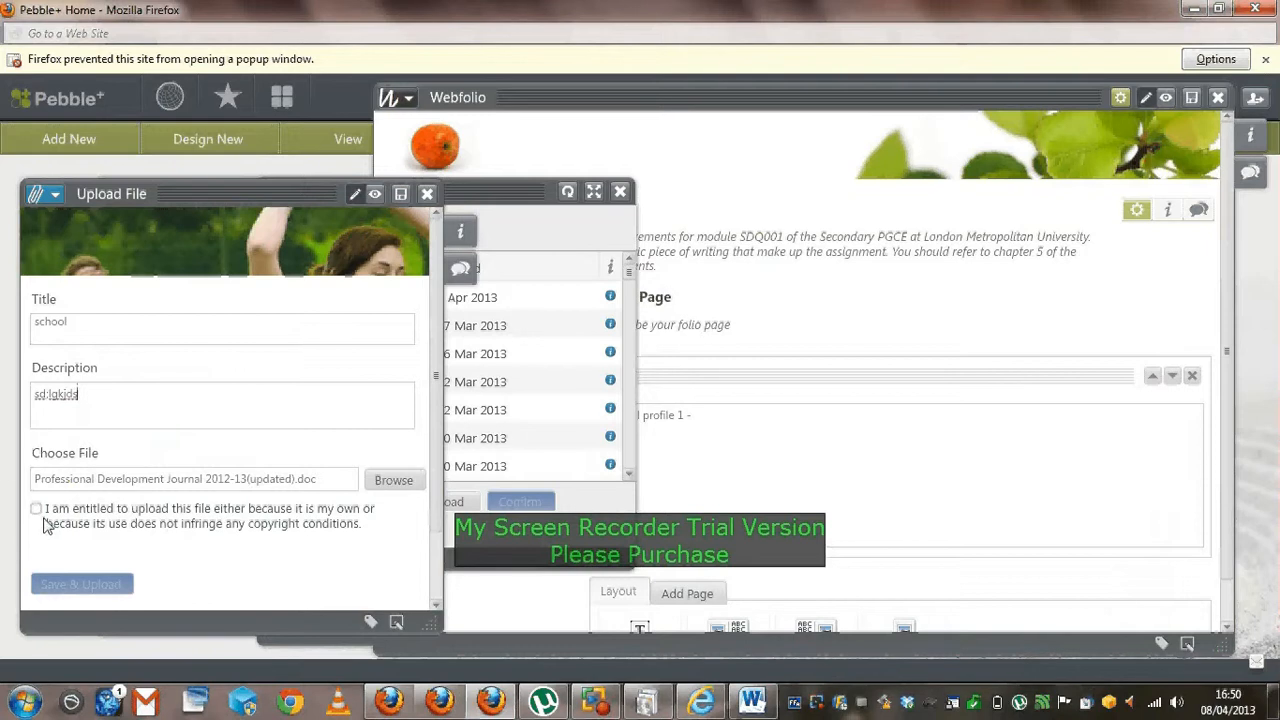
Confirm copyright, upload the Word file and link it from the School profile 1 text, then close the folio
left_click(36, 508)
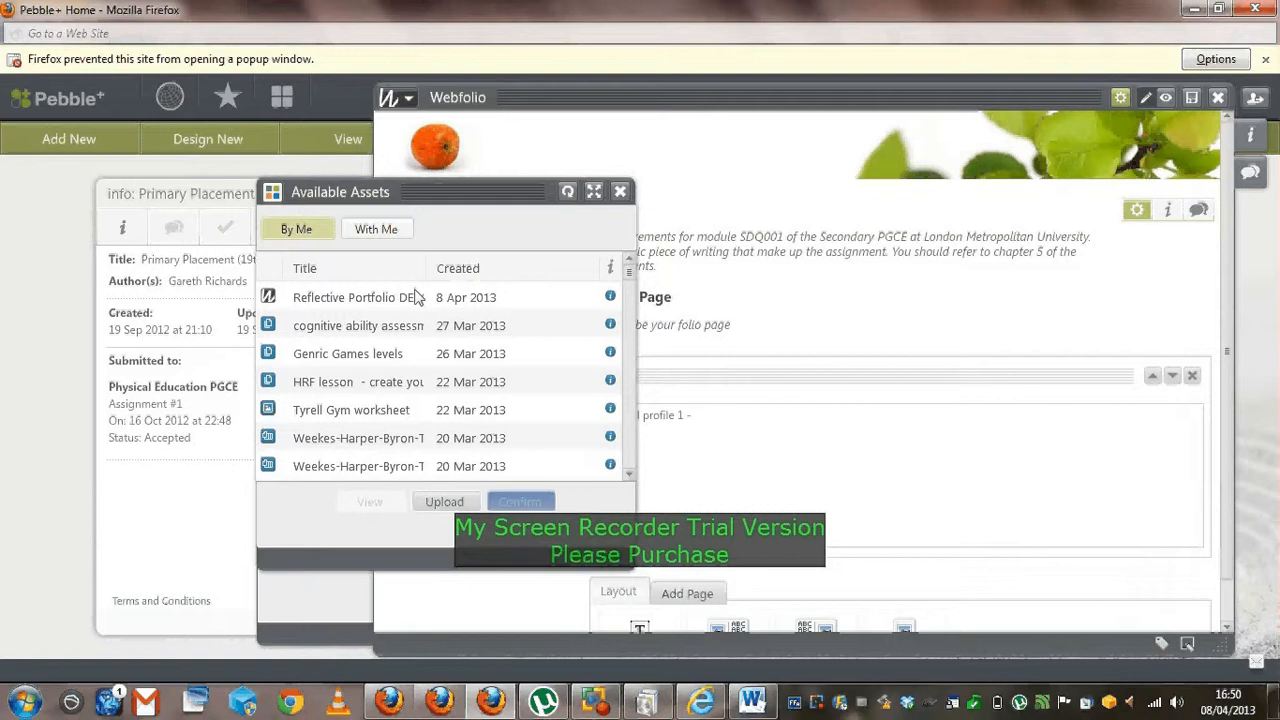
left_click(358, 296)
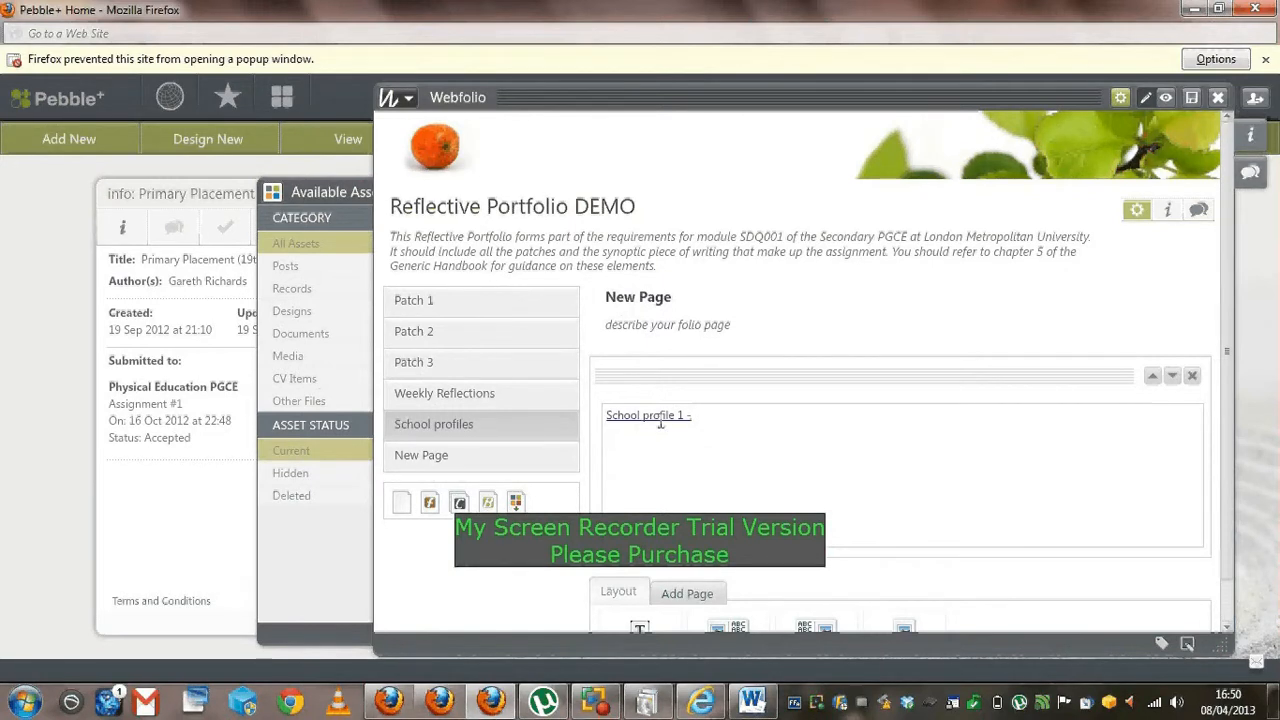
mouse_move(1196, 152)
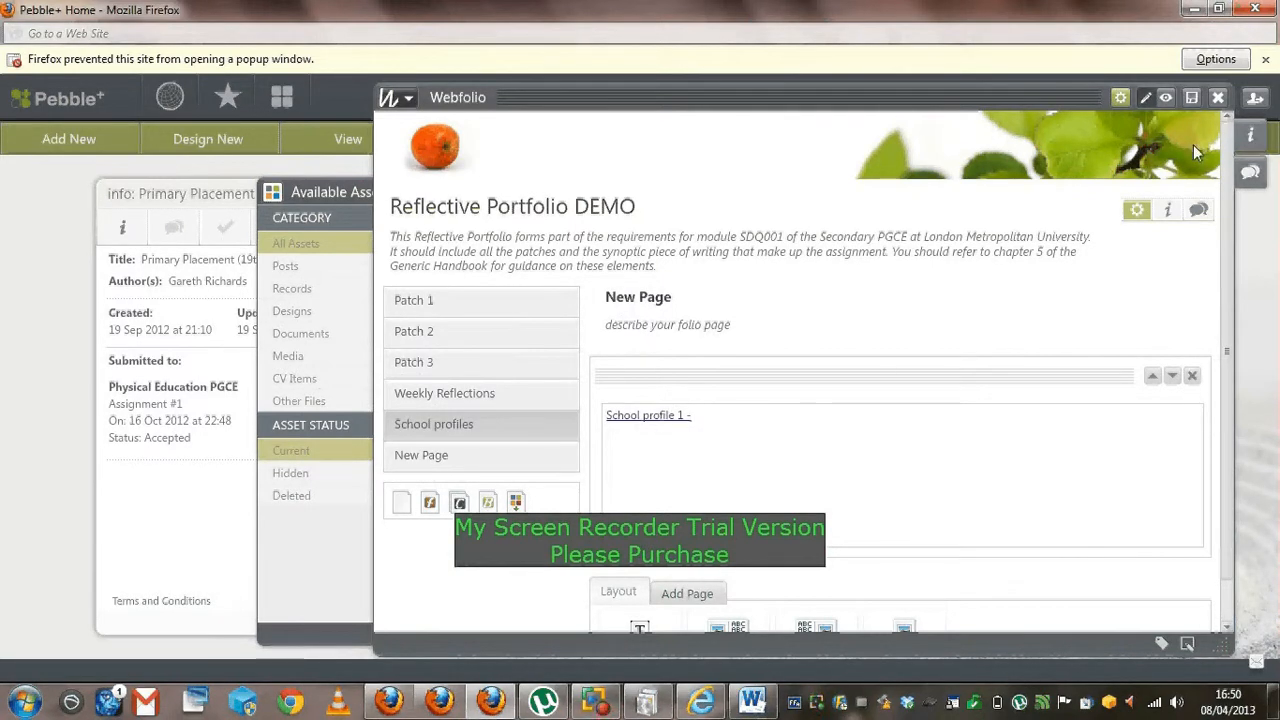
mouse_move(1220, 96)
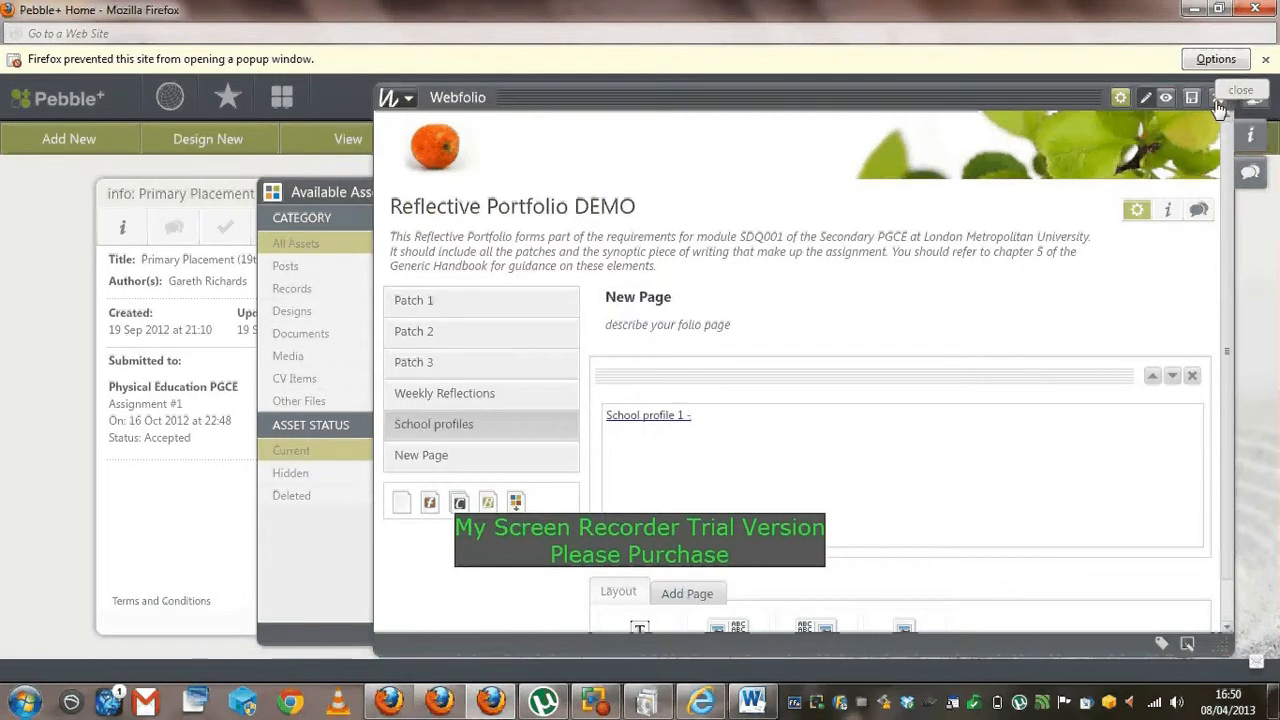
left_click(1240, 90)
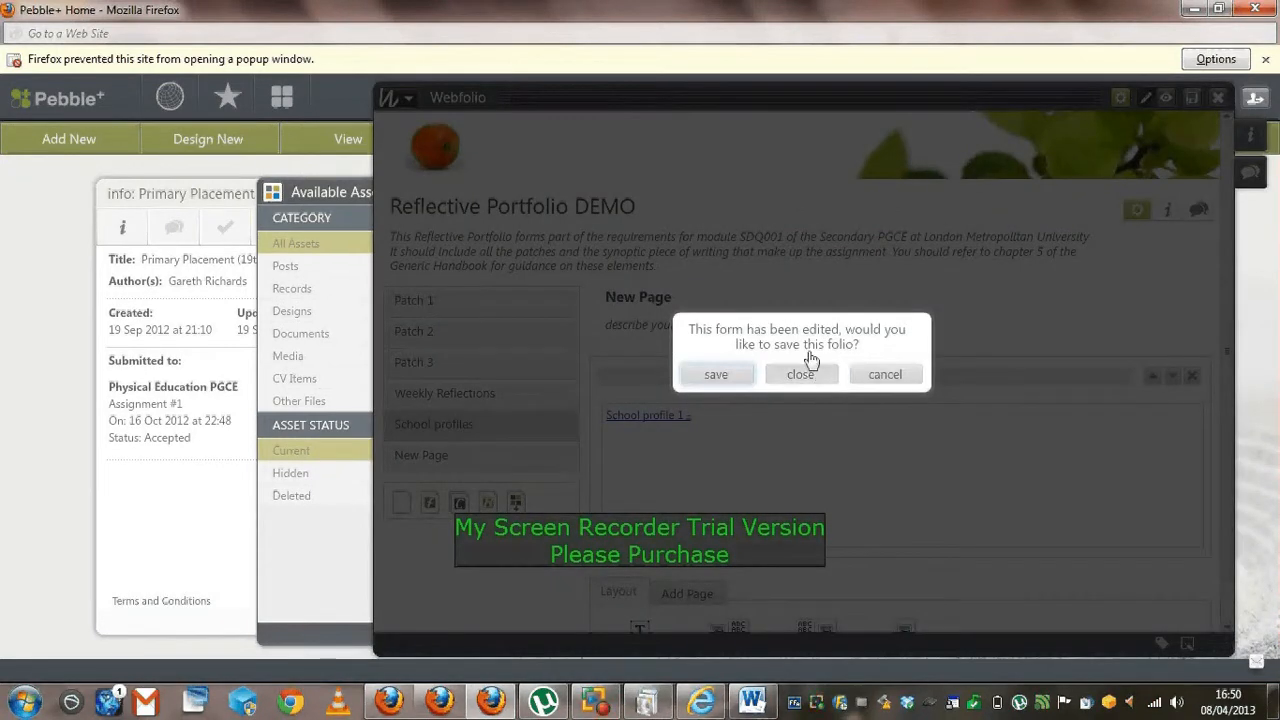
Dismiss the save prompt for the DEMO folio and browse Available Assets to the older Reflective Portfolio
left_click(800, 374)
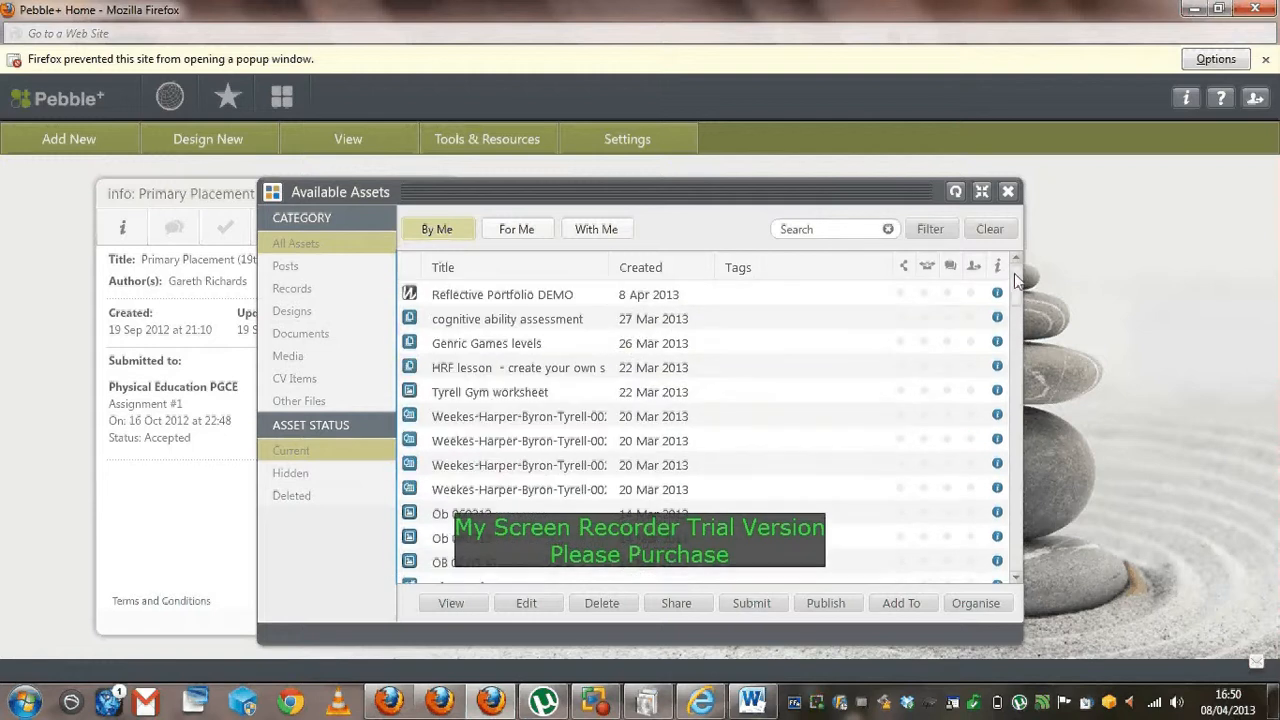
left_click(506, 318)
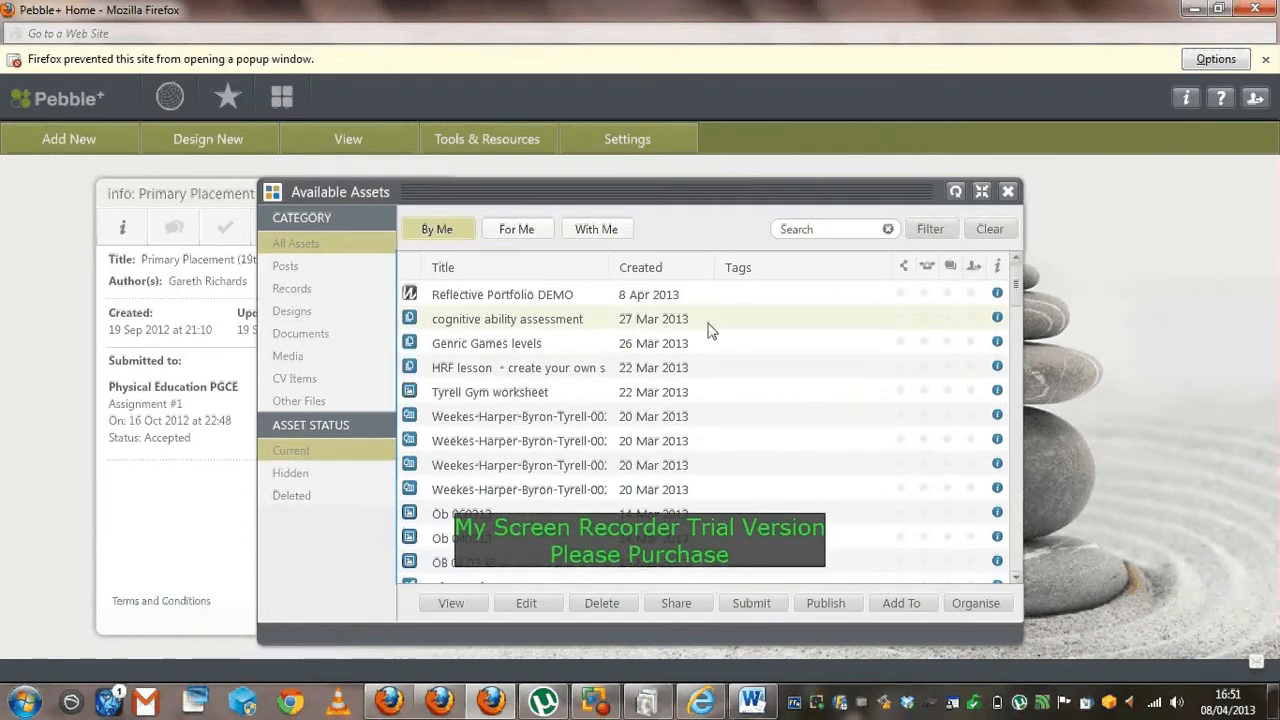
left_click(508, 318)
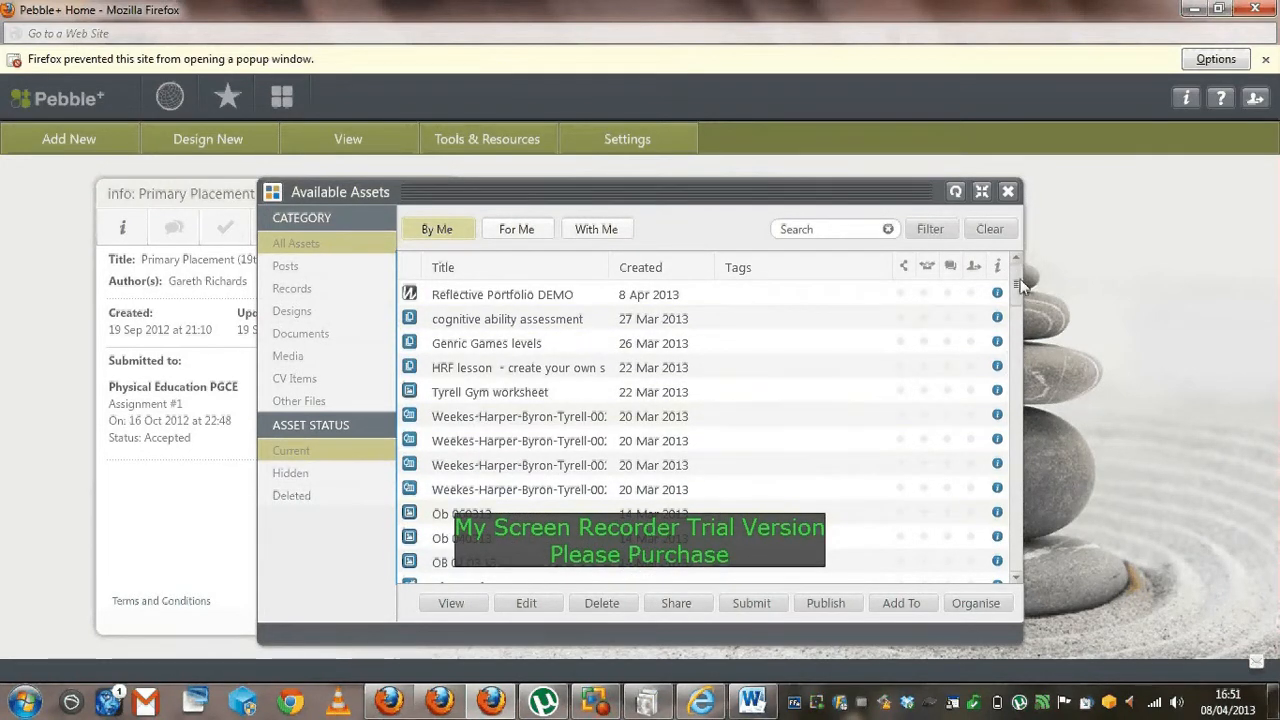
scroll("down", 3)
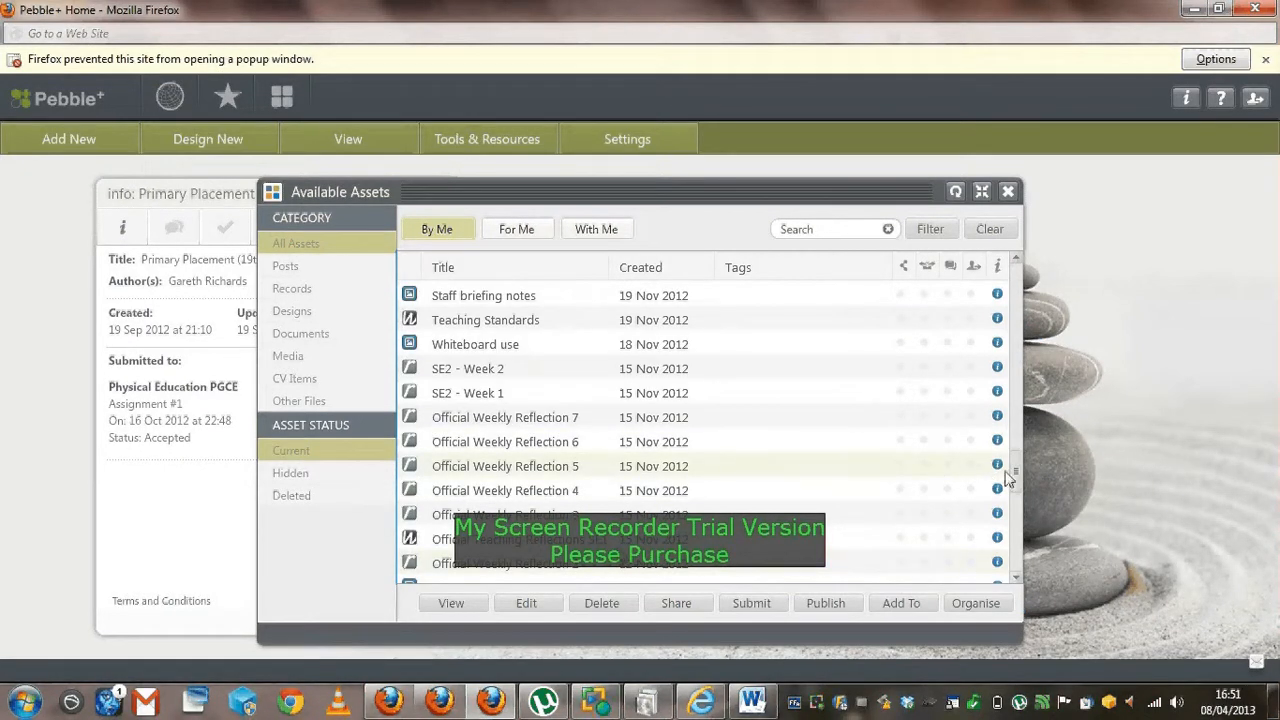
scroll("down", 3)
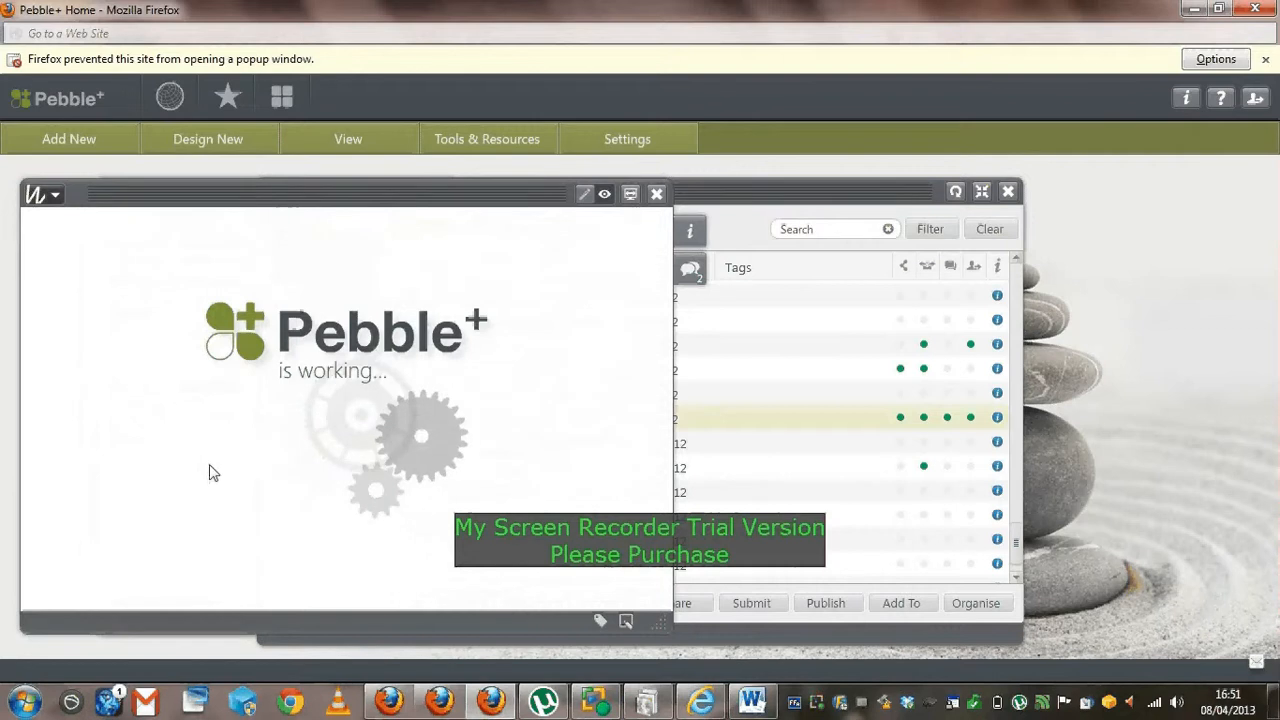
mouse_move(64, 482)
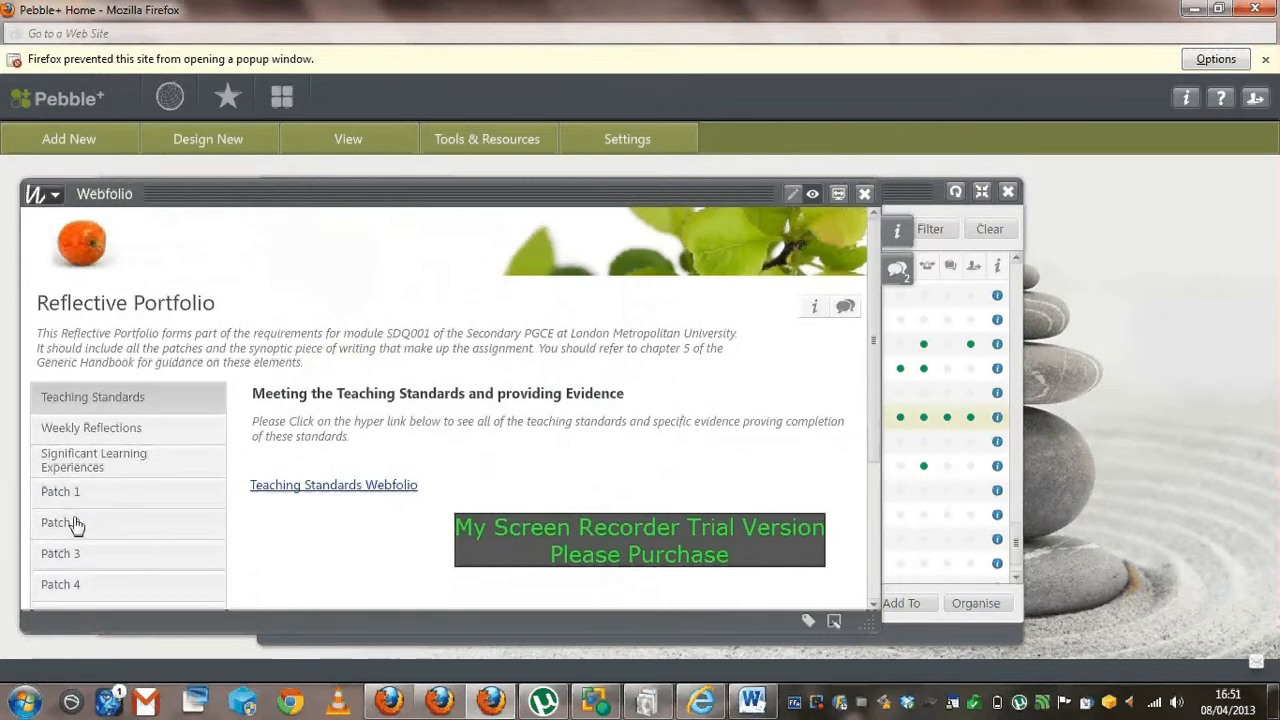
Review the Patch 4 and Significant Learning Experiences pages, returning to Teaching Standards
left_click(60, 522)
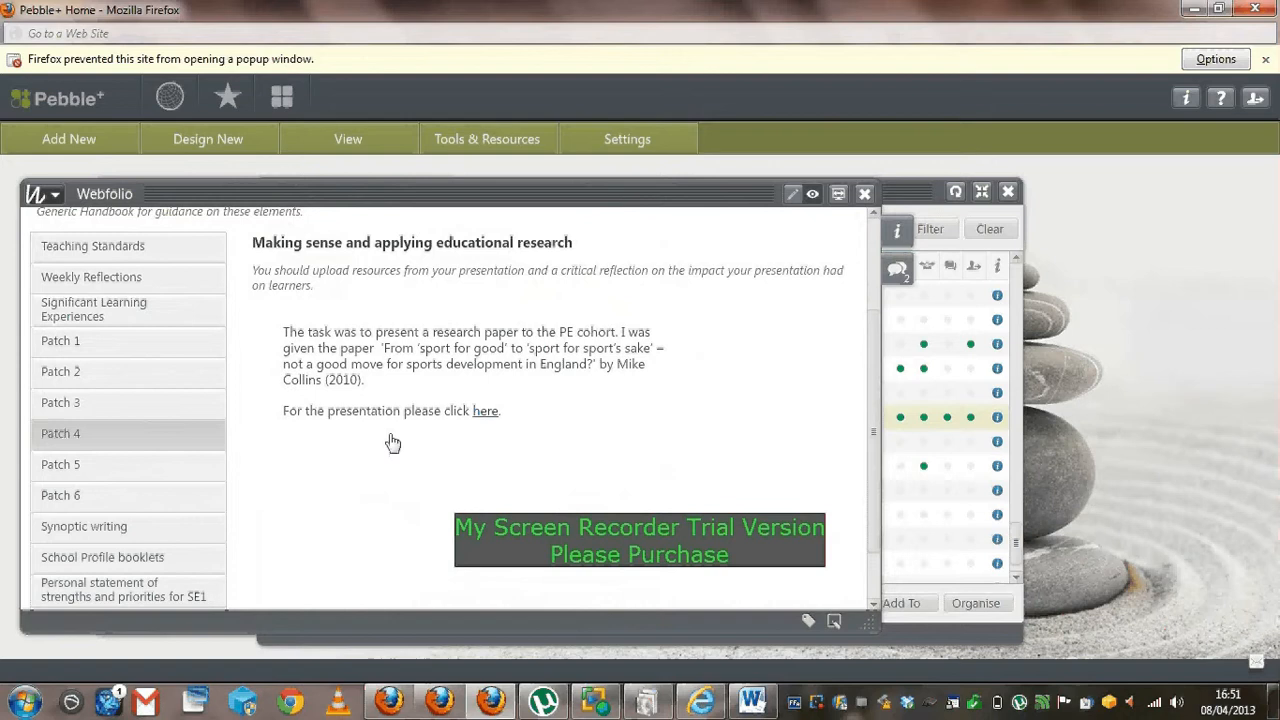
scroll("down", 3)
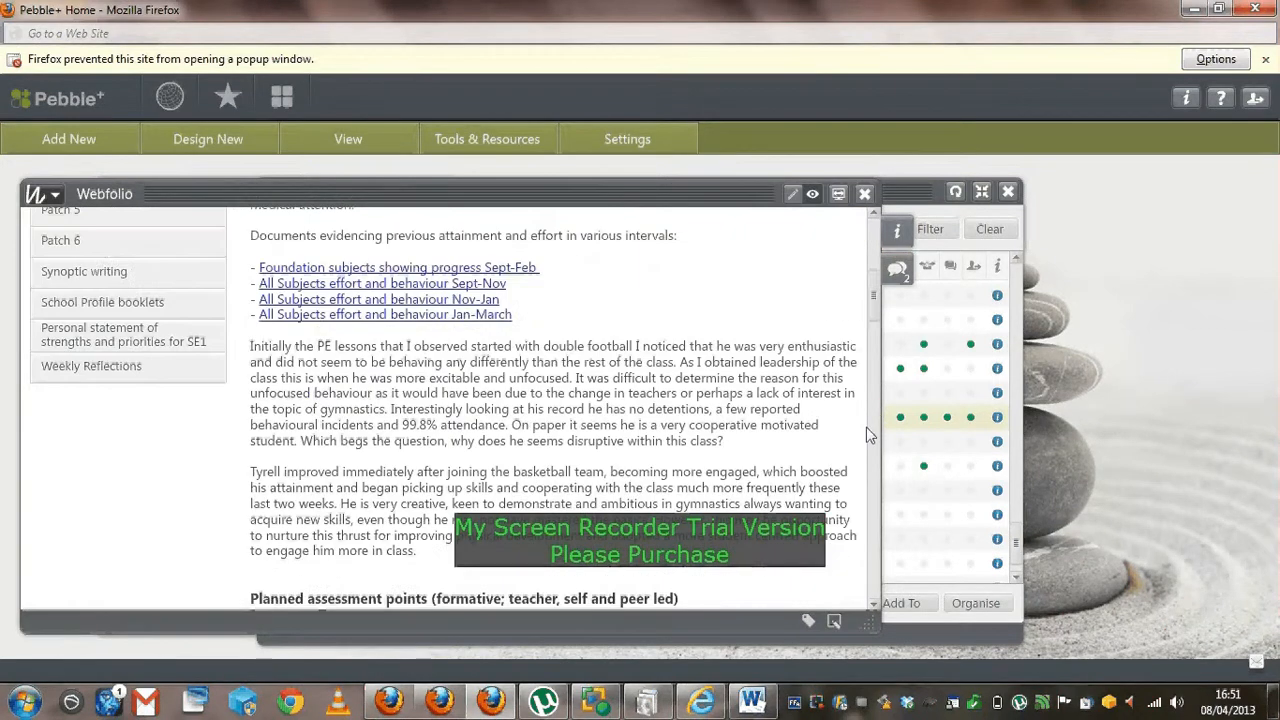
scroll("down", 3)
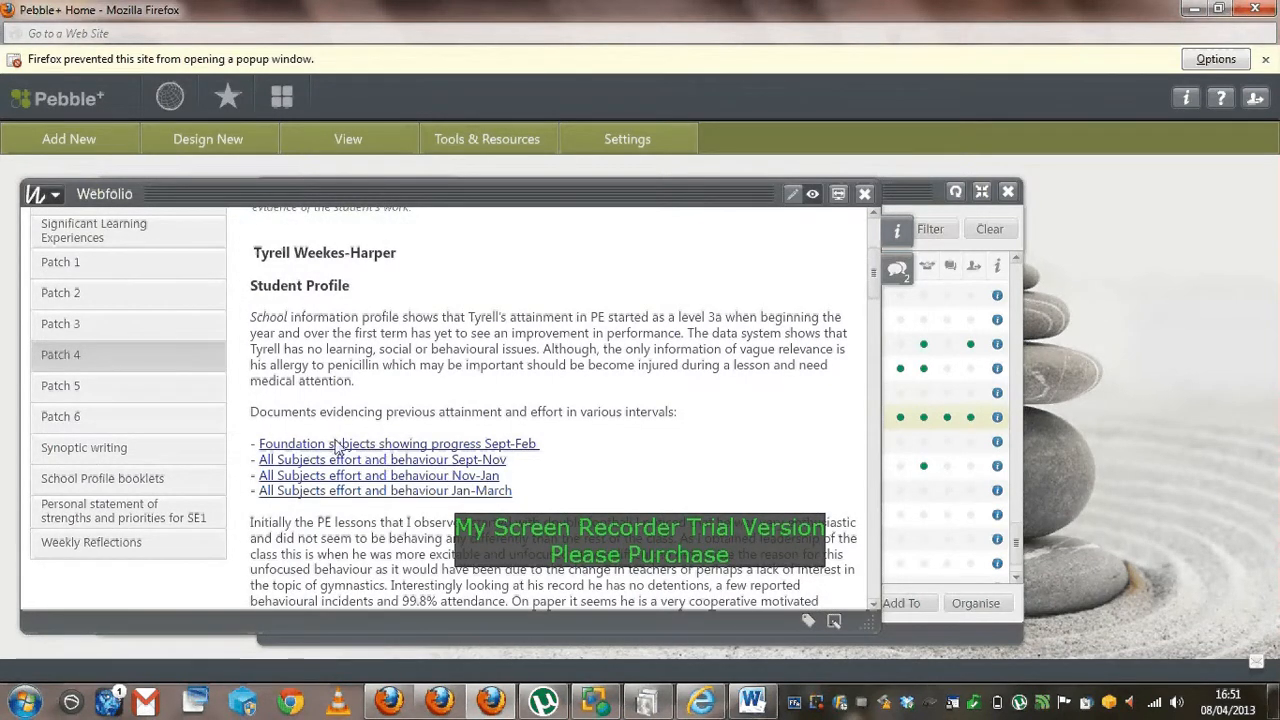
mouse_move(480, 458)
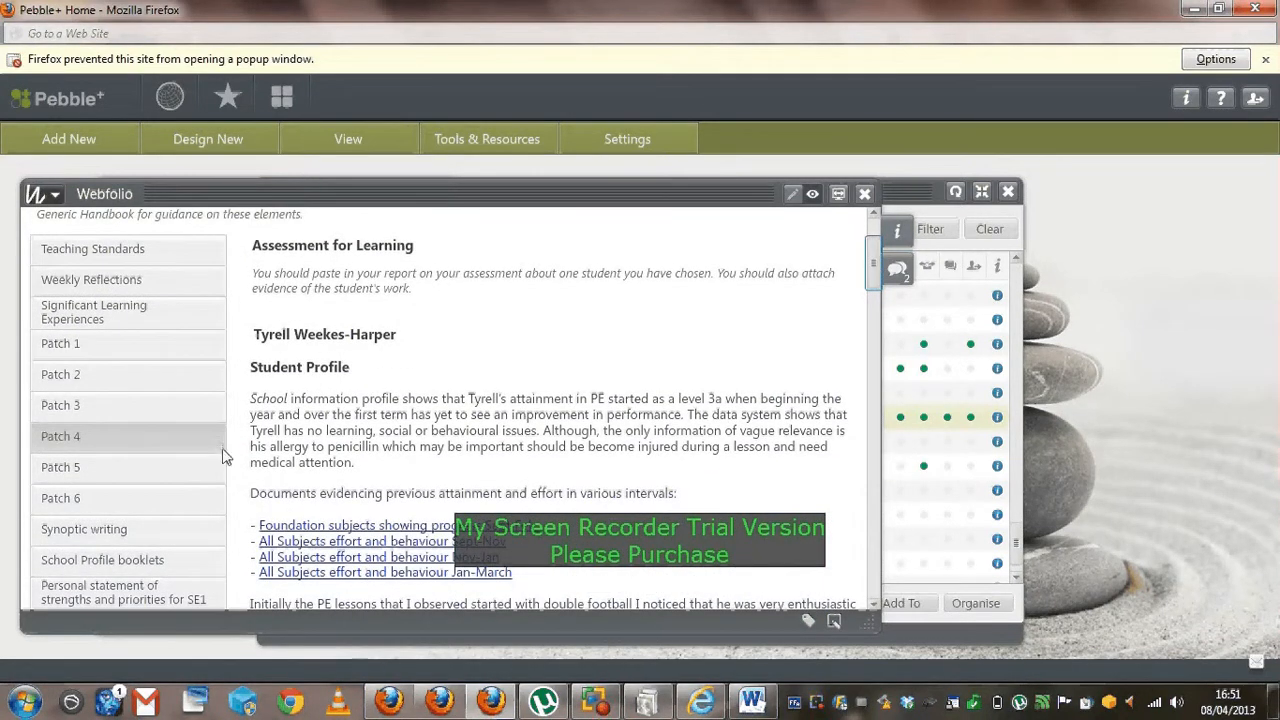
mouse_move(184, 328)
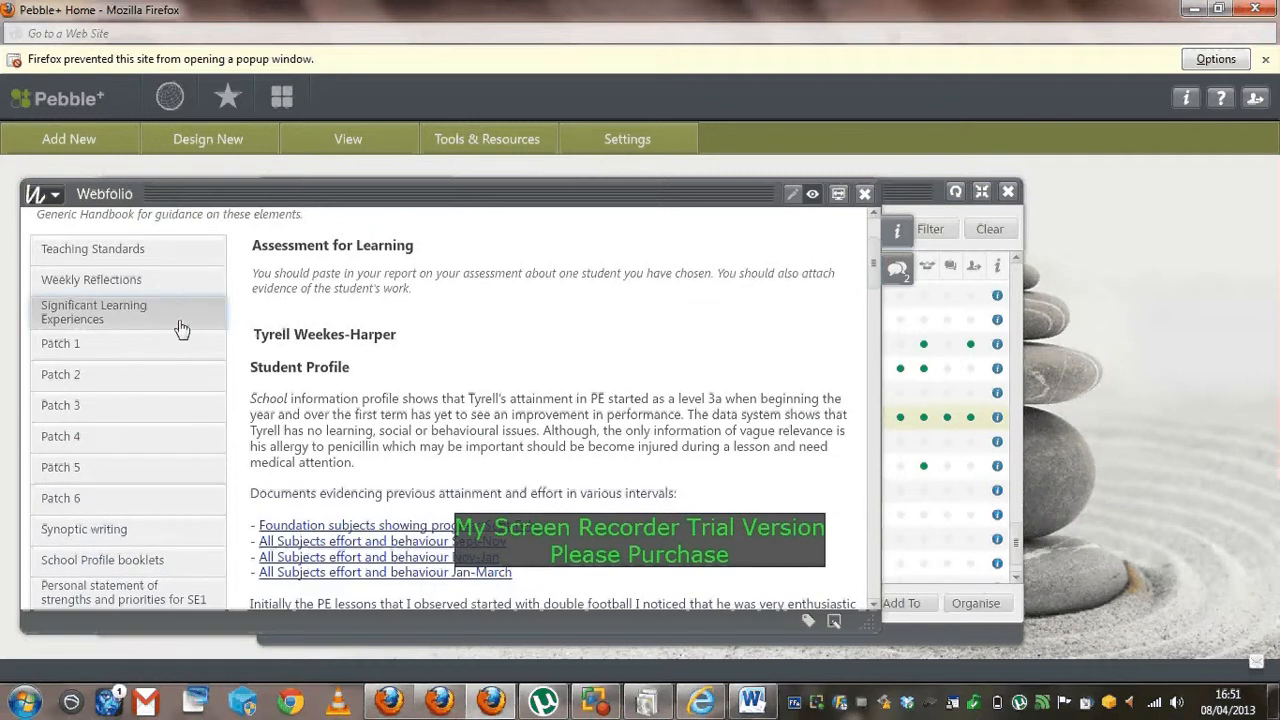
left_click(92, 312)
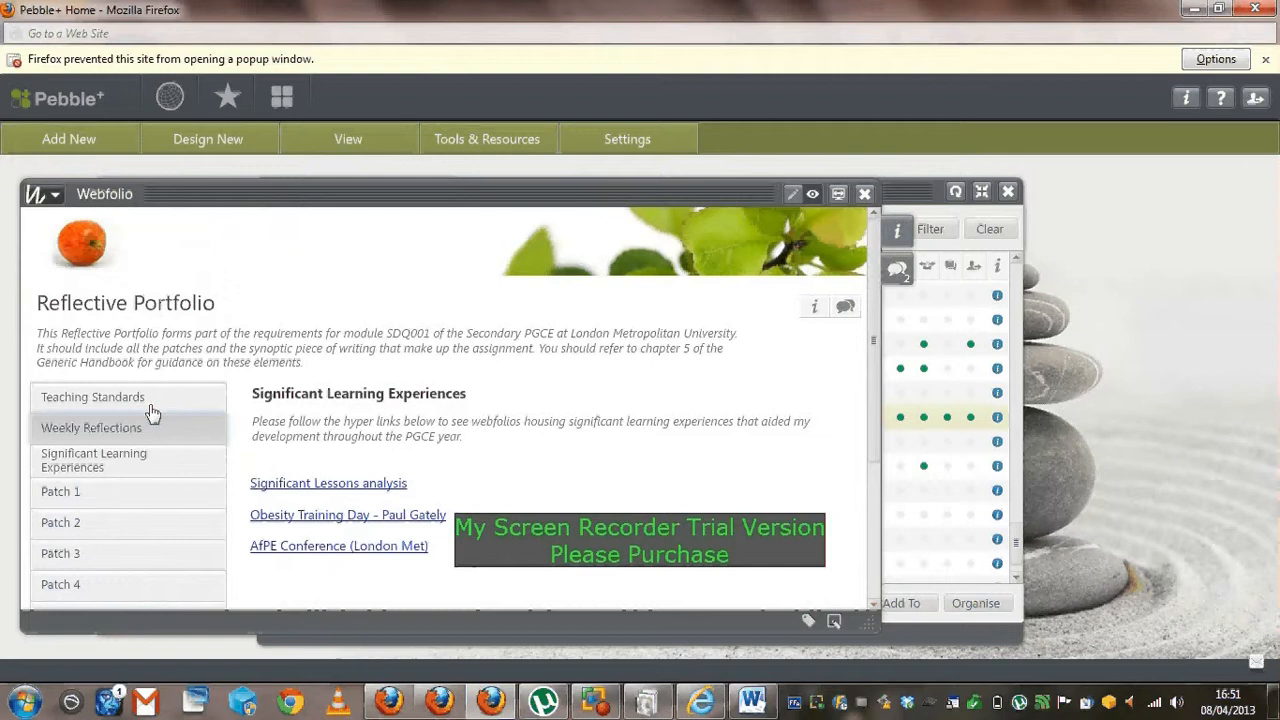
left_click(92, 396)
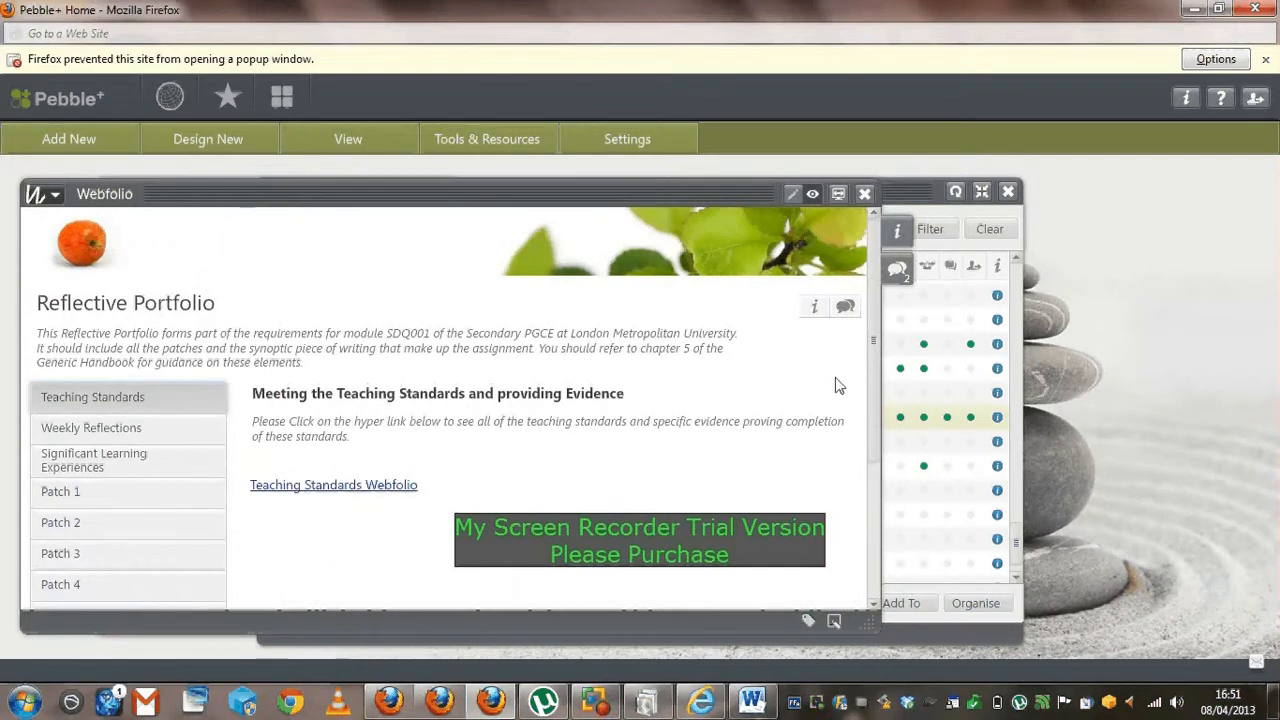
mouse_move(864, 196)
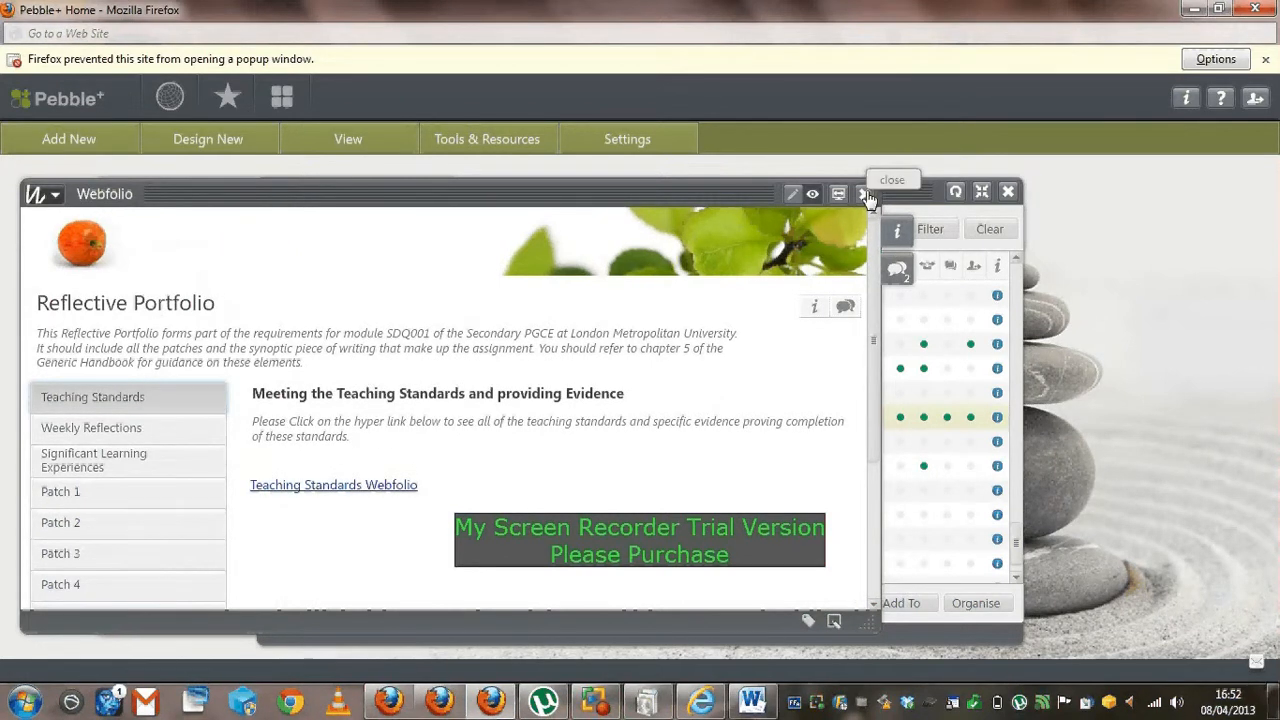